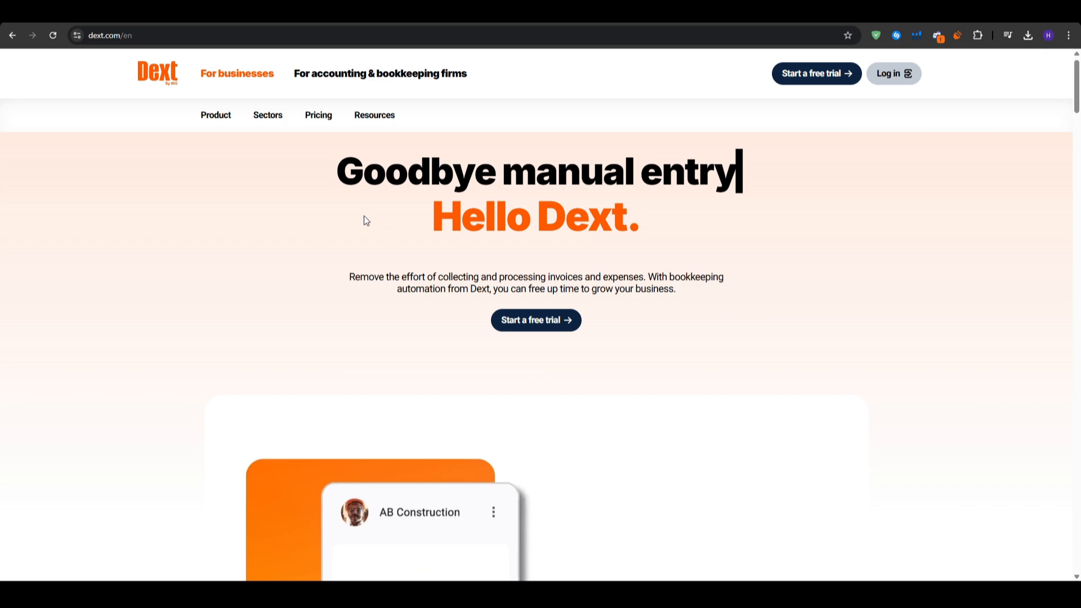
Scroll the Dext homepage down through the sync and advantage sections to 'Less manual work'
scroll("down", 3)
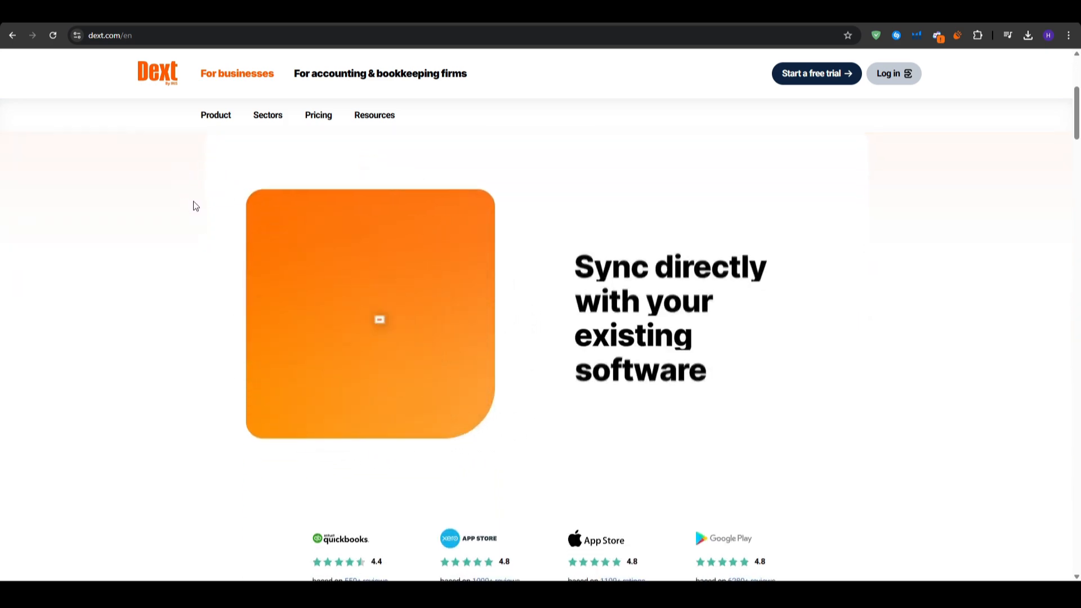
scroll("down", 3)
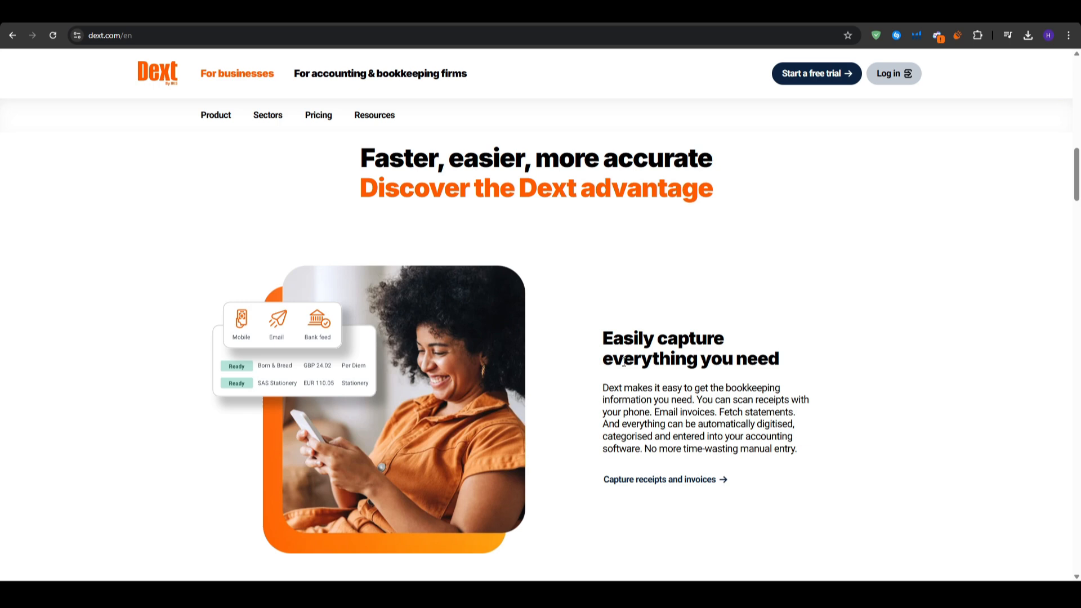
scroll("down", 3)
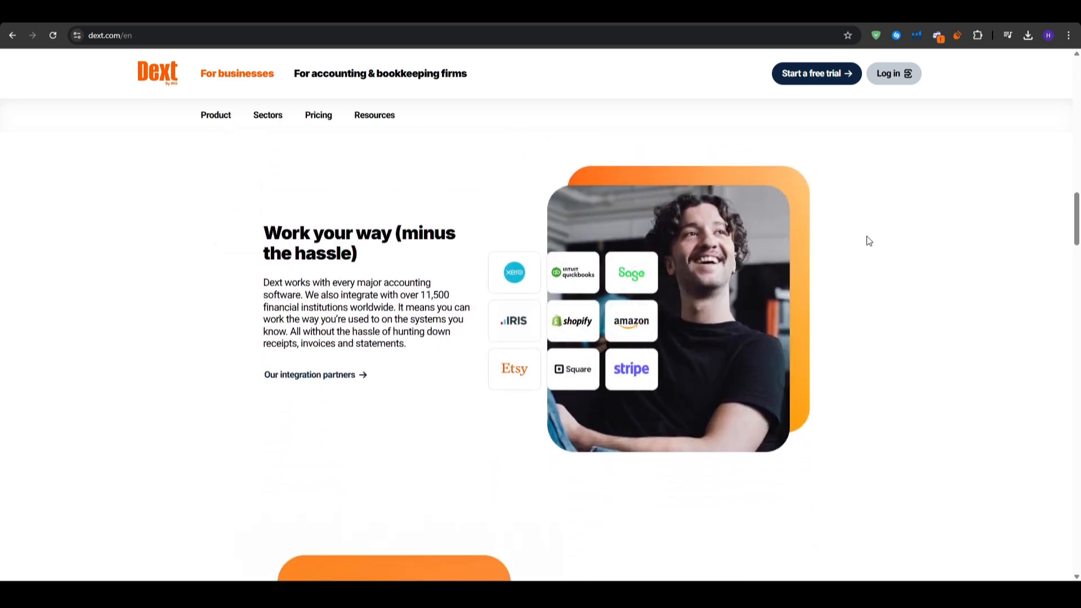
mouse_move(860, 346)
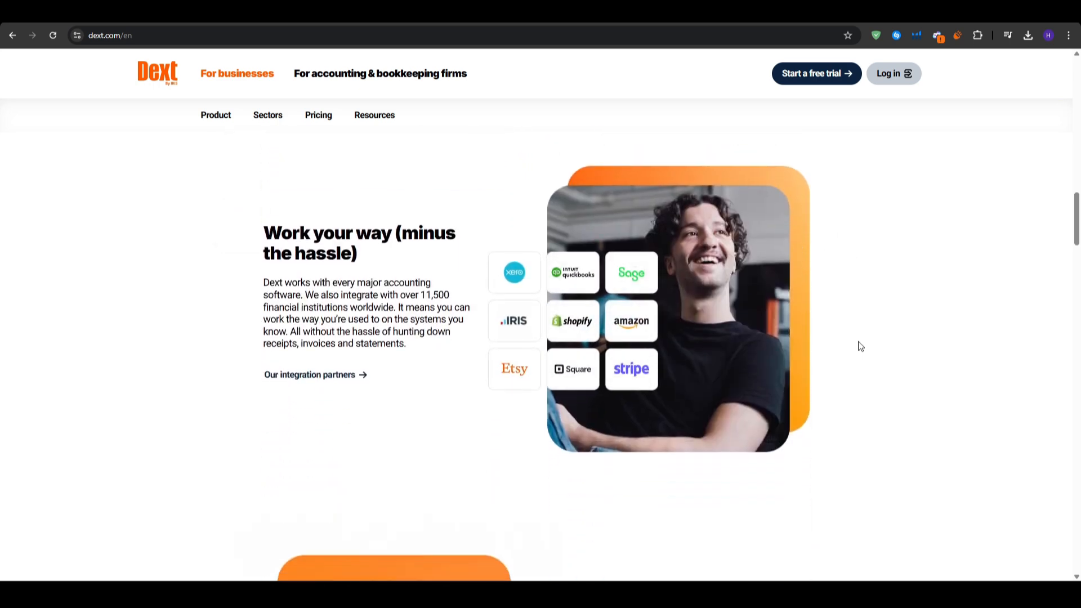
scroll("down", 3)
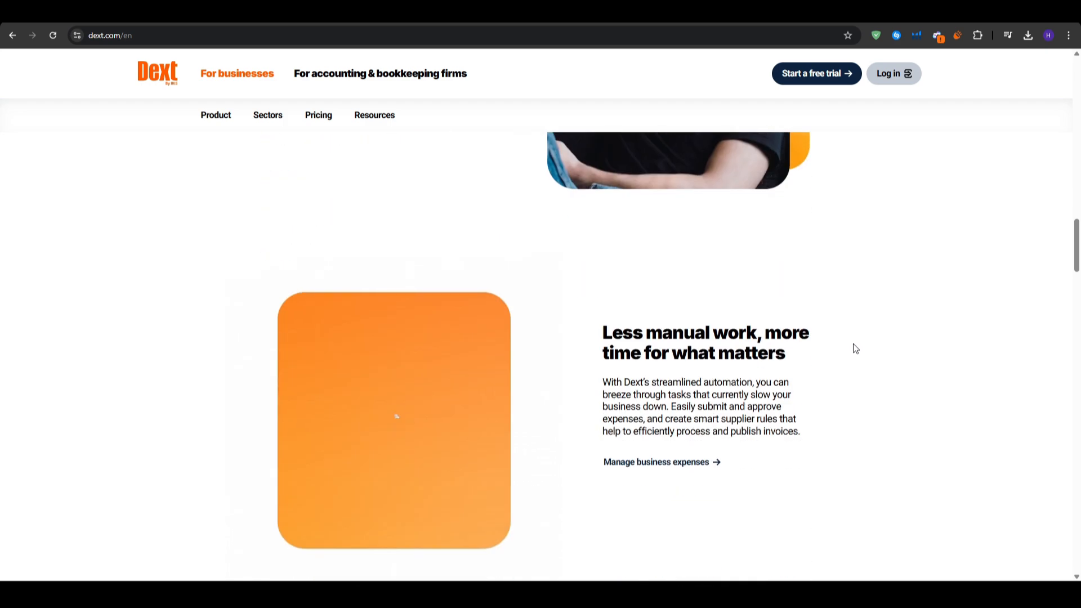
scroll("down", 3)
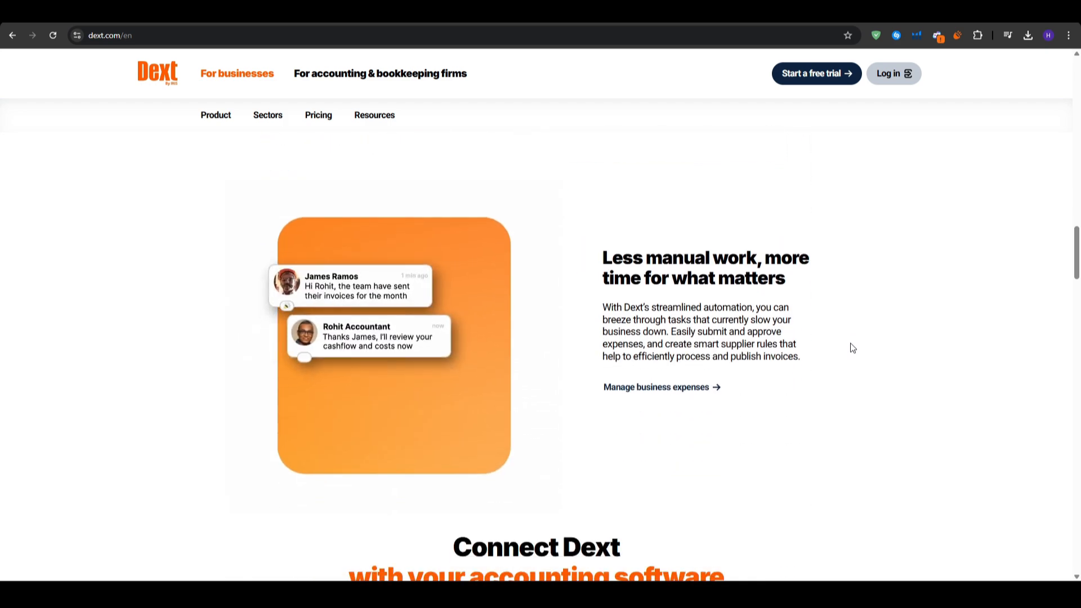
left_click(215, 114)
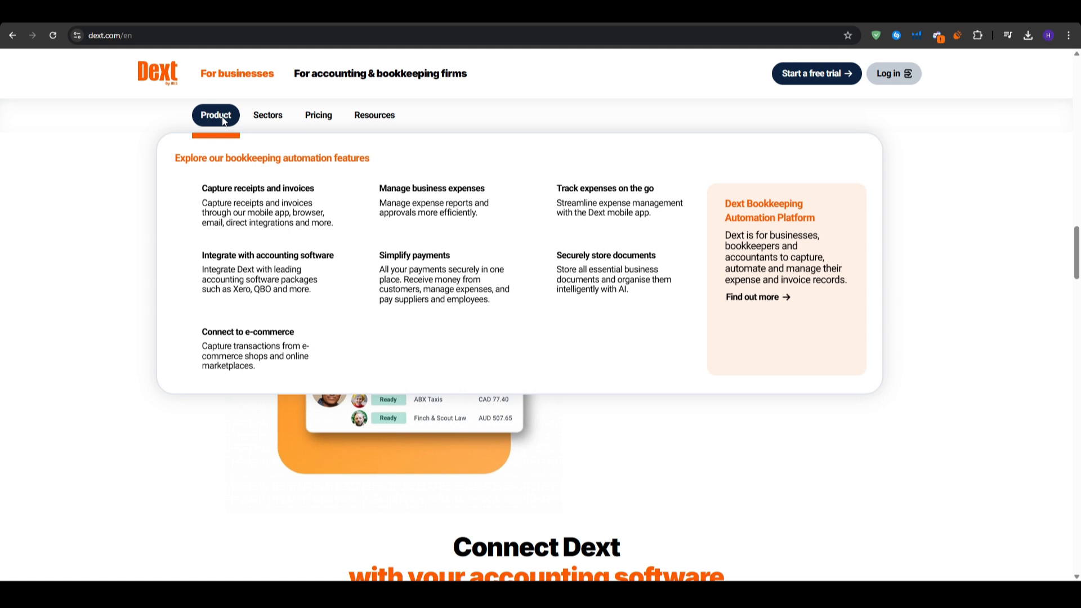
mouse_move(288, 200)
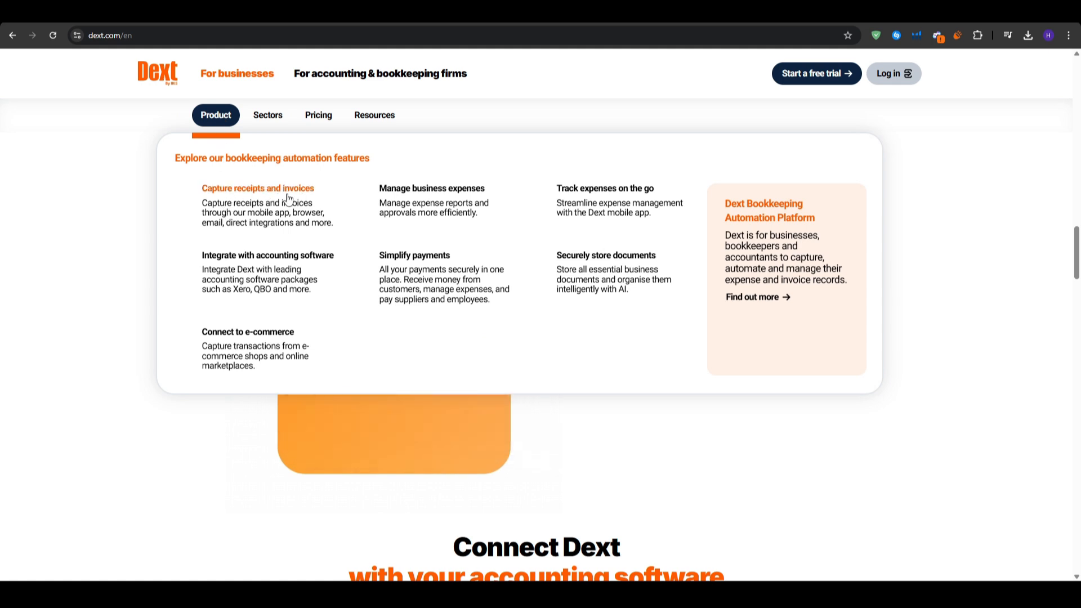
mouse_move(466, 340)
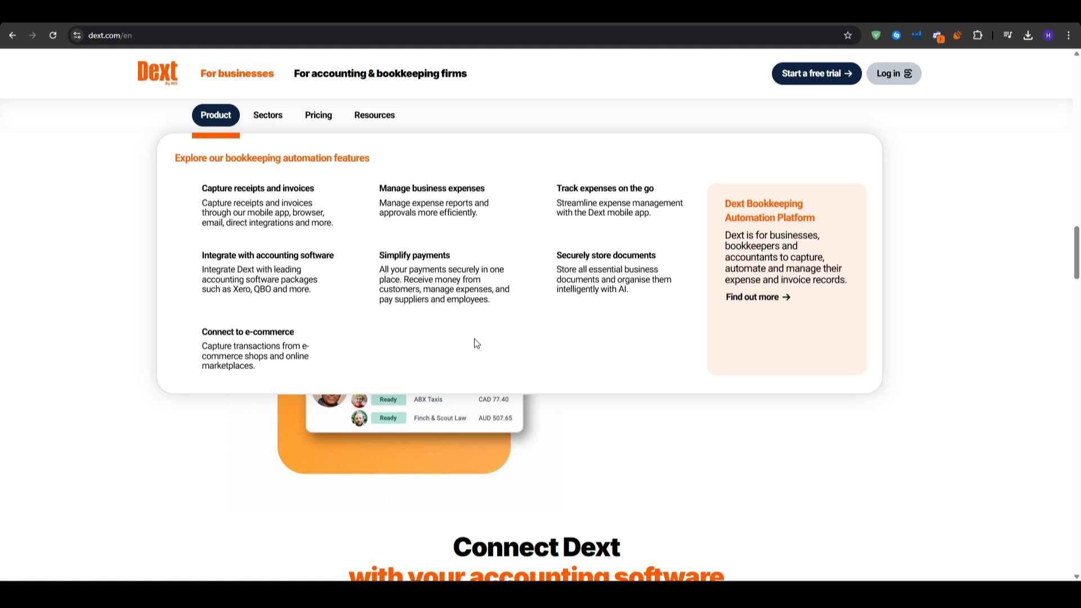
mouse_move(612, 207)
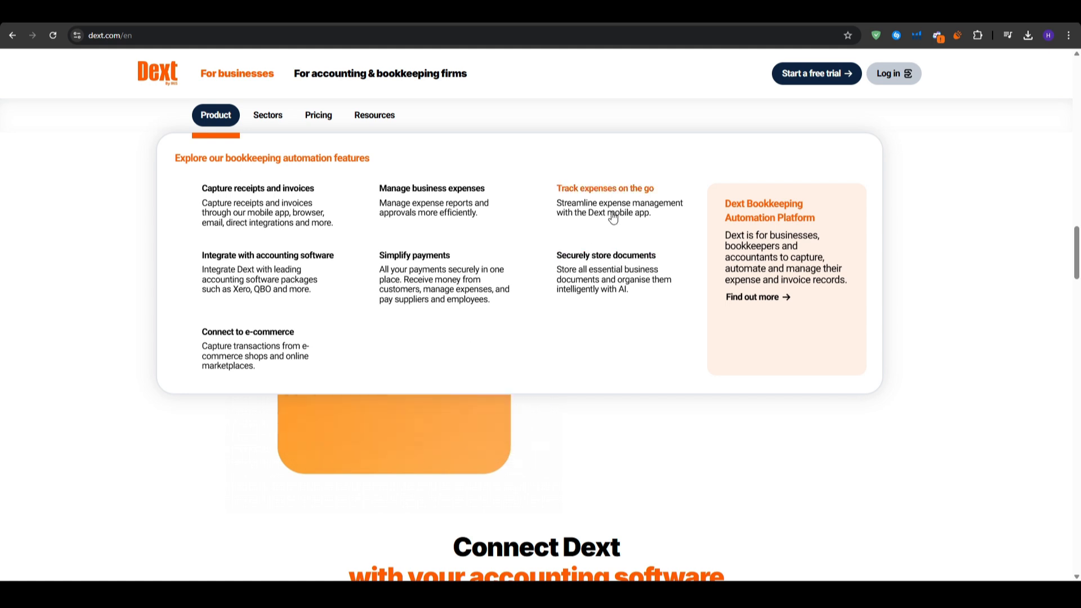
mouse_move(564, 227)
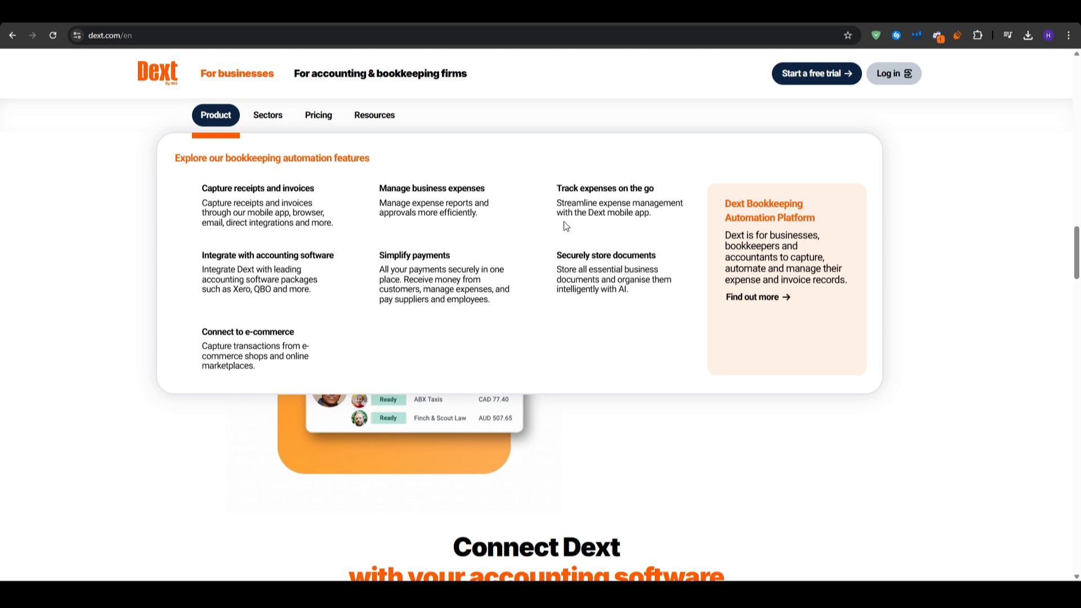
mouse_move(265, 293)
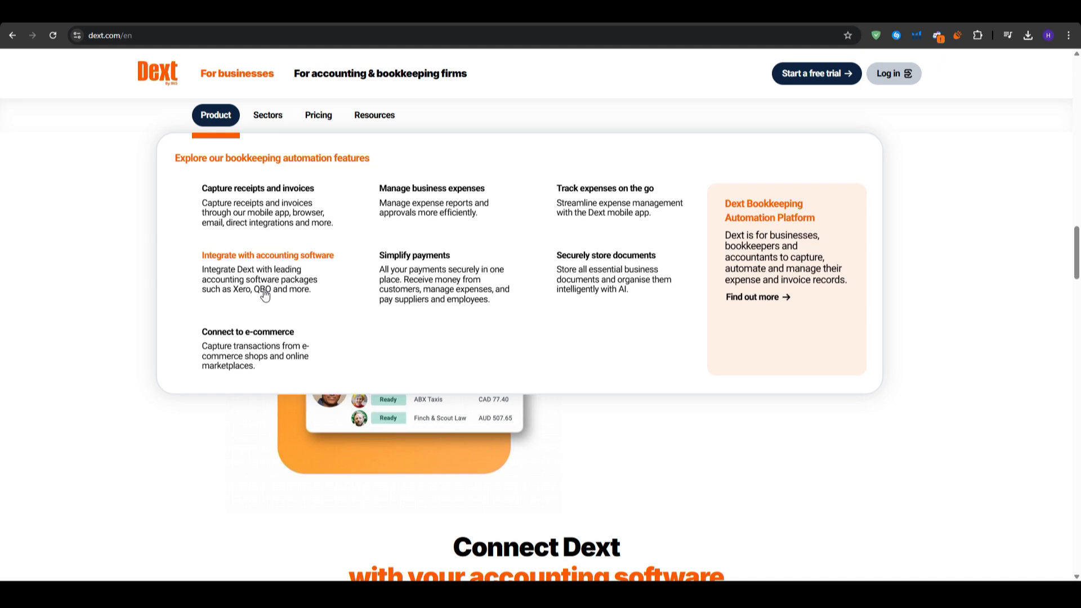
mouse_move(308, 302)
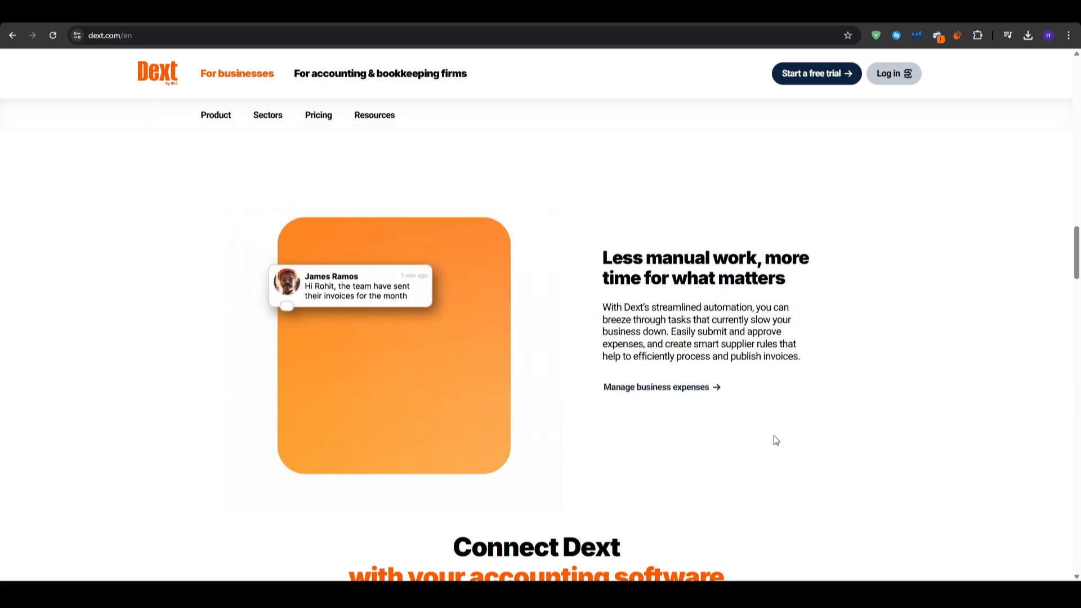
Start a free trial and choose the business account type (retail, construction, florist)
scroll("down", 3)
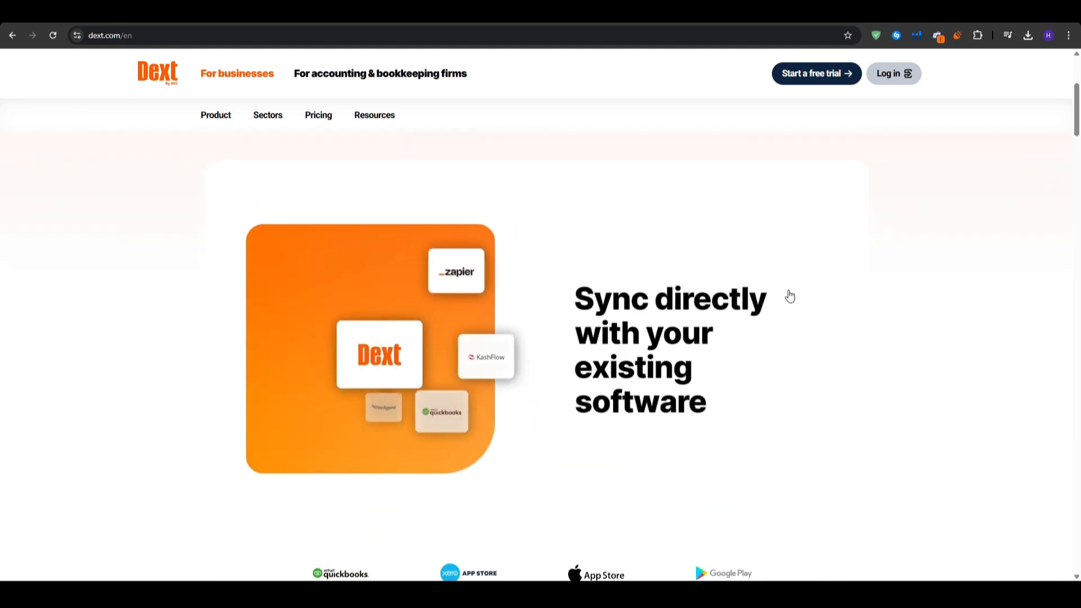
left_click(815, 74)
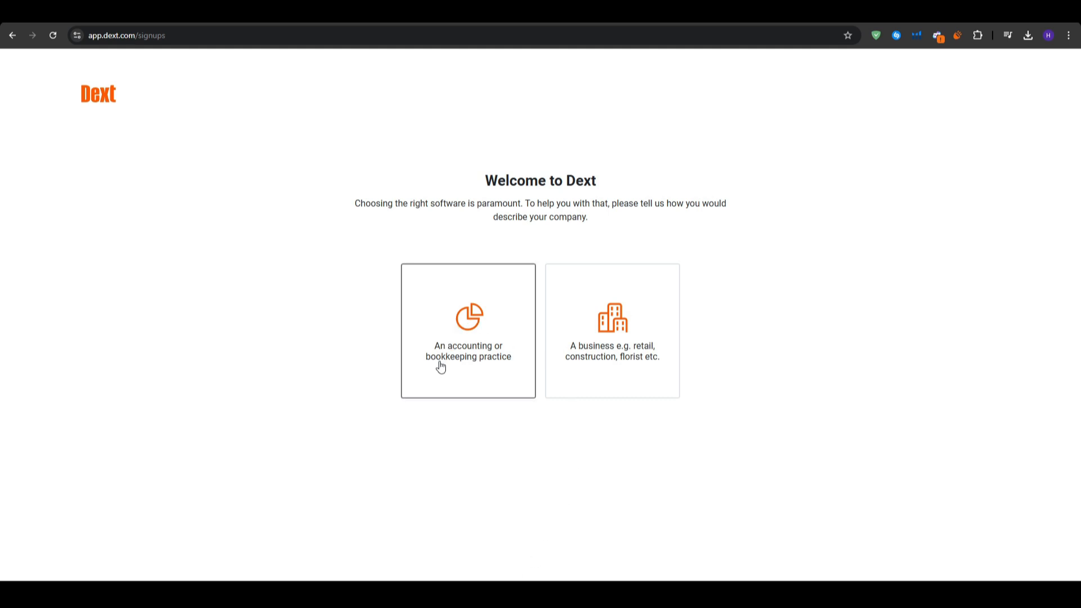
left_click(611, 330)
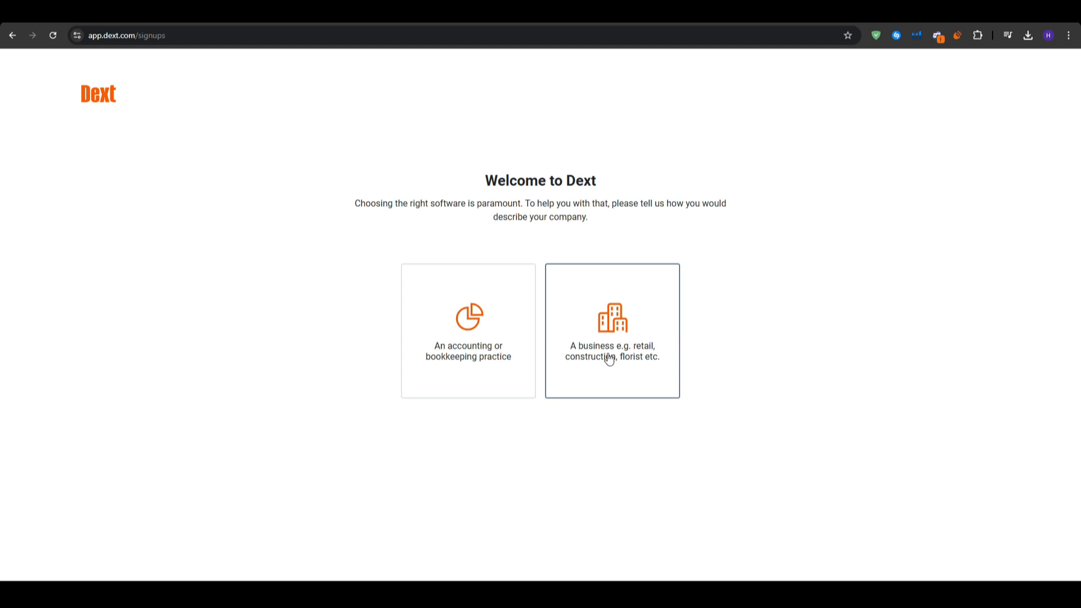
mouse_move(584, 439)
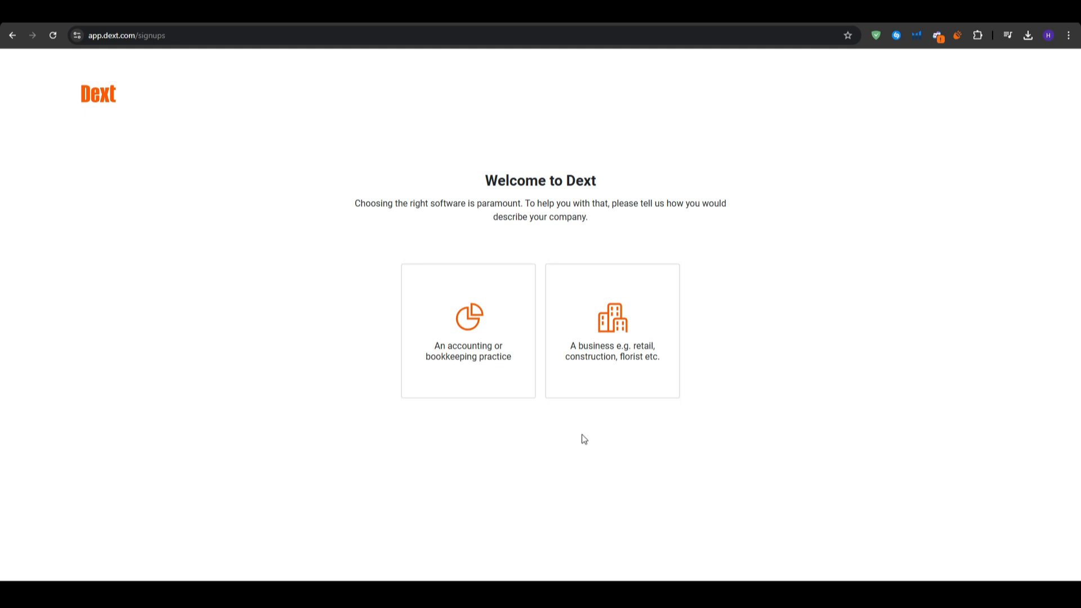
left_click(611, 331)
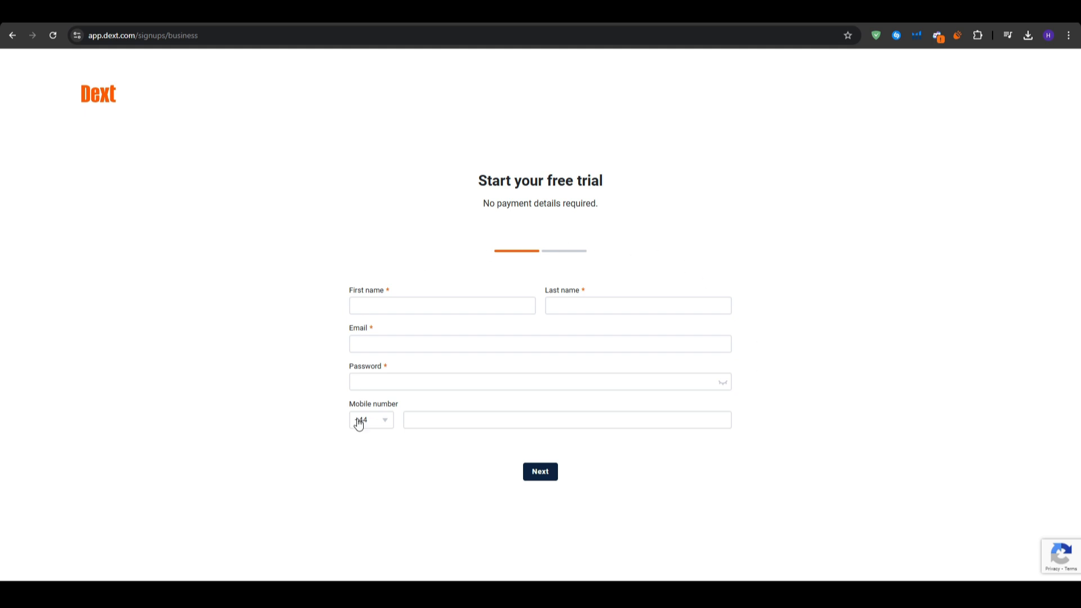
mouse_move(491, 488)
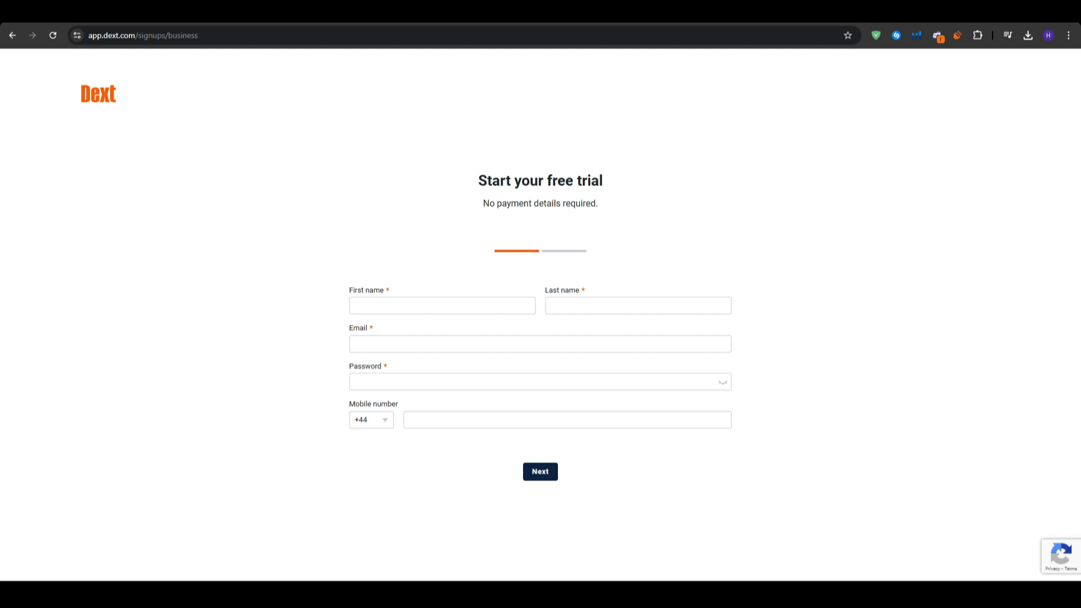
Submit the trial sign-up, visit the Costs inbox and return to the Get Started page
left_click(540, 471)
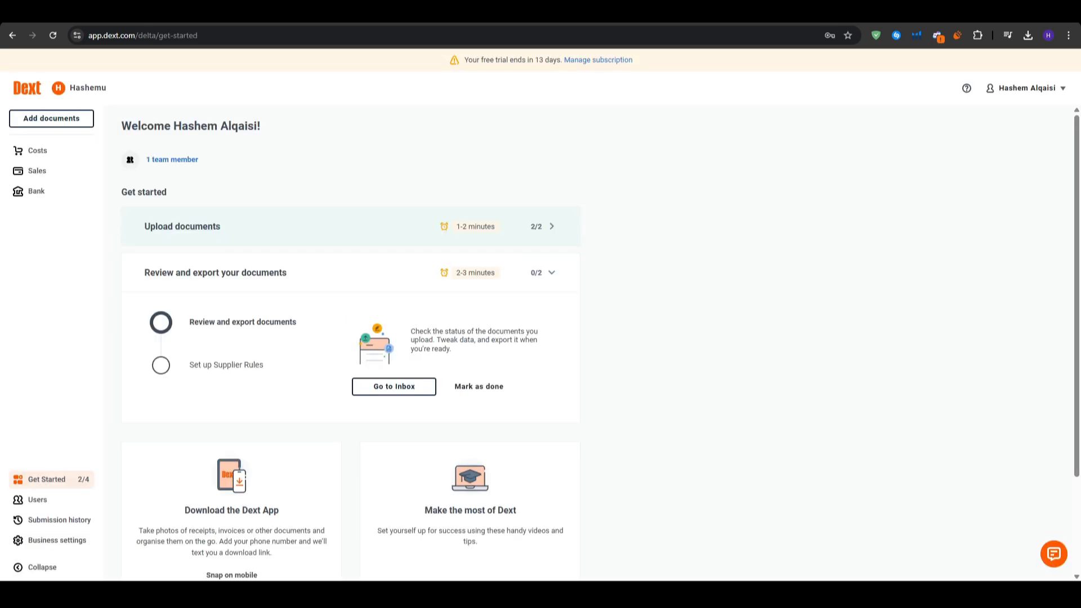
mouse_move(571, 193)
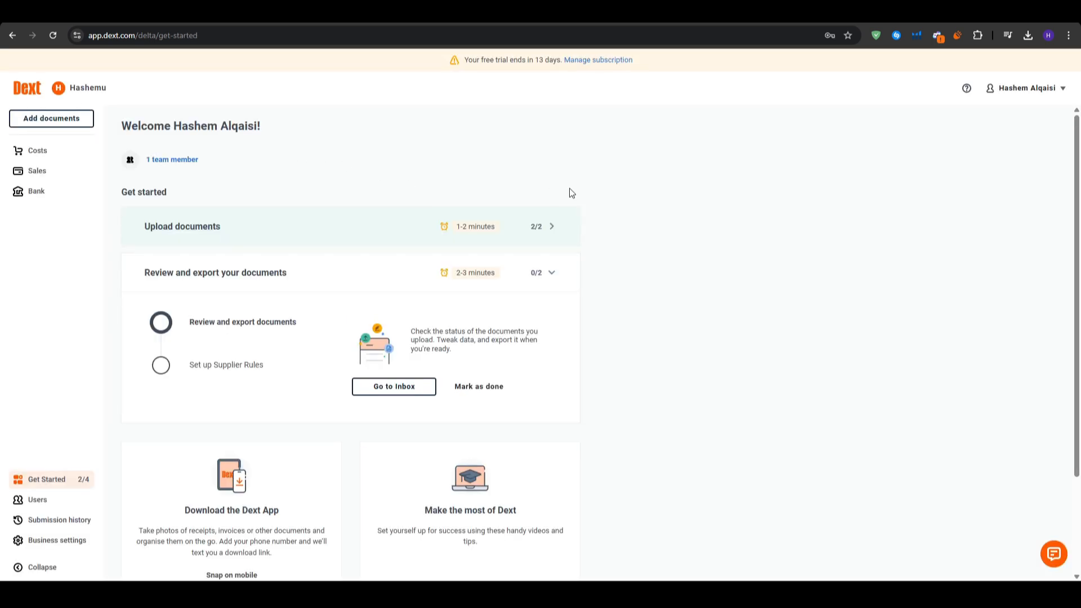
mouse_move(586, 212)
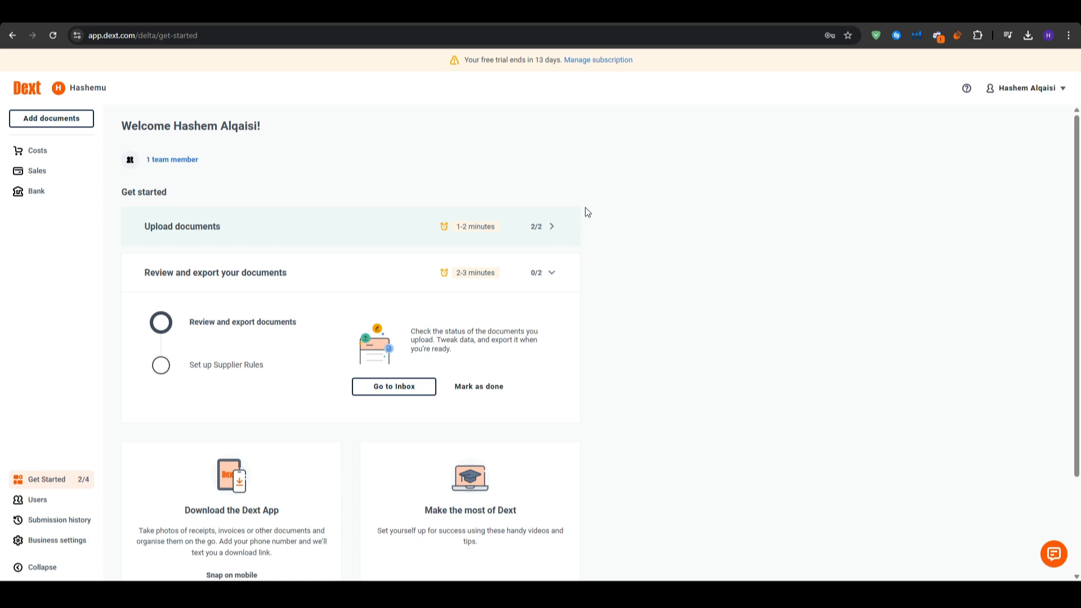
mouse_move(582, 203)
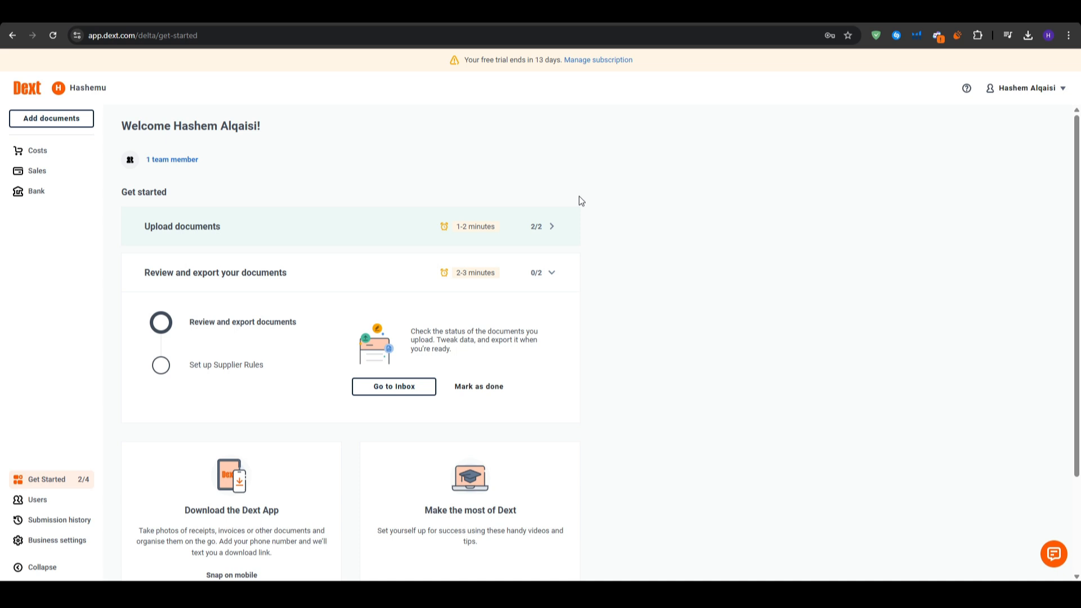
left_click(550, 226)
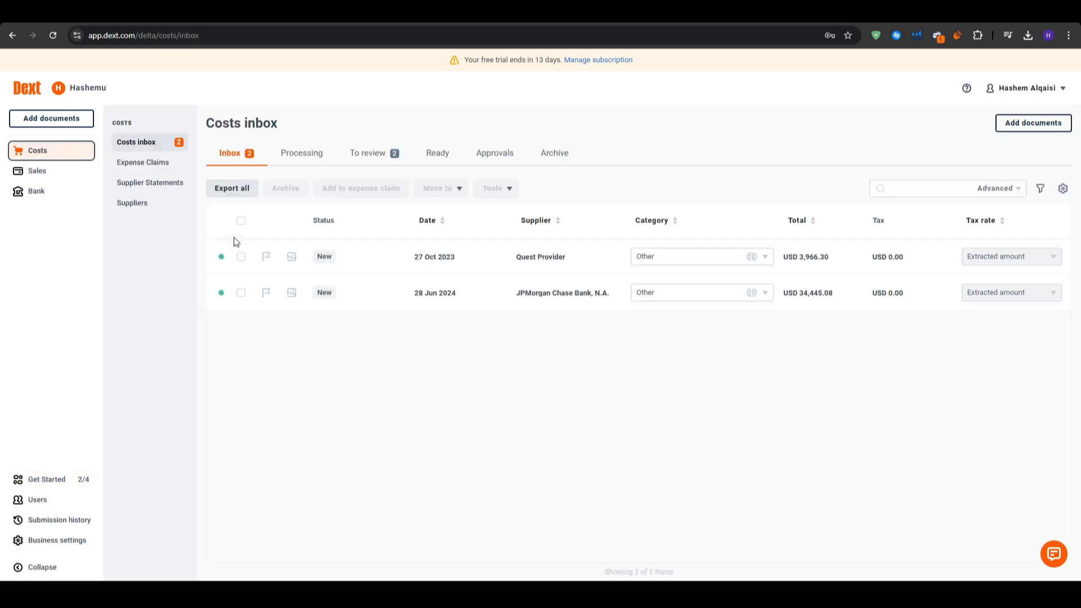
left_click(46, 480)
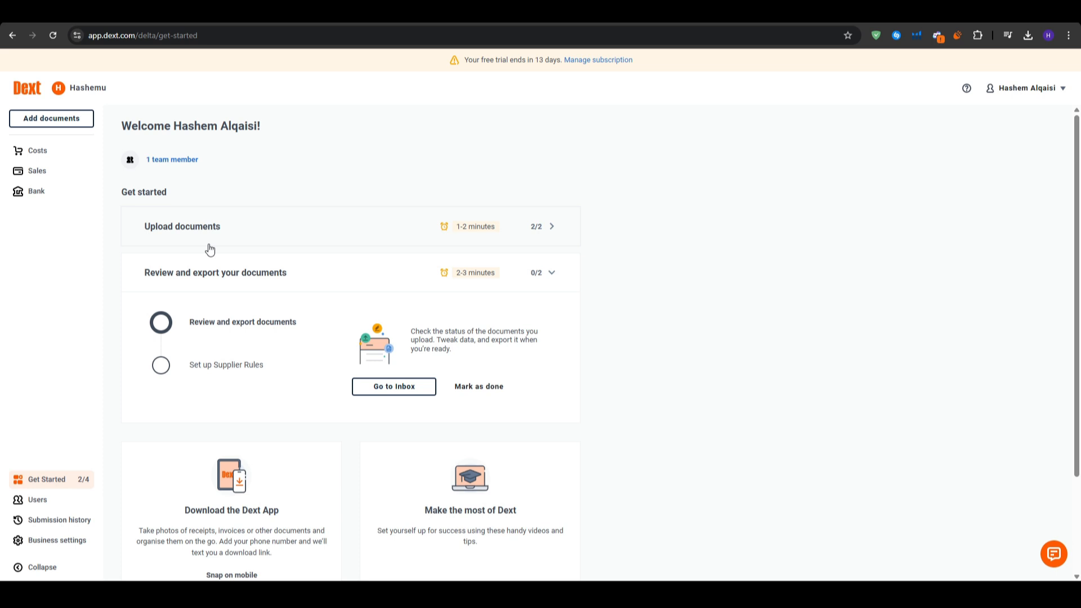
mouse_move(584, 271)
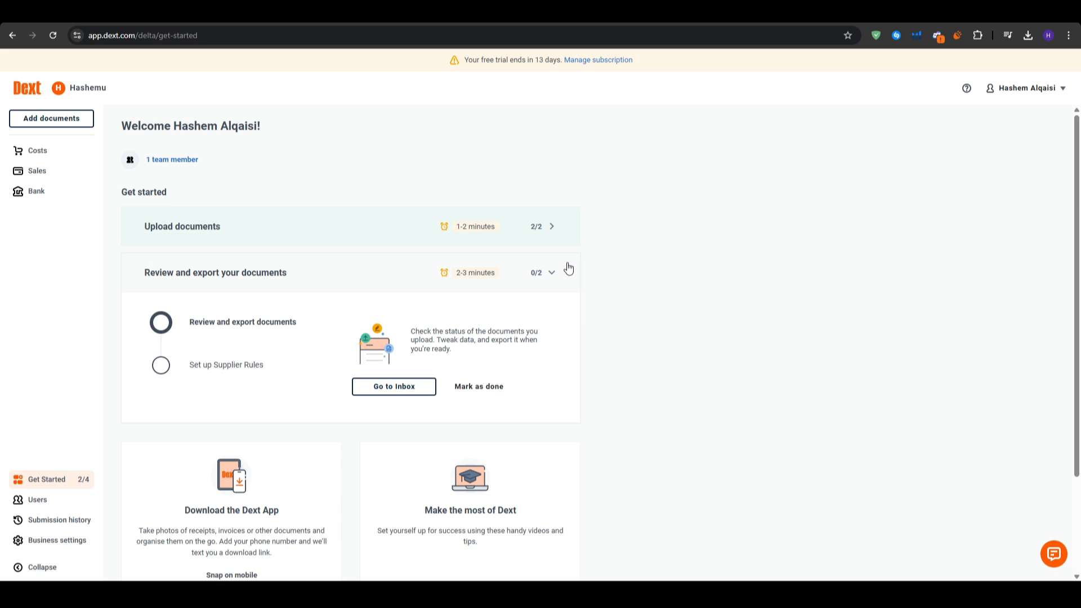
left_click(36, 191)
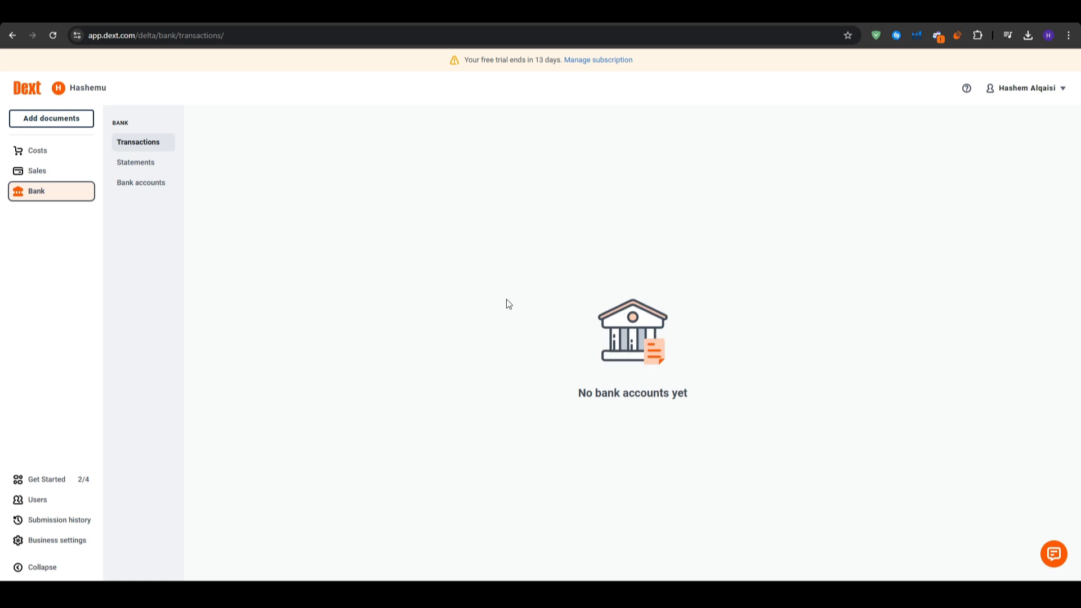
mouse_move(162, 205)
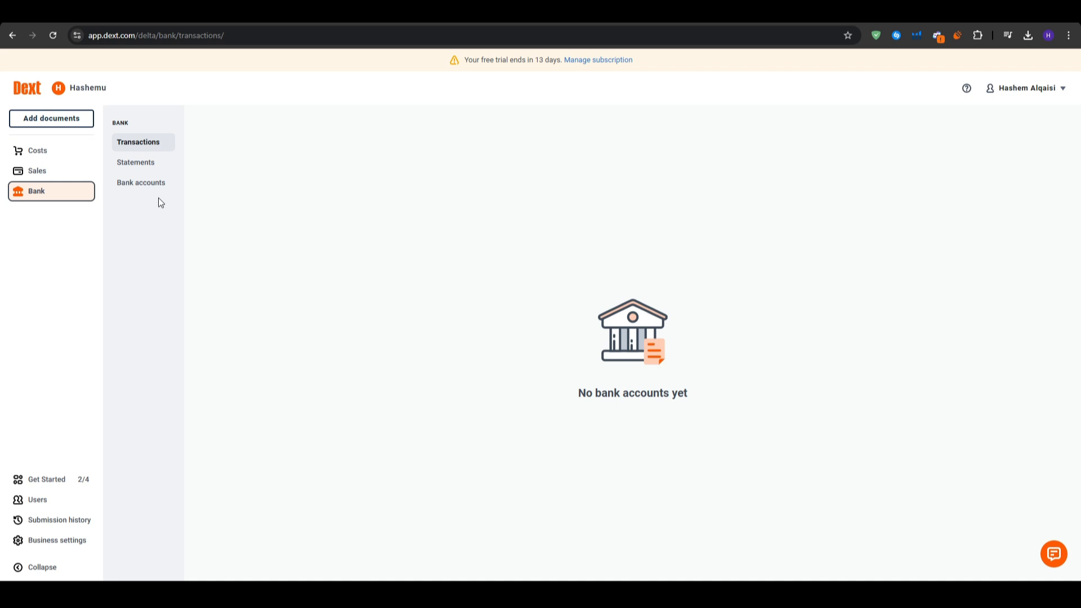
left_click(36, 150)
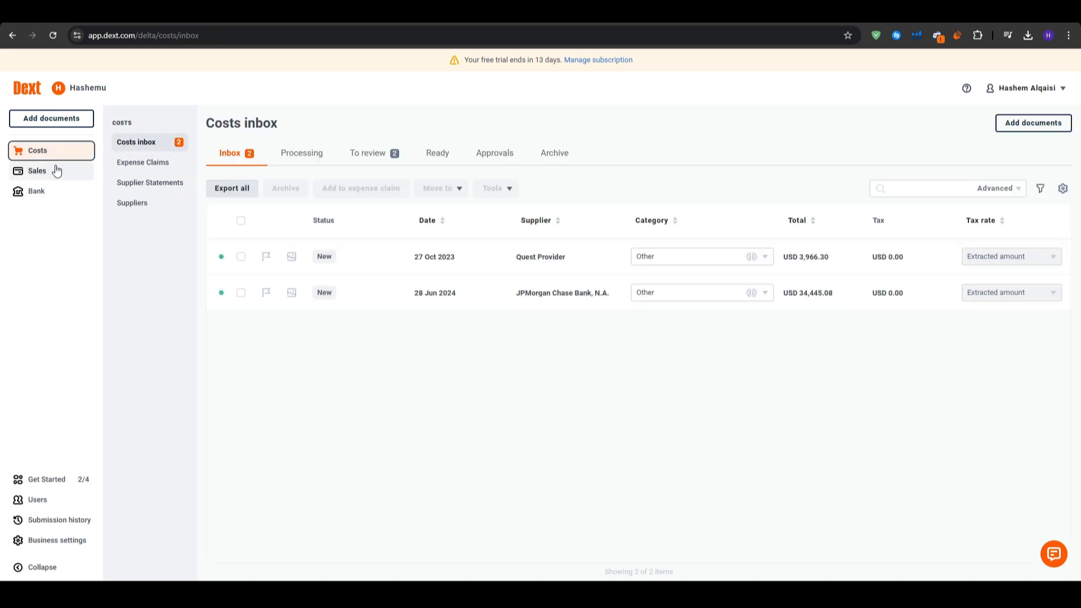
mouse_move(142, 162)
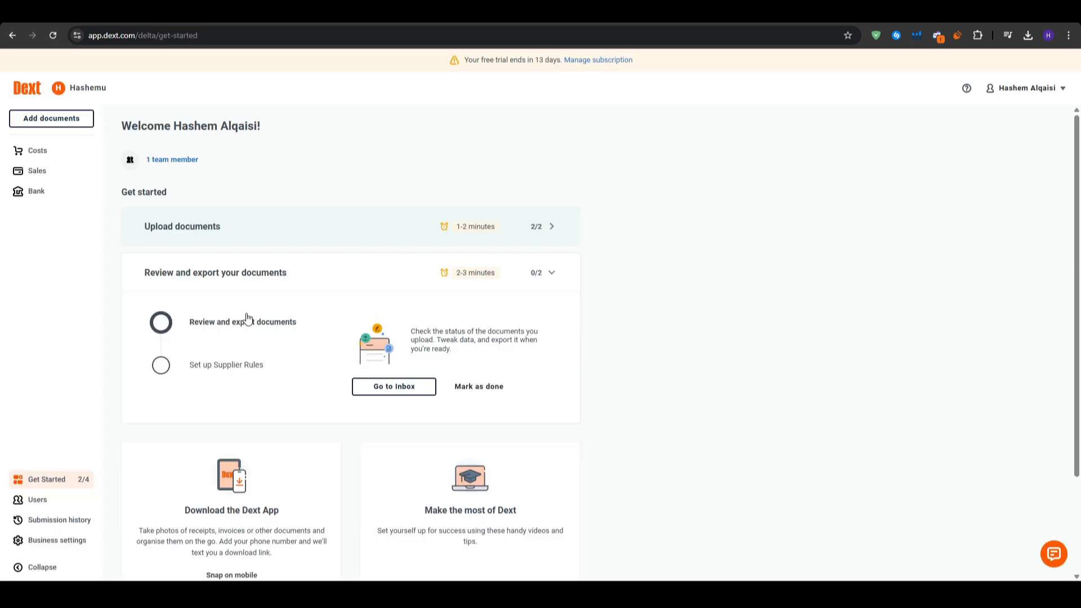
mouse_move(59, 519)
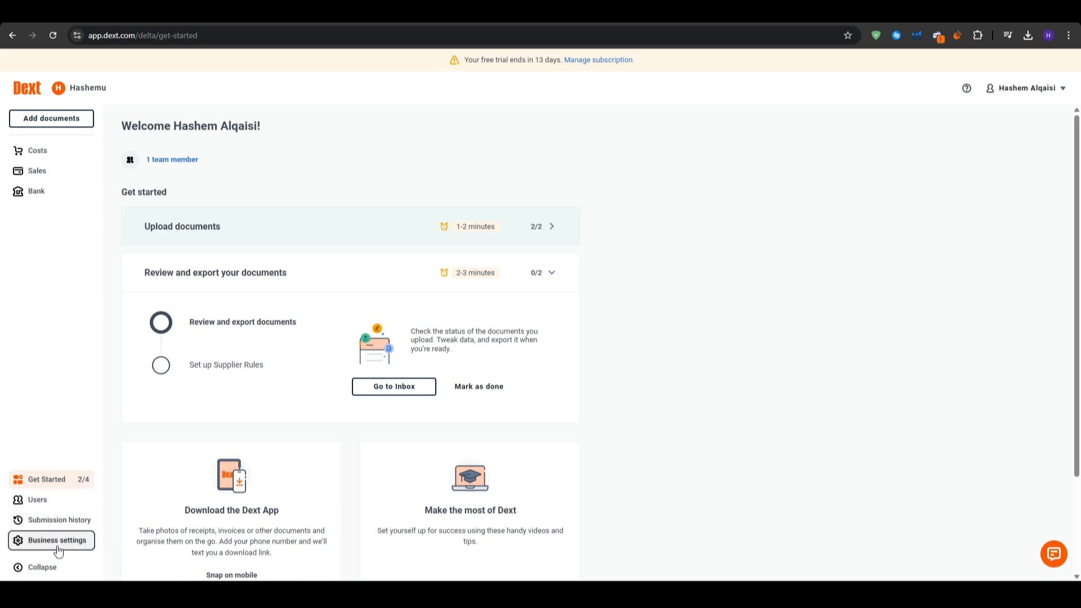
Visit Business settings, go back to the workspace and return to the Get Started checklist
left_click(52, 540)
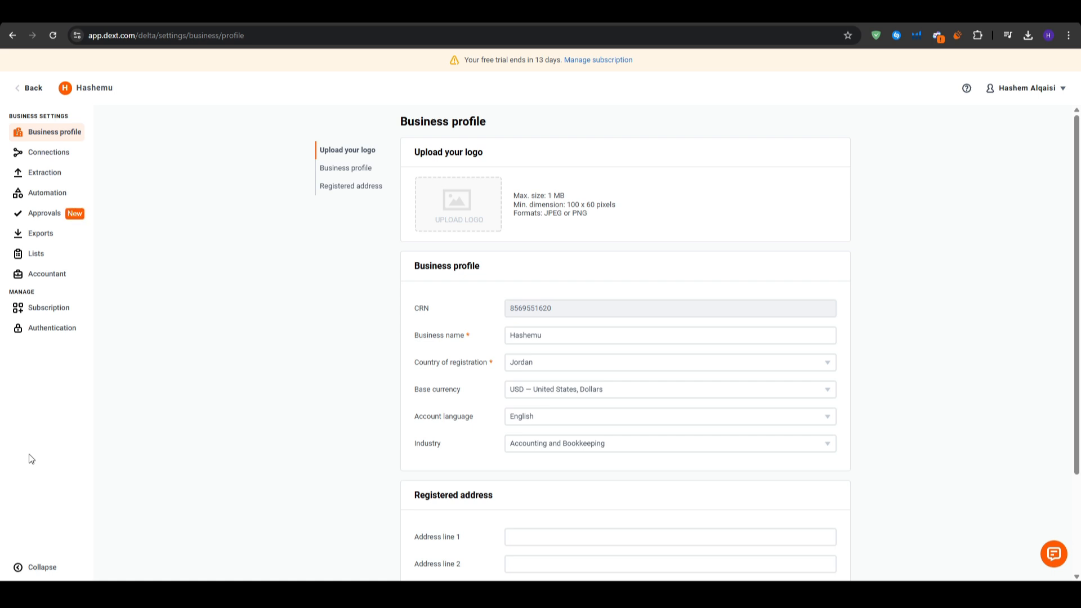
left_click(30, 88)
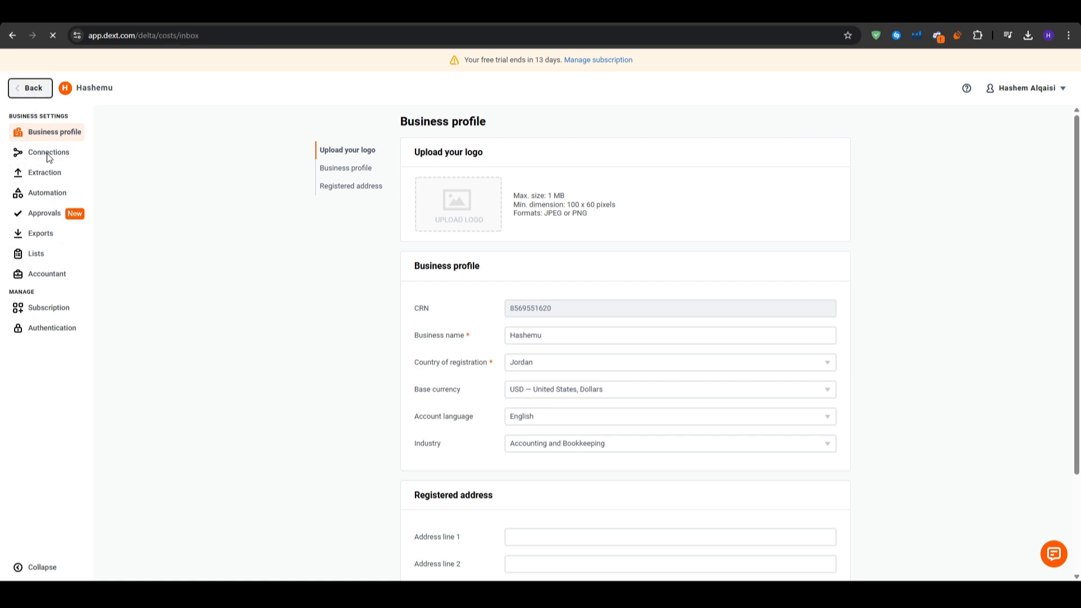
left_click(30, 88)
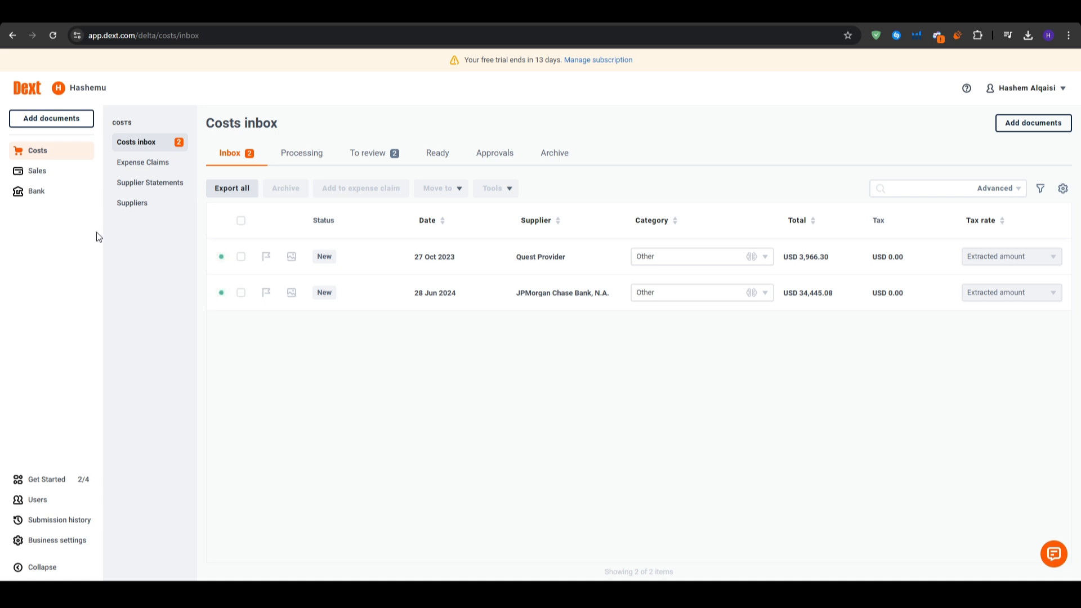
left_click(46, 479)
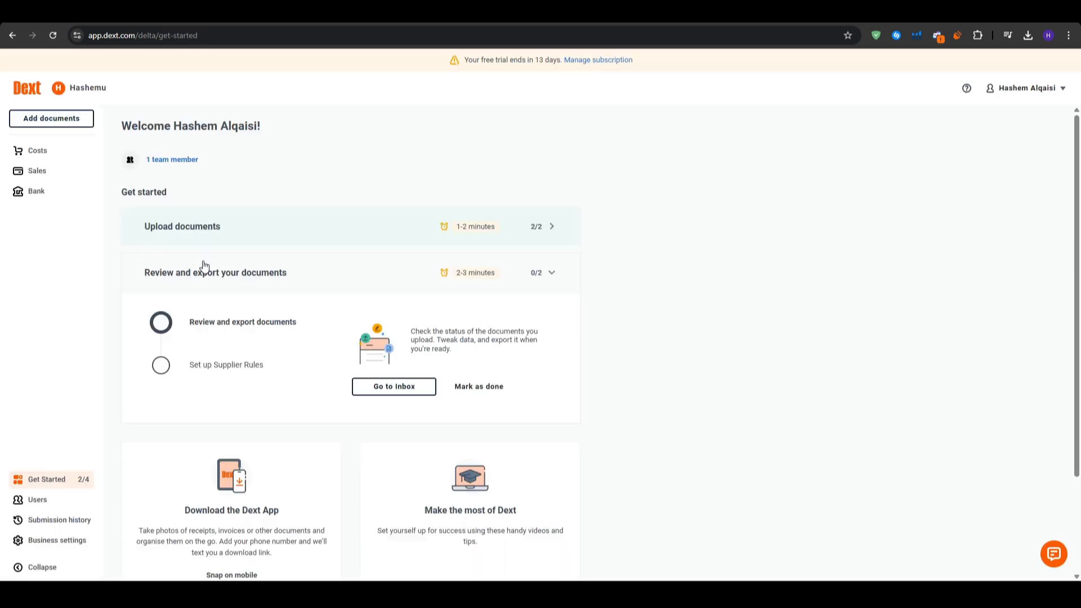
mouse_move(36, 191)
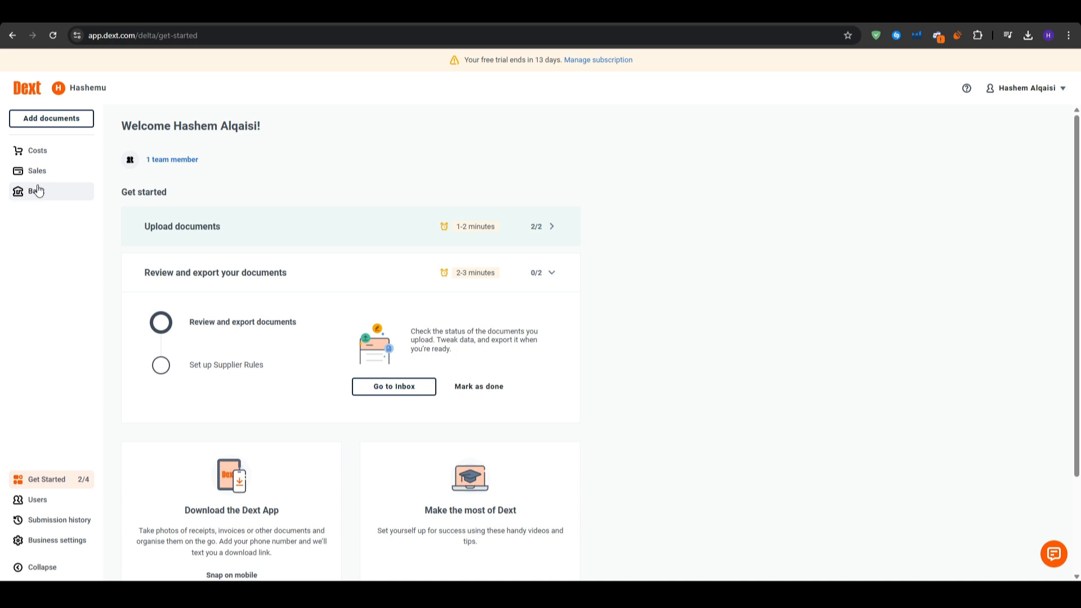
mouse_move(756, 383)
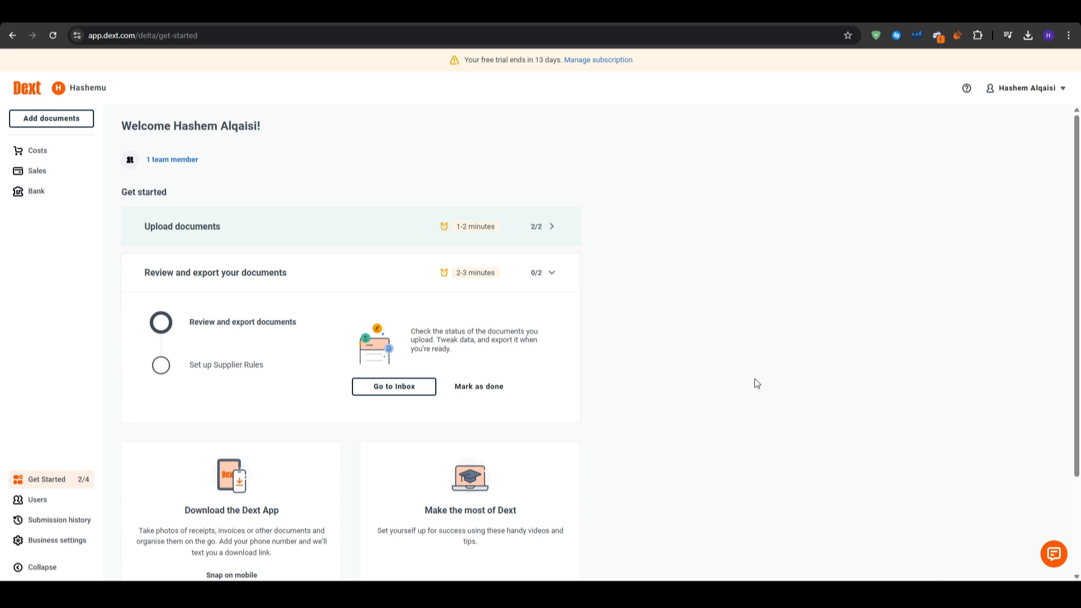
mouse_move(751, 379)
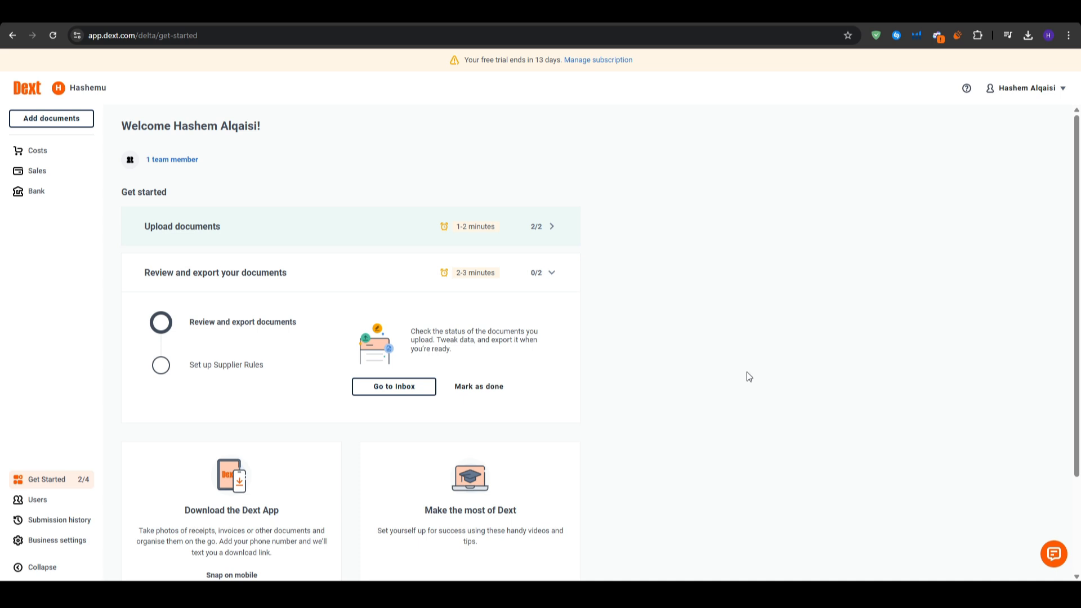
mouse_move(37, 150)
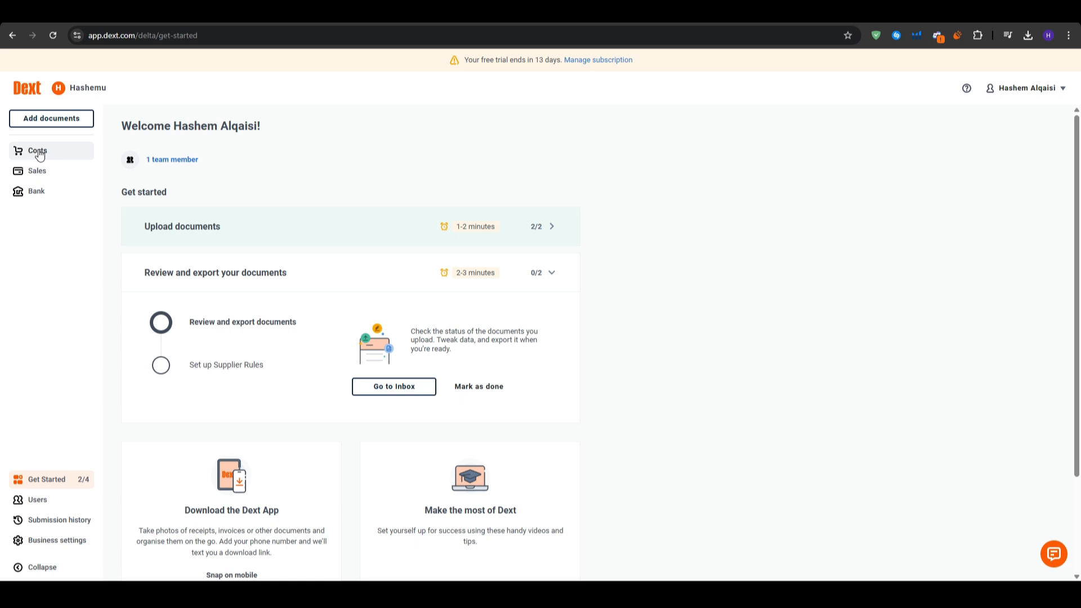
mouse_move(71, 257)
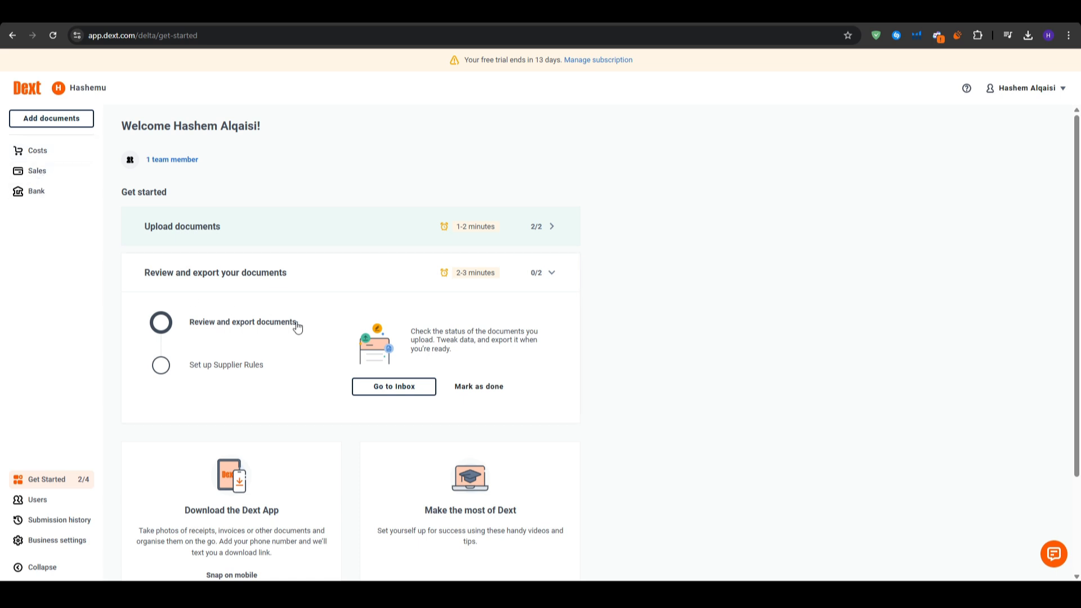
mouse_move(722, 558)
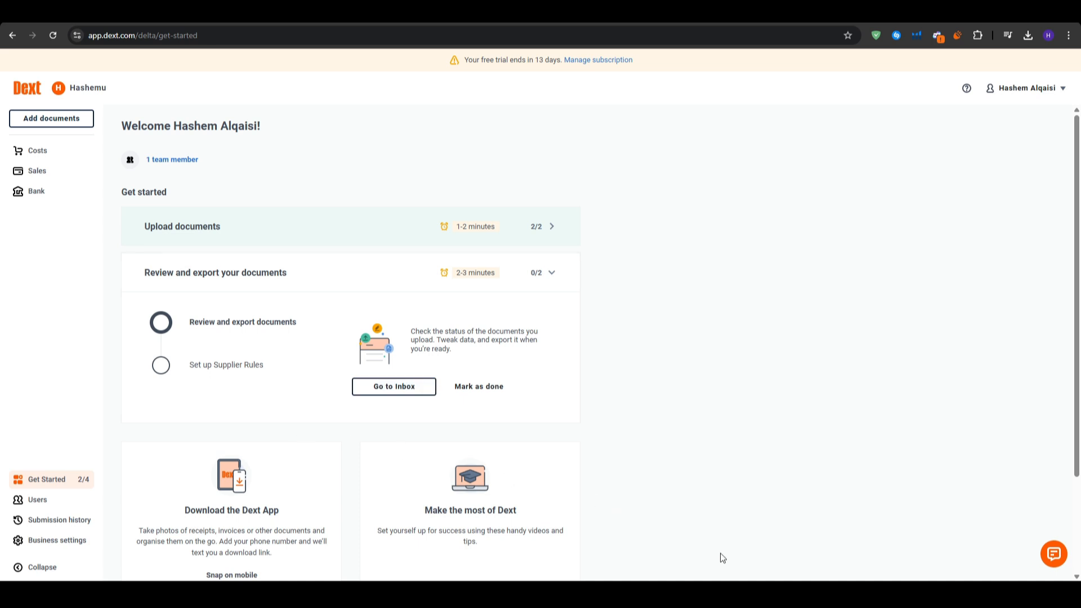
mouse_move(562, 439)
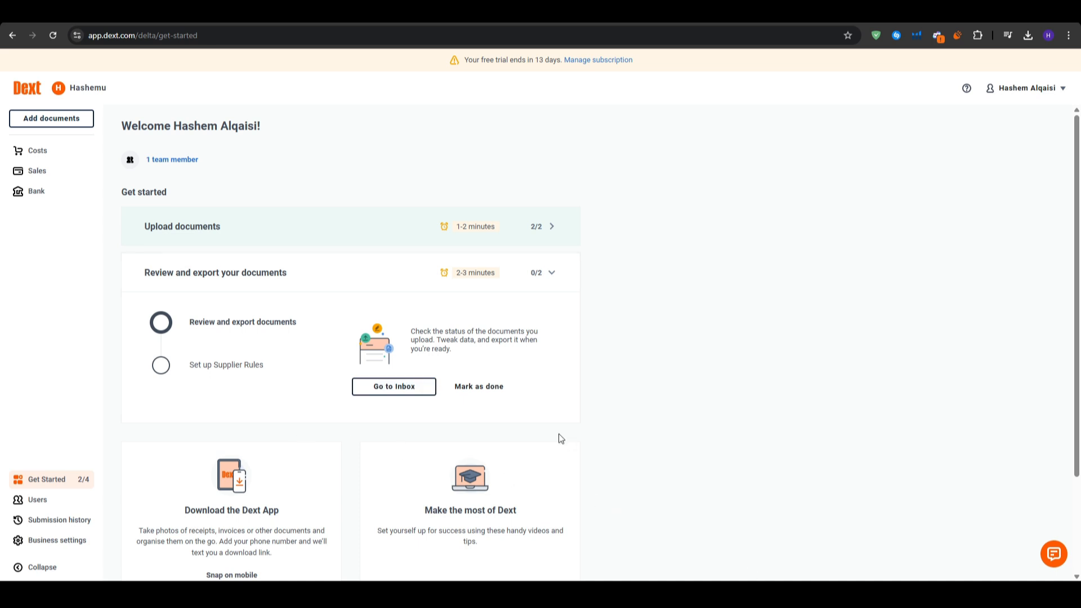
Go to the Costs inbox, dismiss its tour, visit Suppliers and Expense Claims, then return to the inbox
left_click(393, 386)
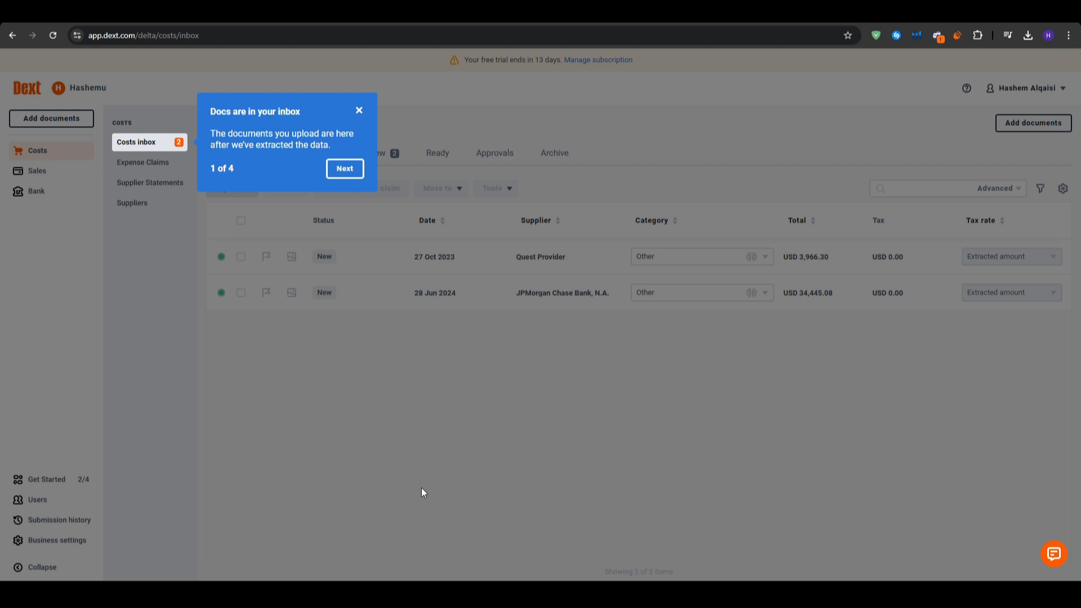
left_click(358, 111)
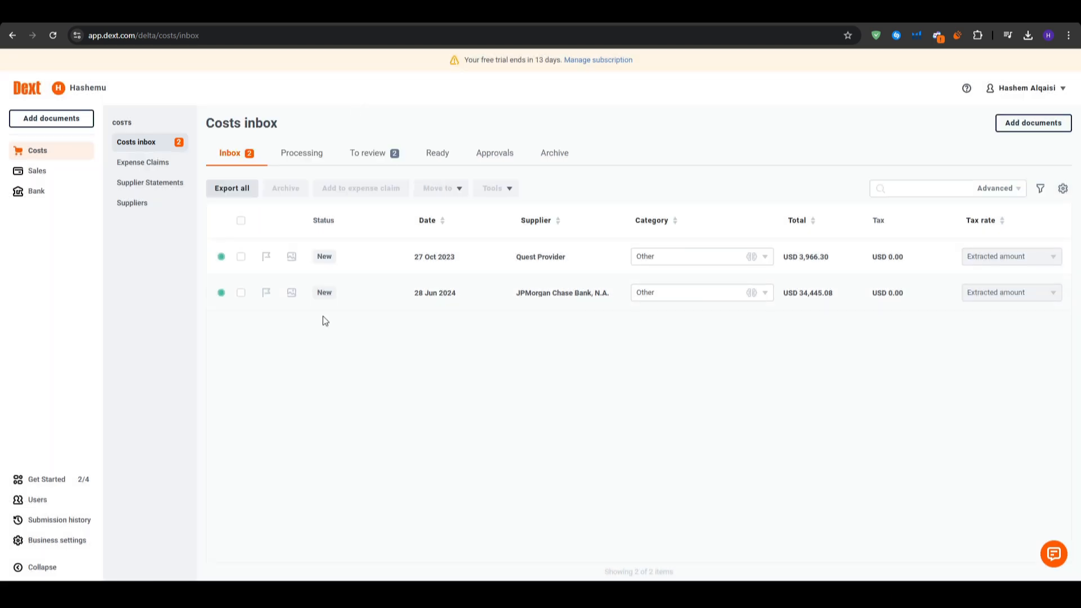
mouse_move(569, 436)
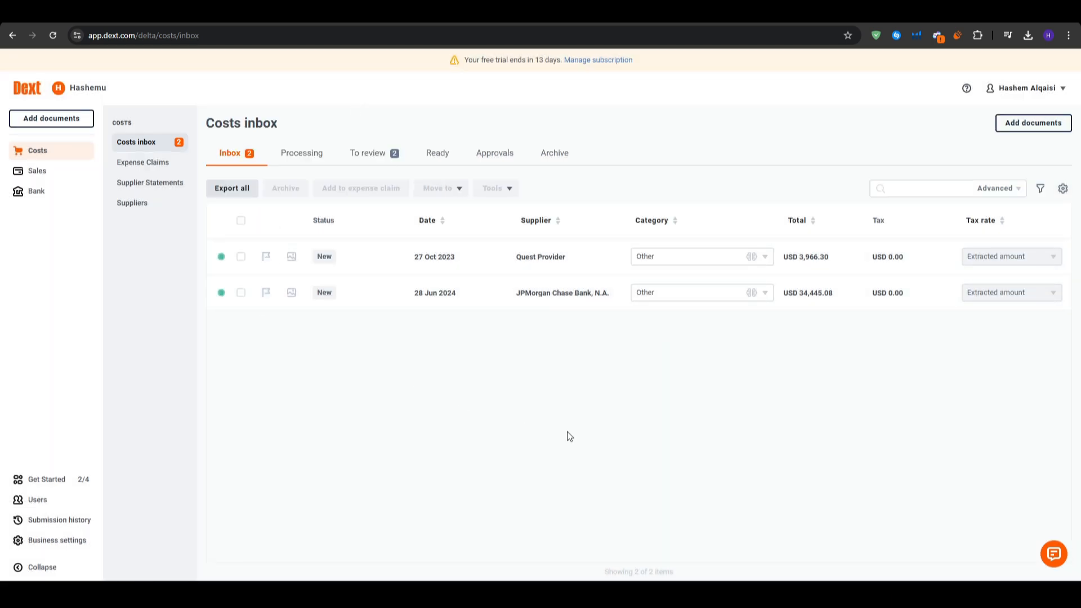
mouse_move(526, 425)
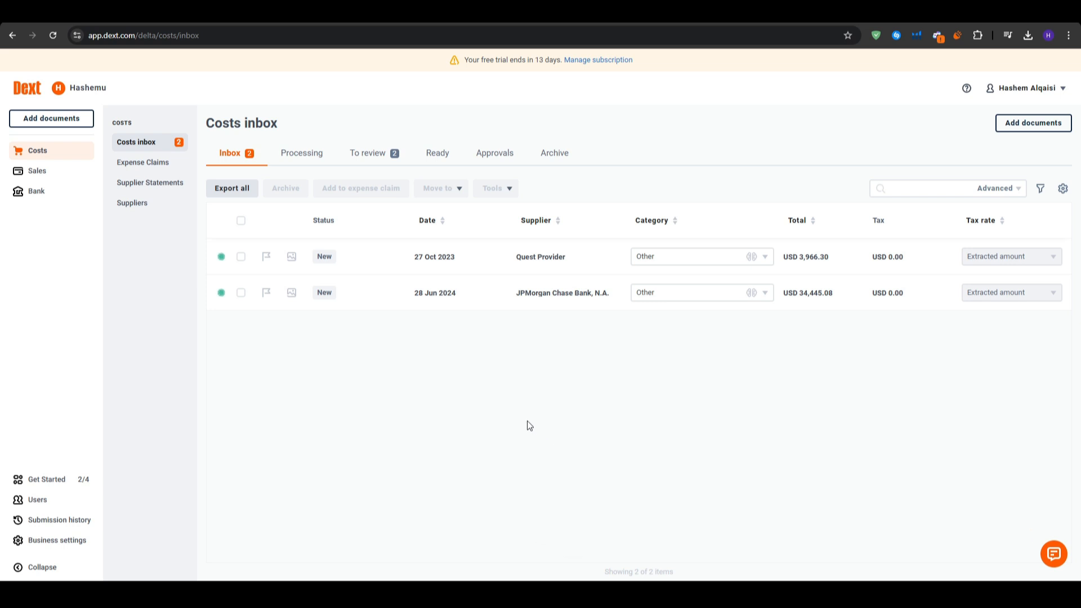
mouse_move(377, 372)
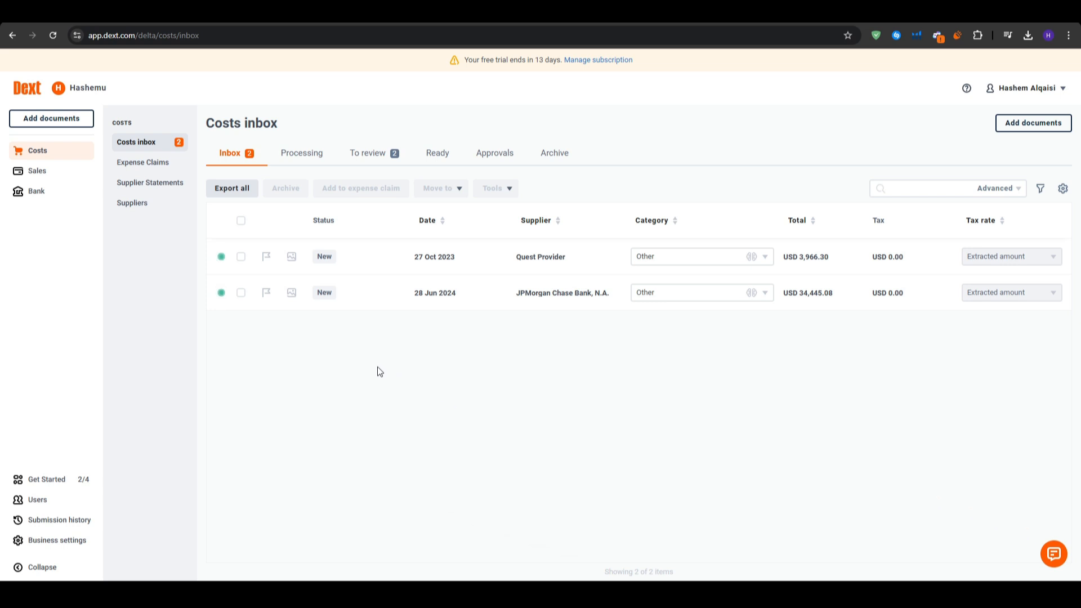
mouse_move(623, 401)
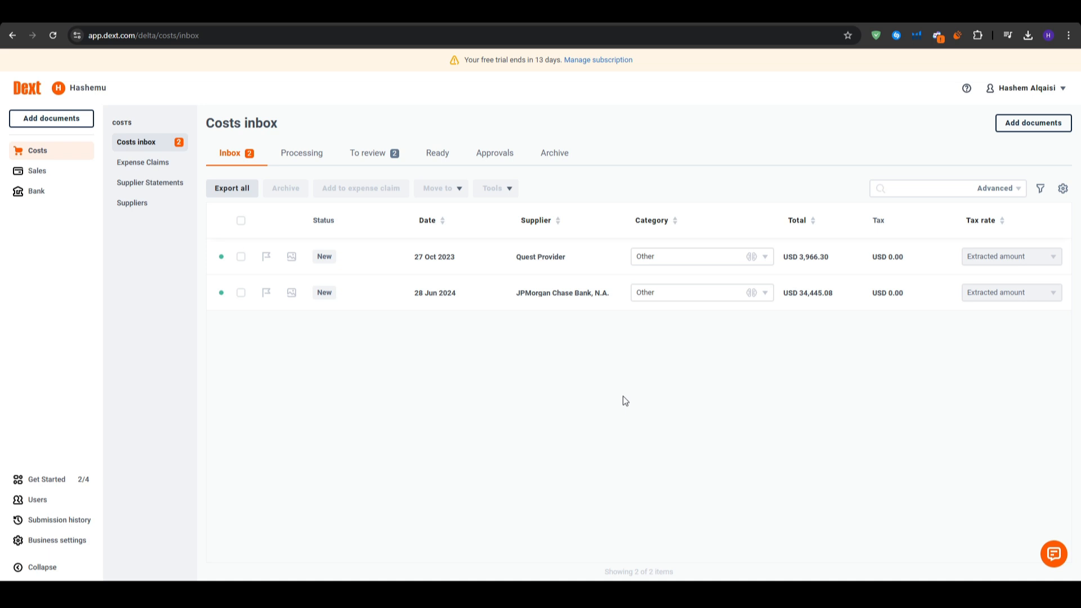
mouse_move(613, 393)
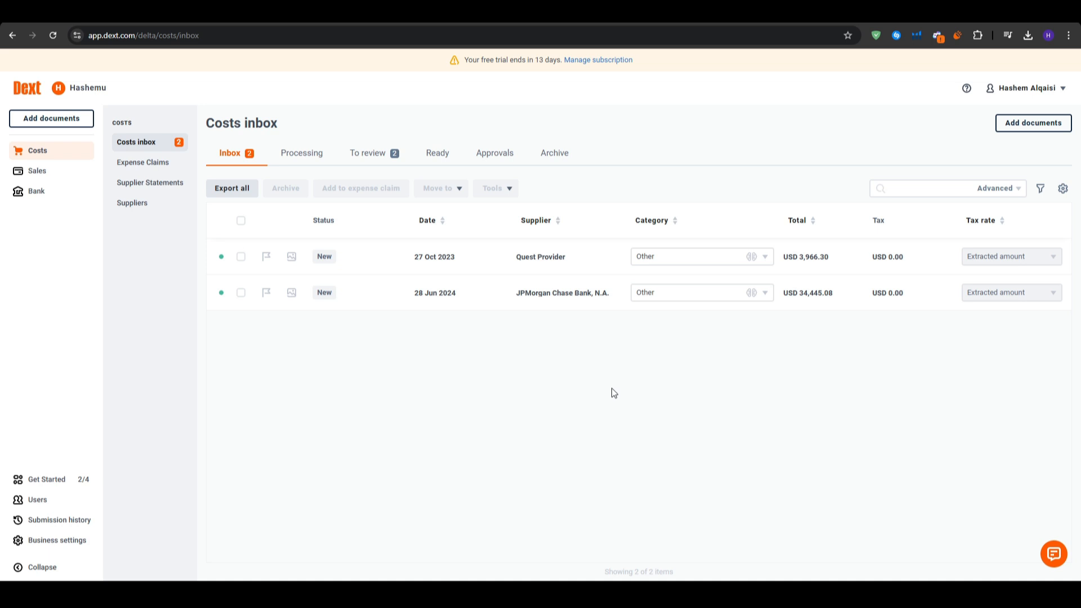
mouse_move(563, 377)
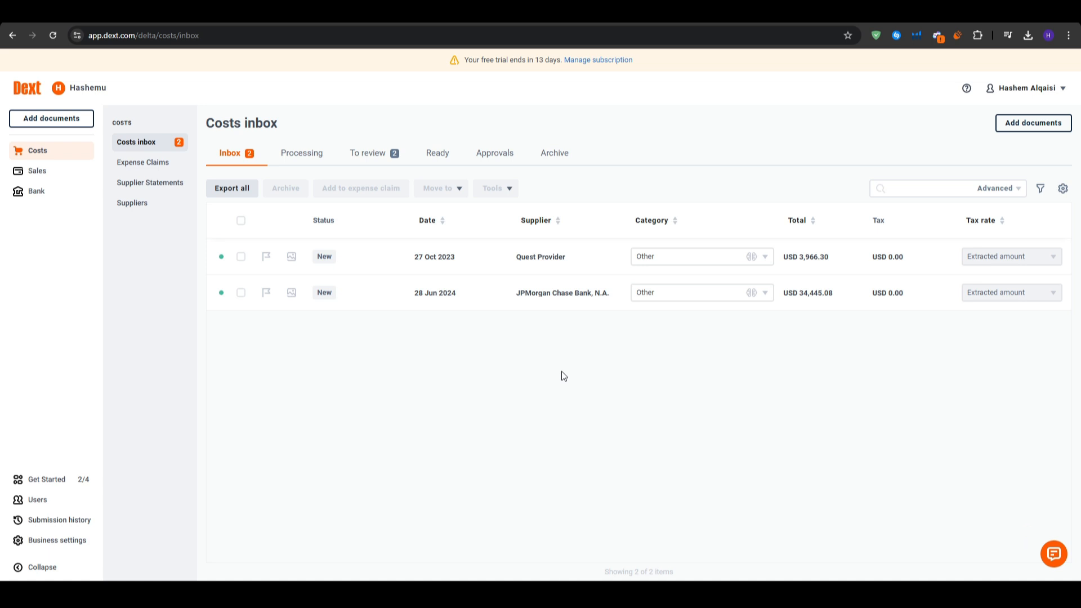
mouse_move(143, 162)
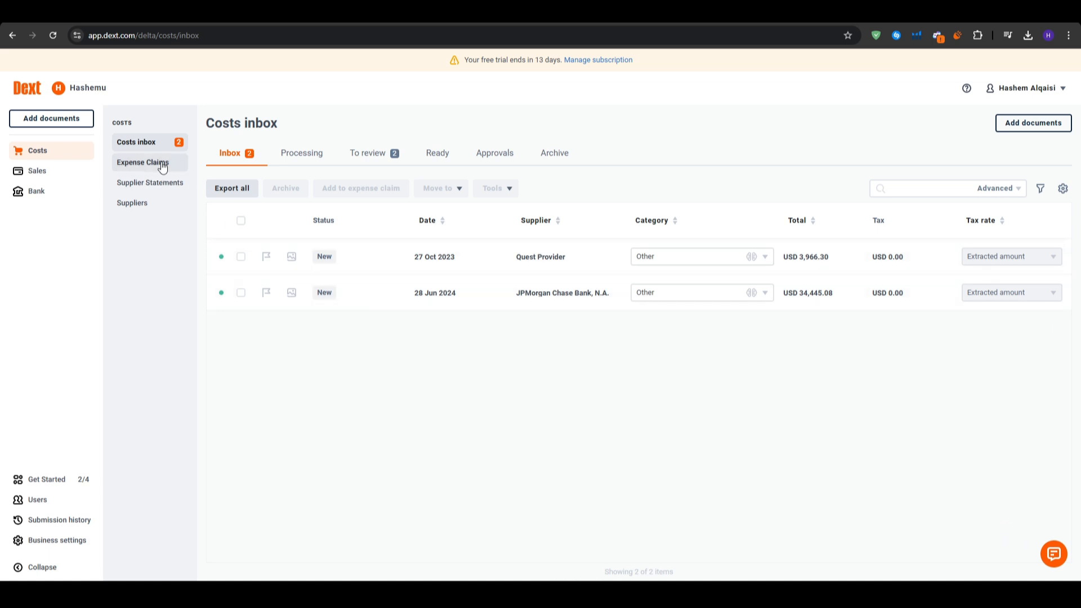
left_click(132, 203)
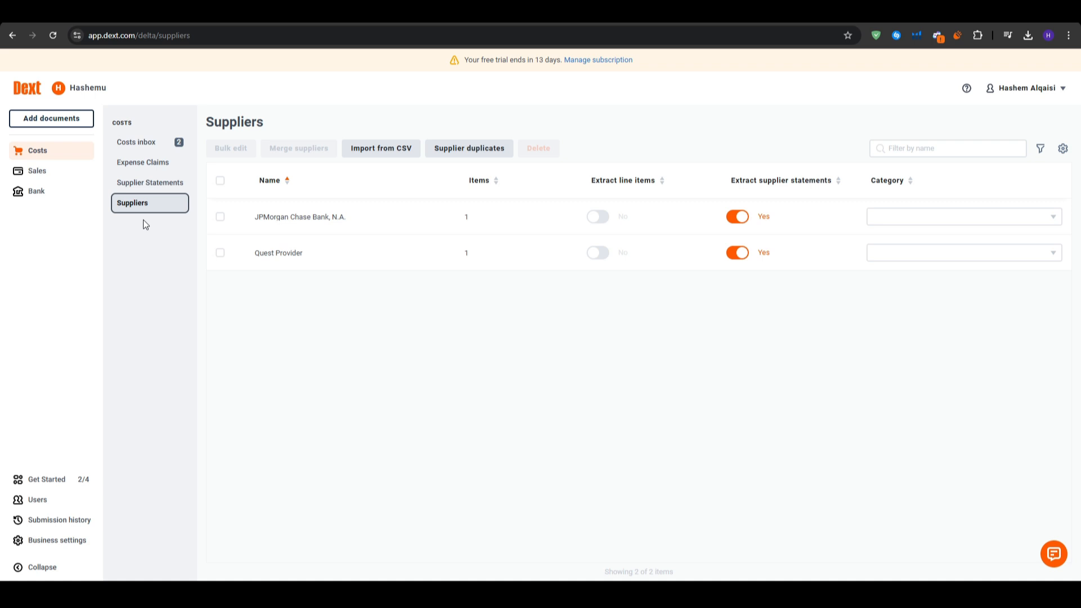
left_click(142, 162)
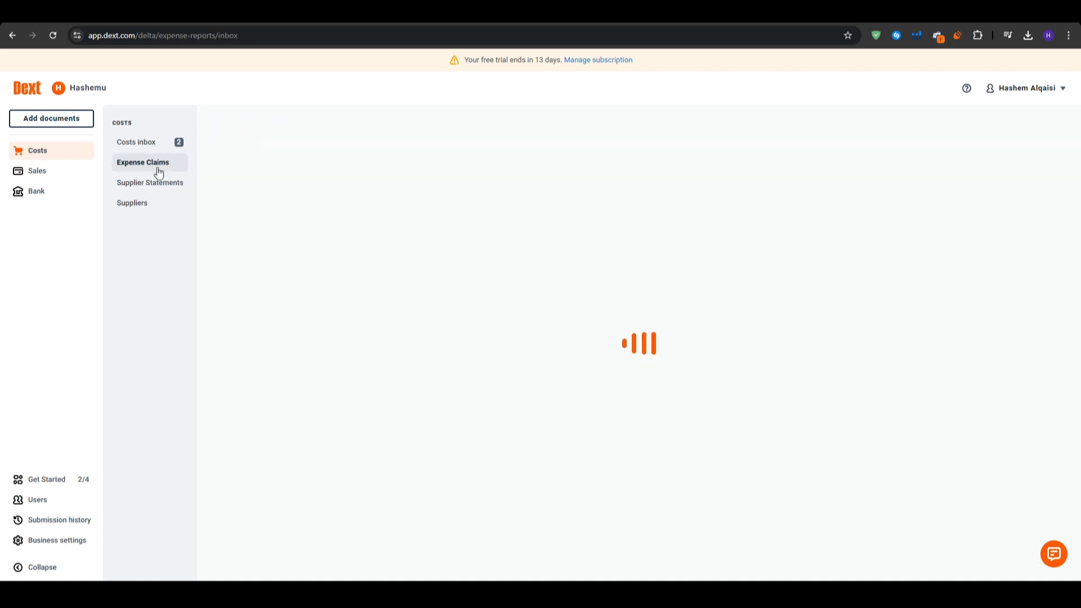
left_click(136, 142)
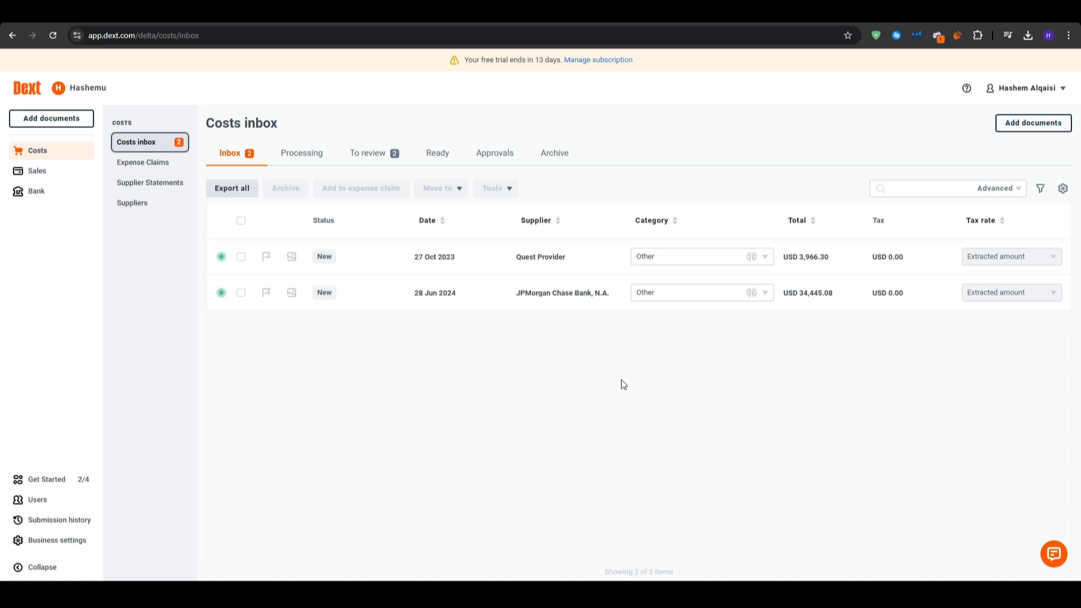
mouse_move(616, 378)
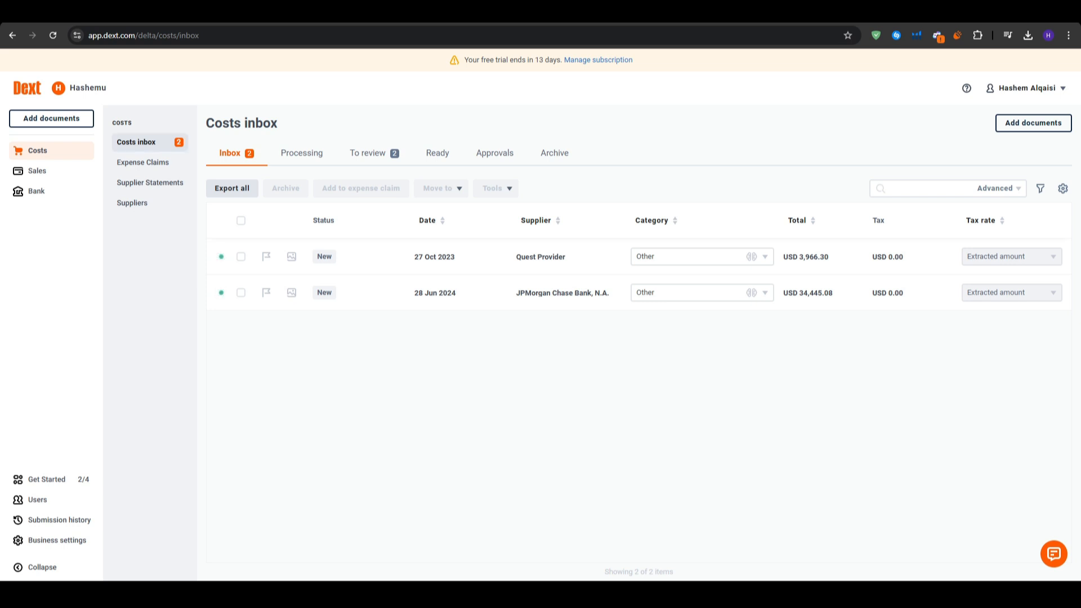
left_click(51, 117)
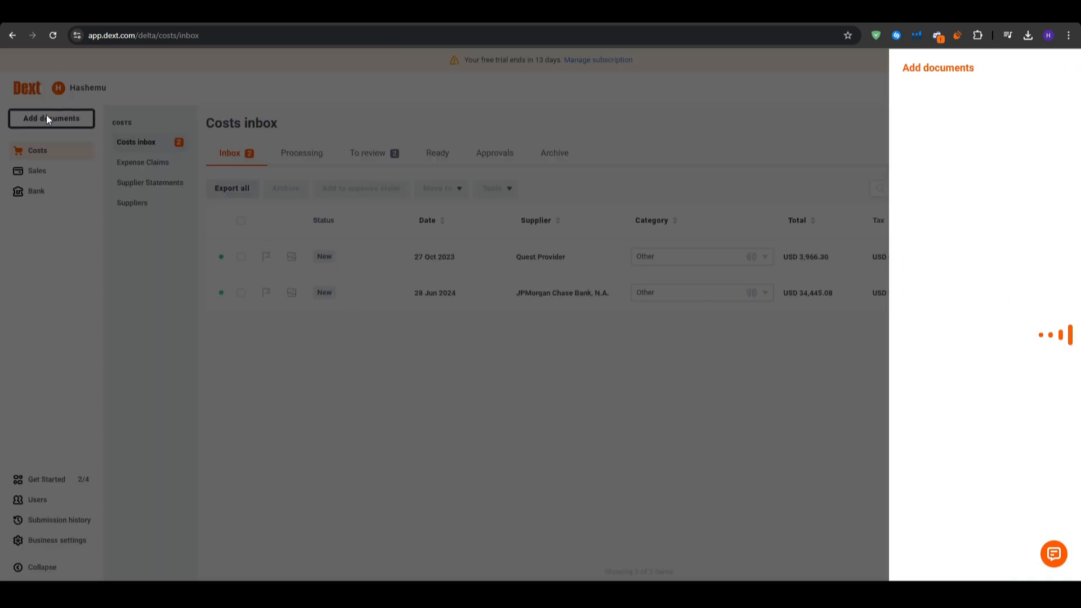
left_click(51, 118)
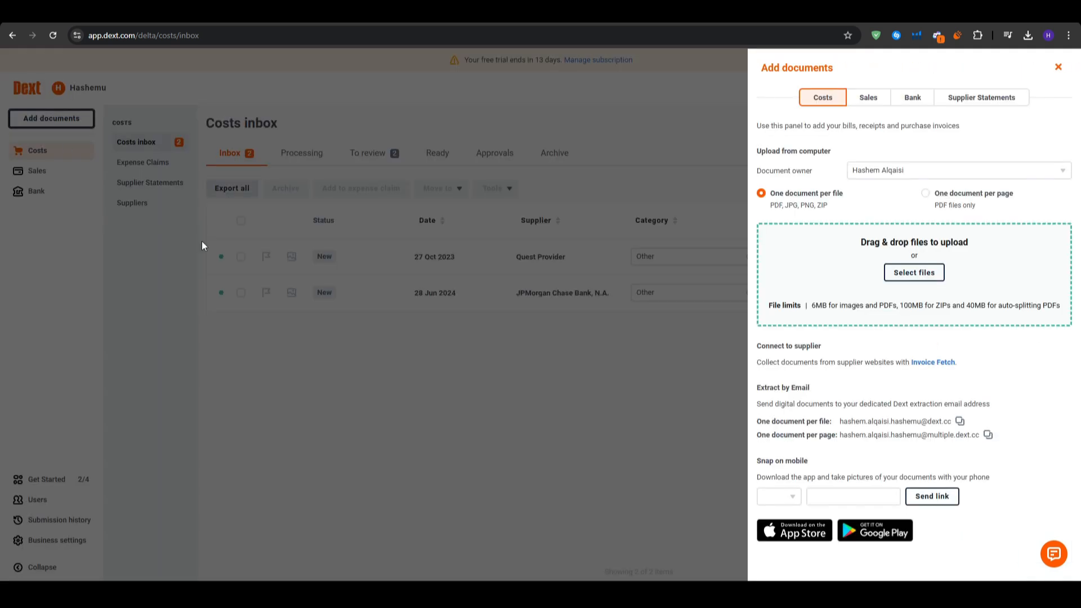
mouse_move(261, 276)
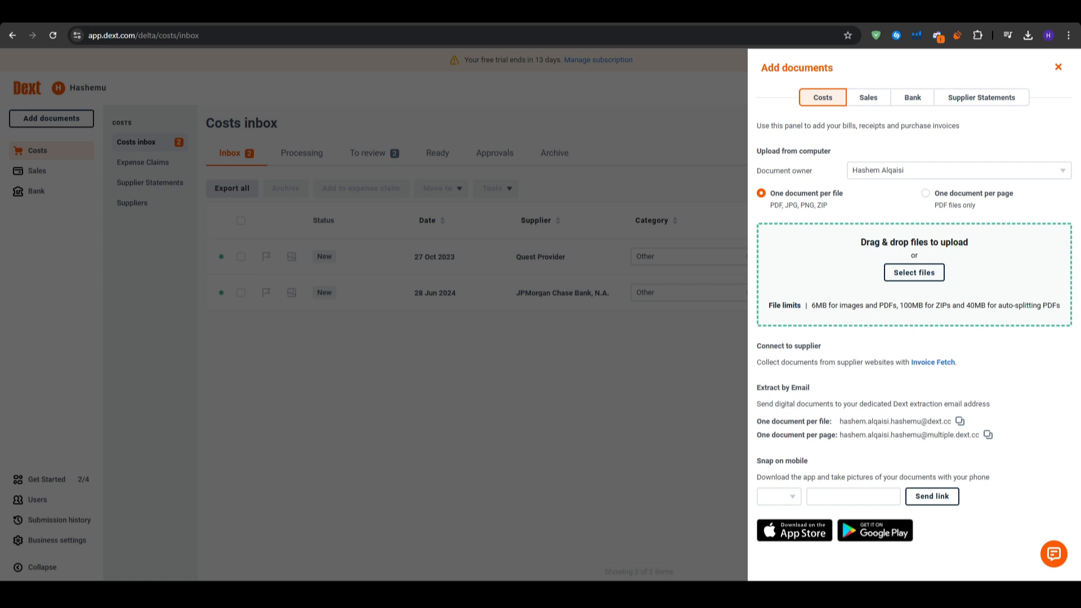
mouse_move(867, 415)
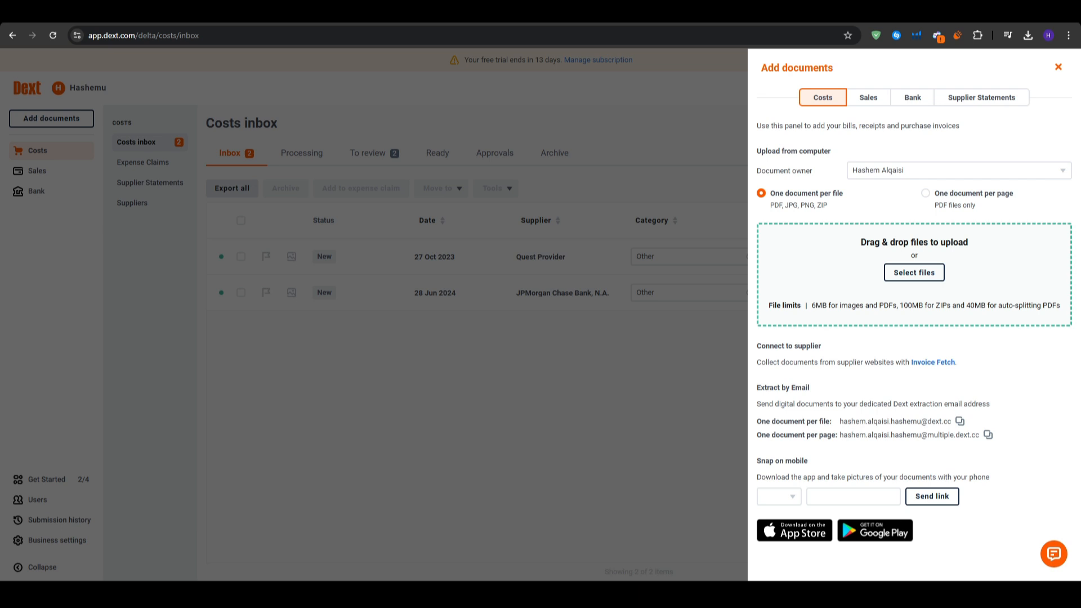
left_click(1059, 67)
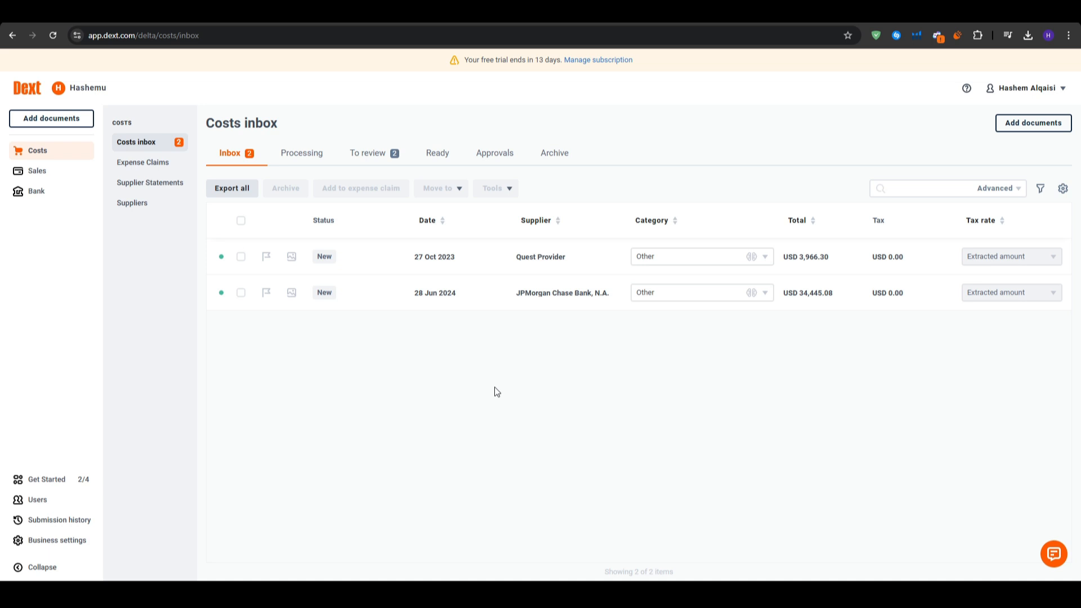
mouse_move(288, 328)
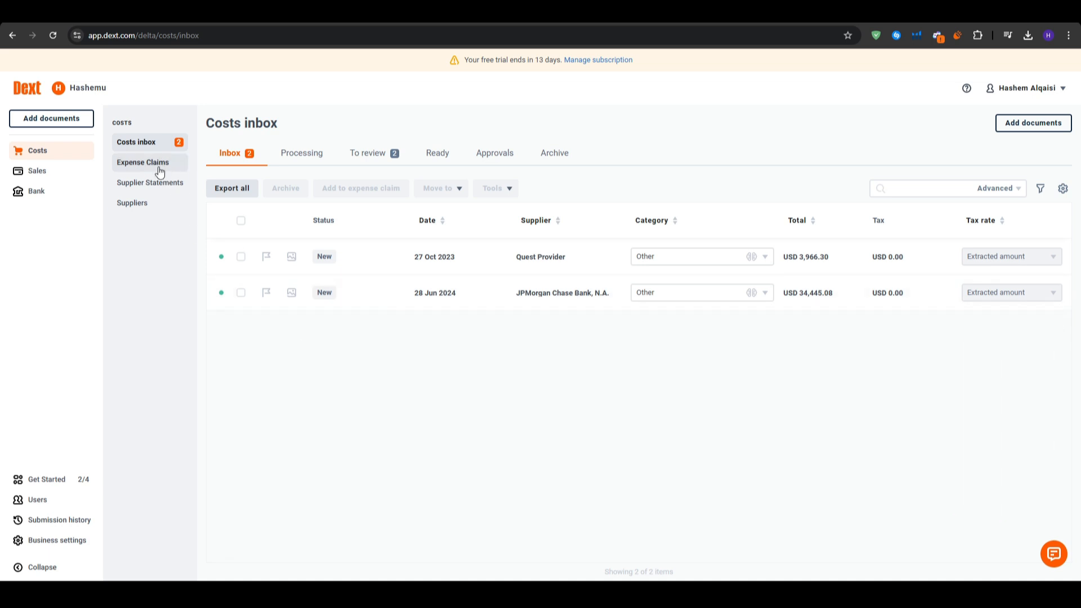
mouse_move(795, 262)
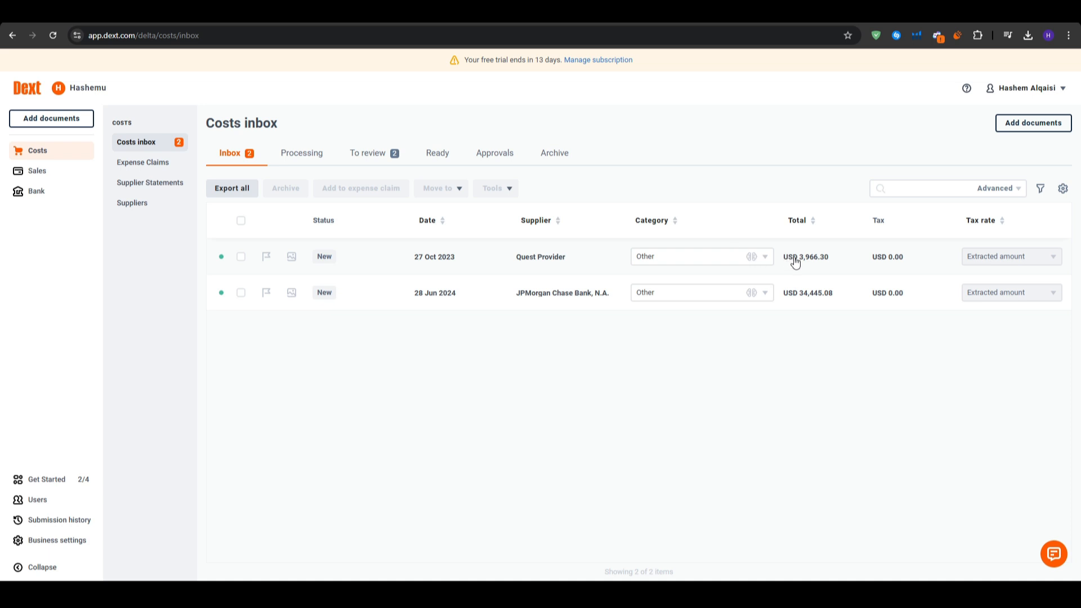
mouse_move(776, 345)
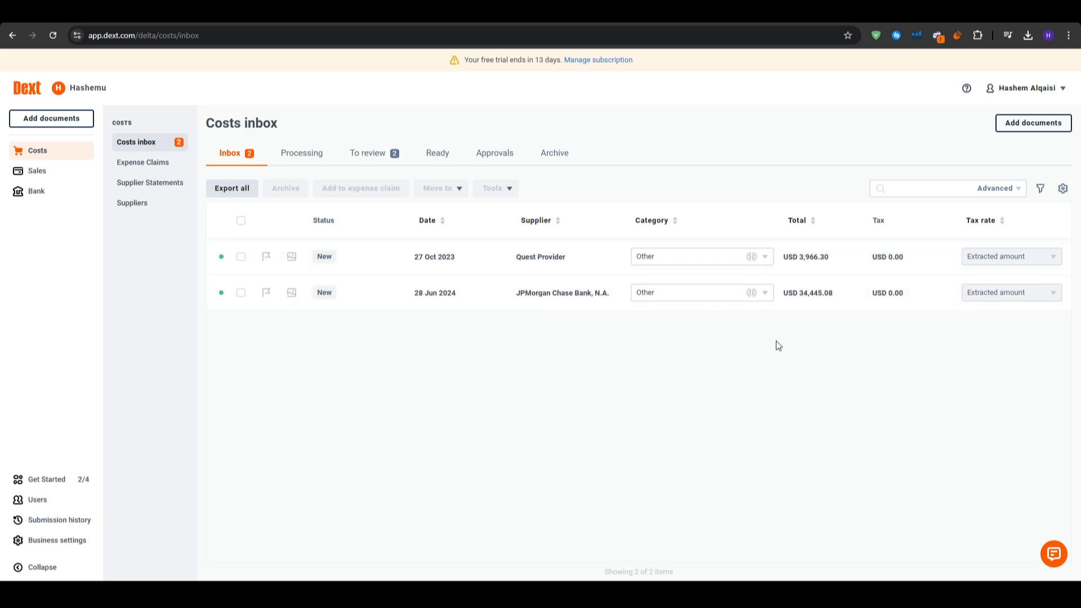
mouse_move(832, 266)
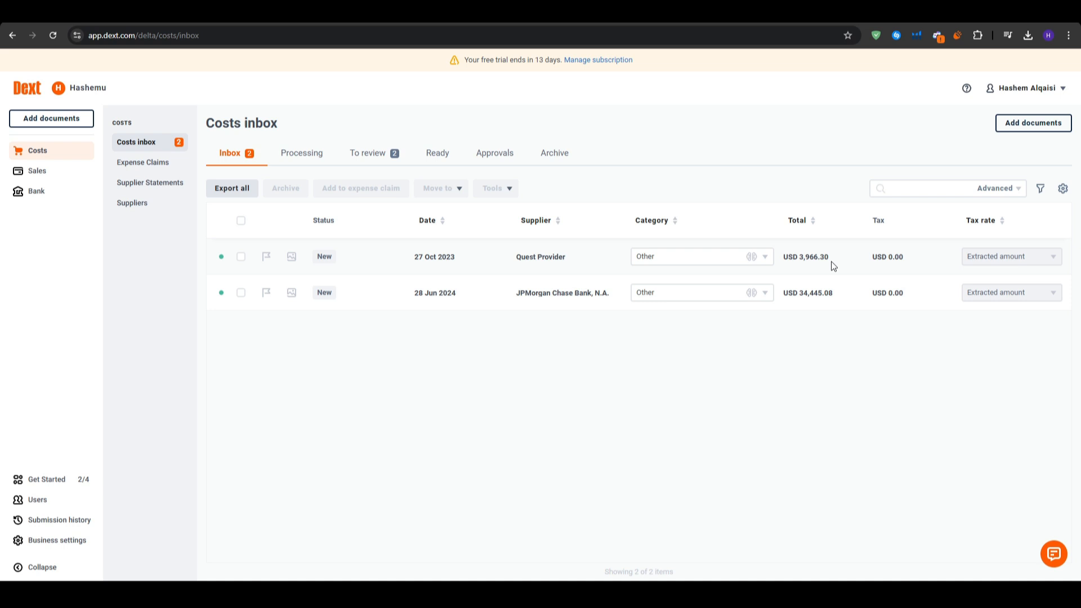
View the Quest Provider receipt details and return to the Costs inbox list
left_click(540, 256)
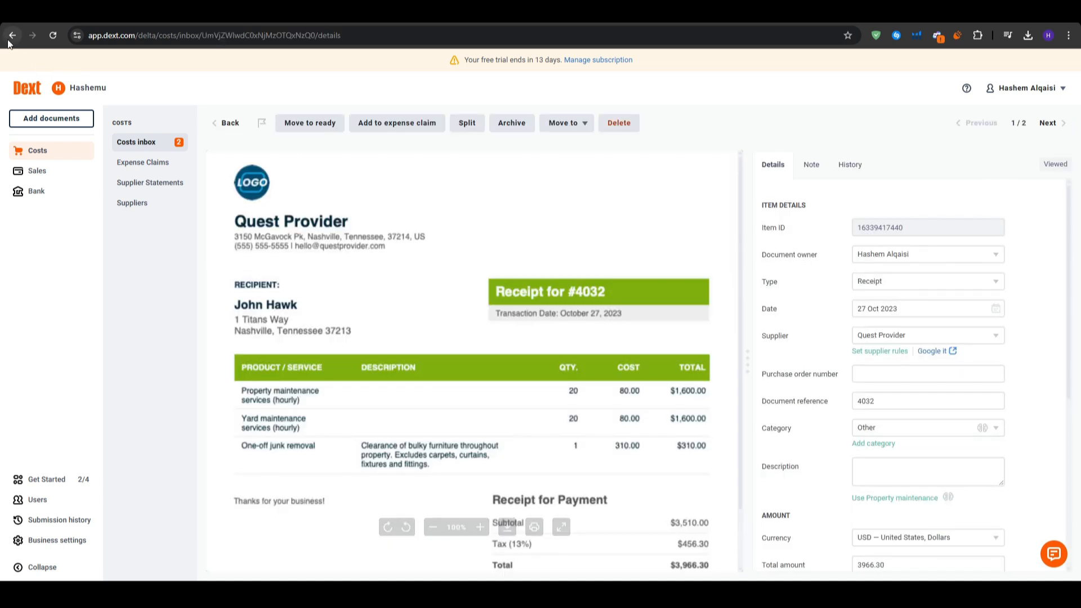
left_click(13, 35)
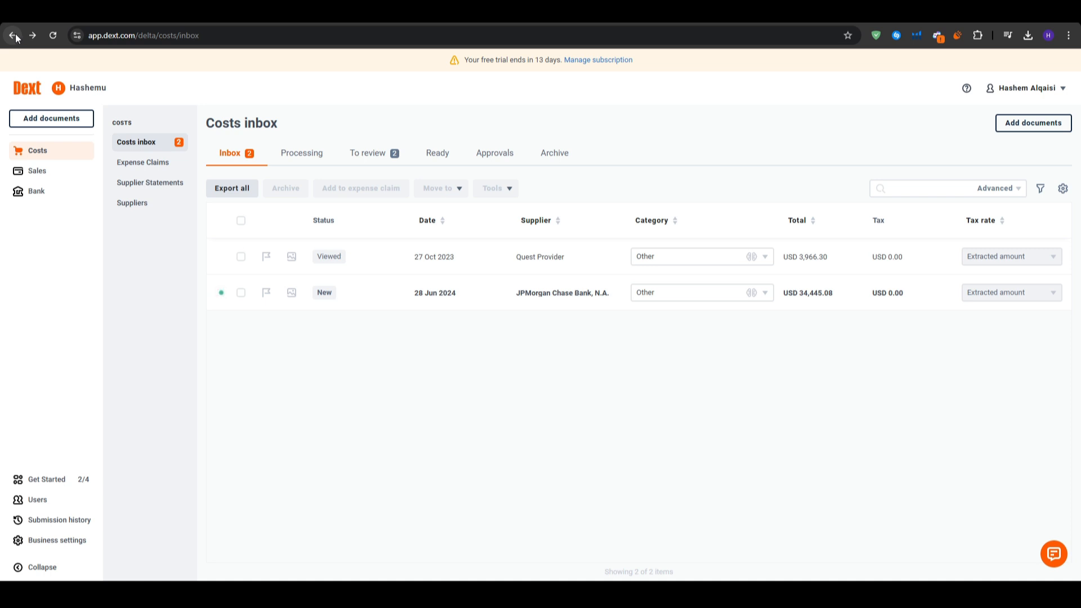
mouse_move(669, 223)
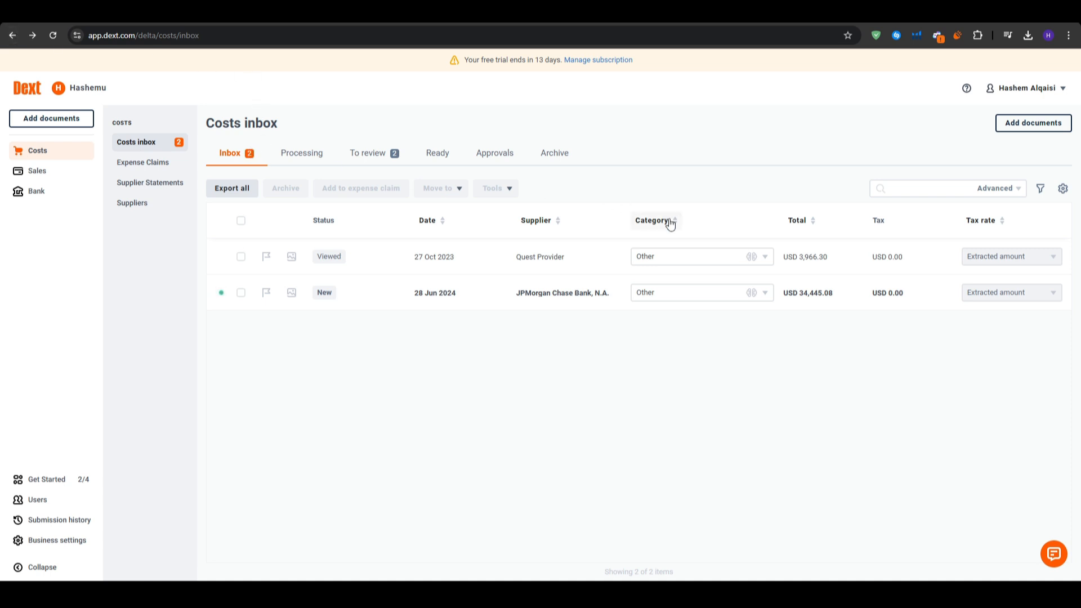
mouse_move(735, 349)
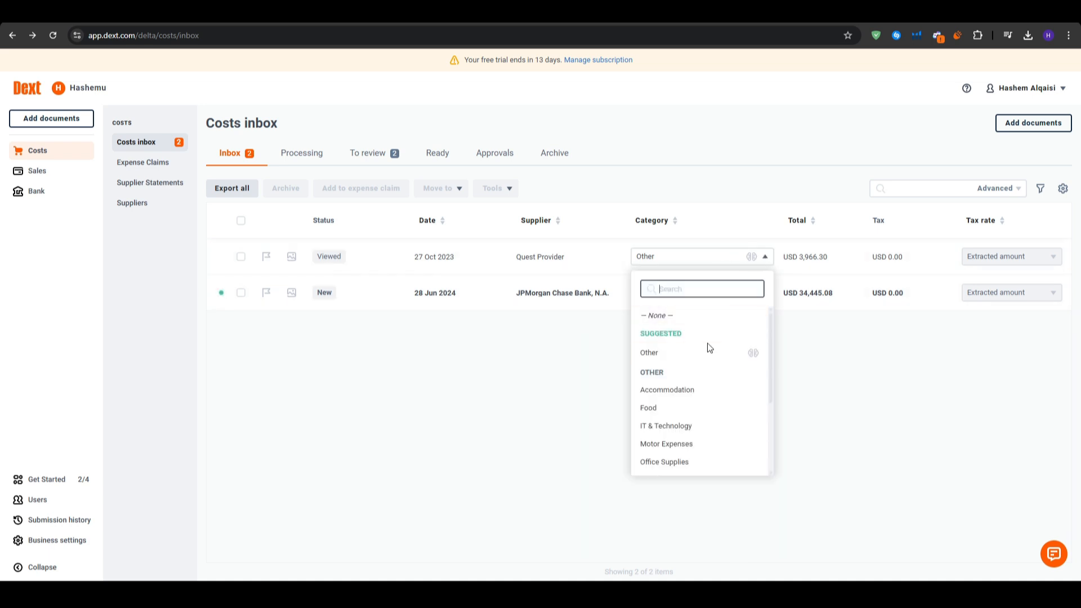
Categorise Quest Provider as Office Supplies and JPMorgan Chase Bank as Postage
scroll("down", 3)
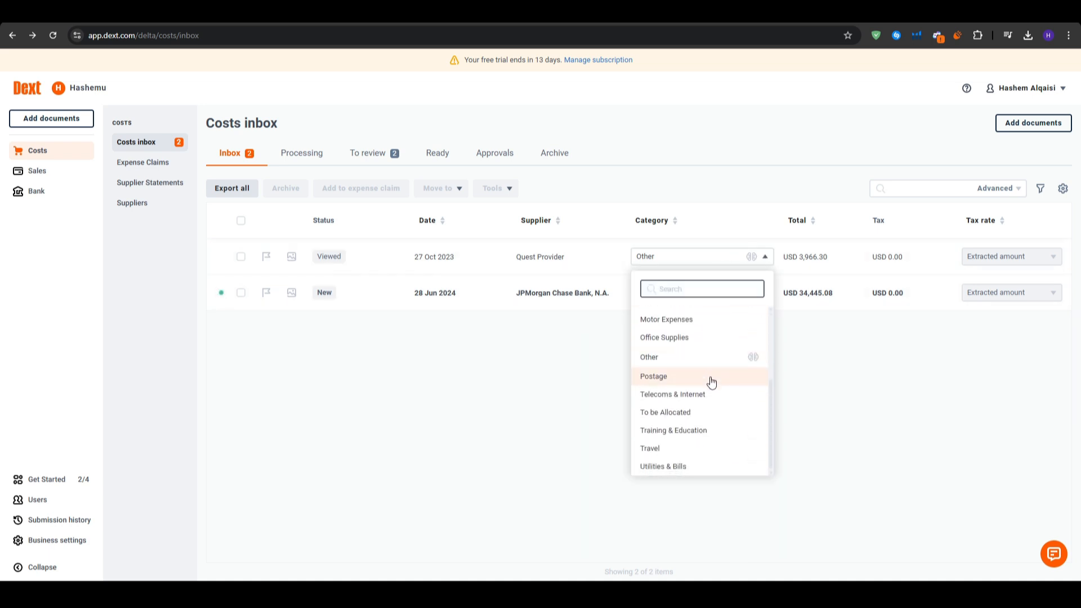
left_click(664, 337)
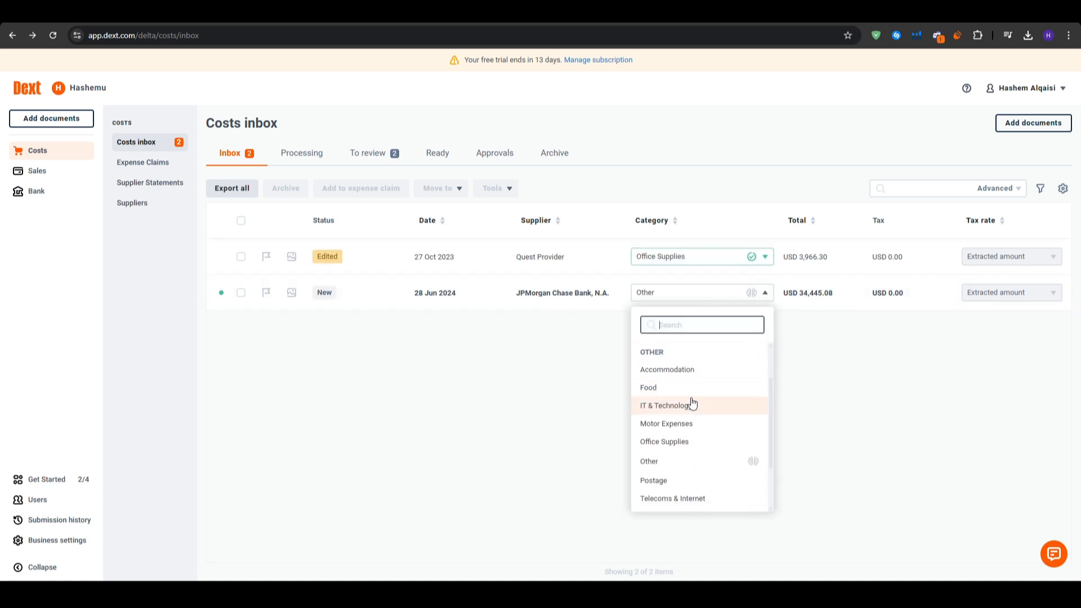
left_click(653, 480)
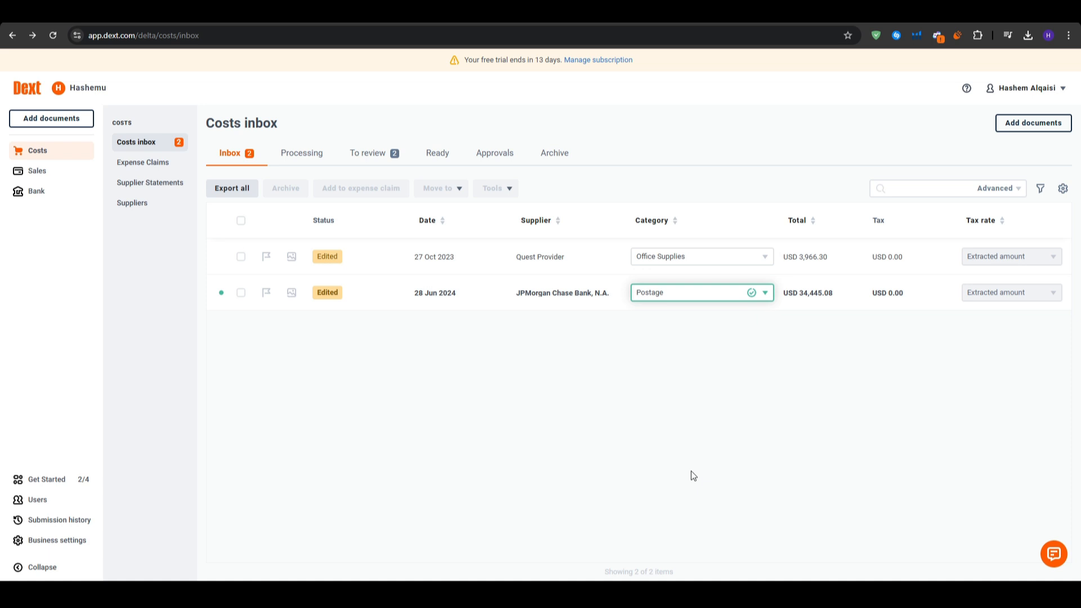
mouse_move(524, 387)
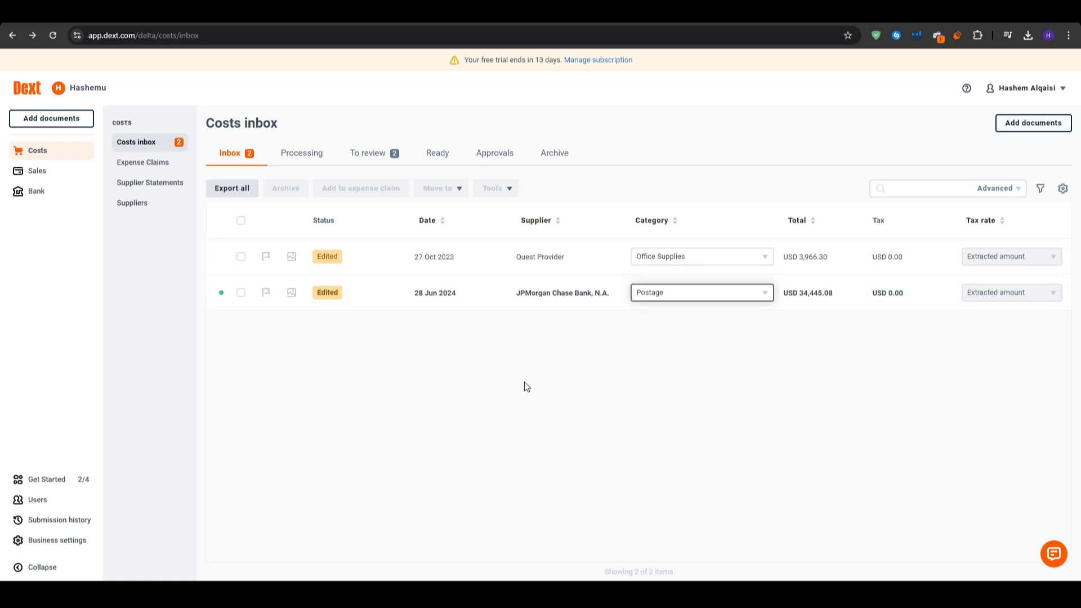
mouse_move(434, 375)
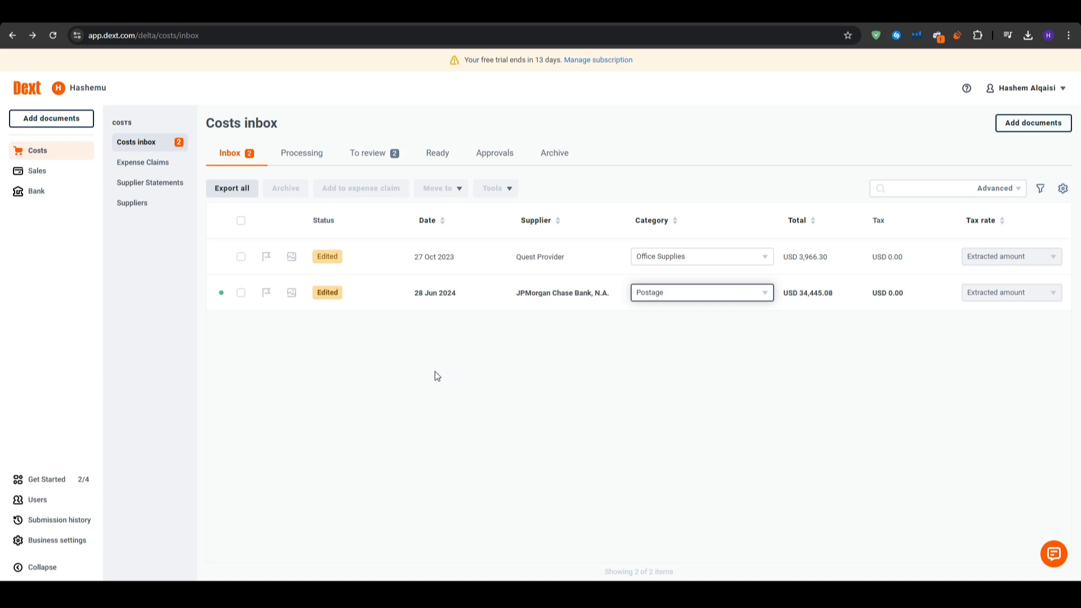
mouse_move(210, 396)
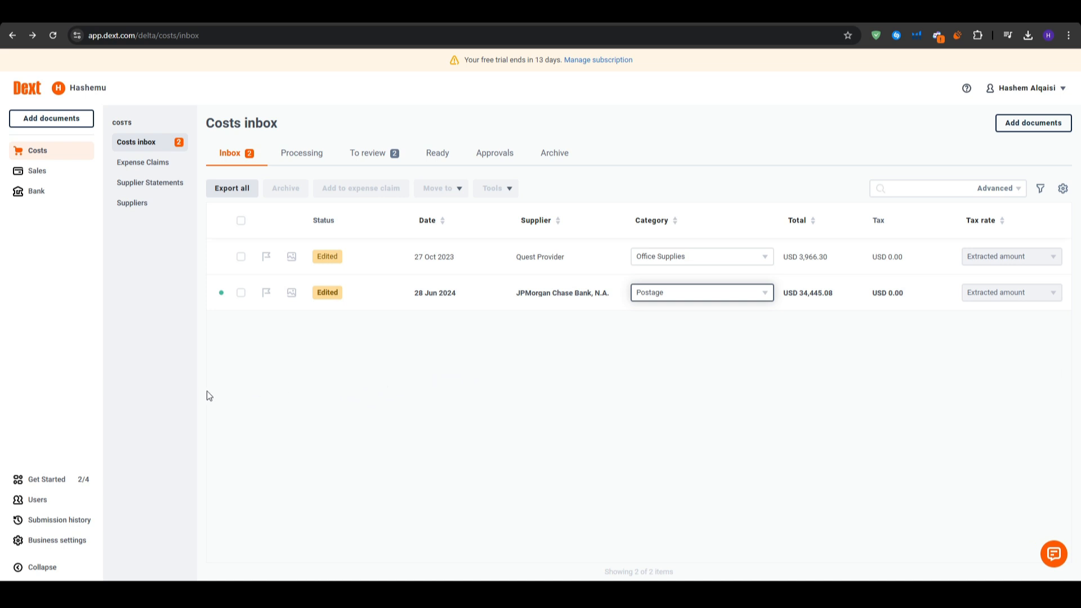
mouse_move(59, 545)
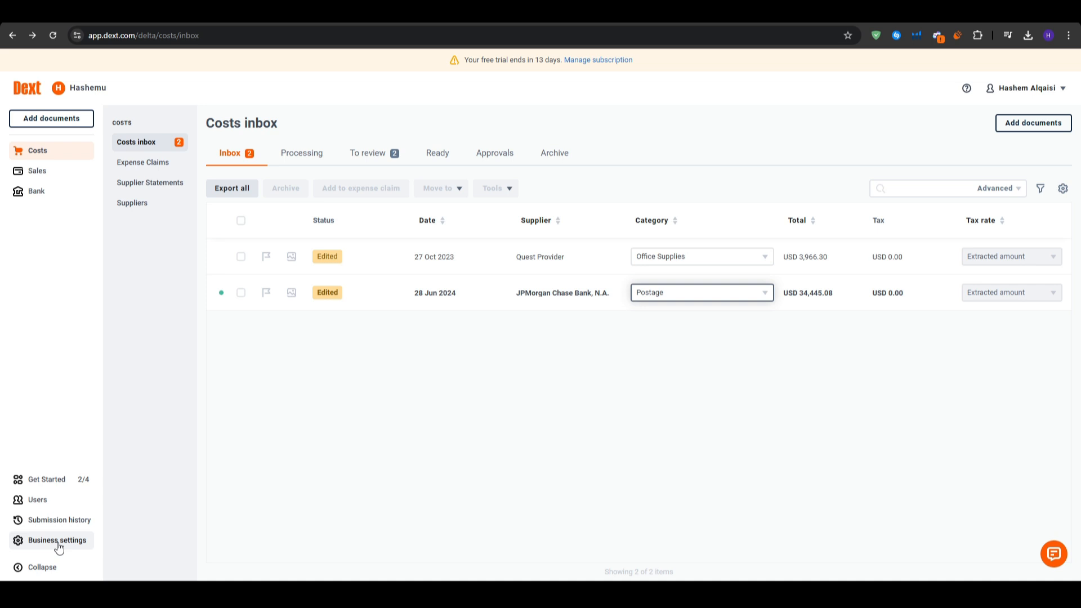
In Business settings, review Subscription and Accountant pages, then show the Categories list
left_click(58, 540)
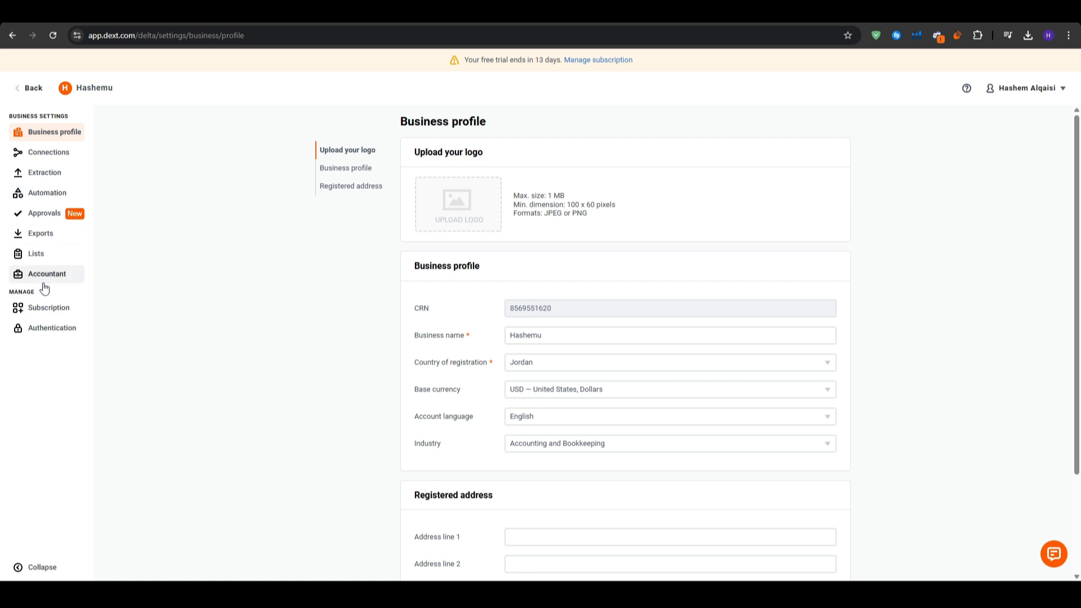
mouse_move(50, 328)
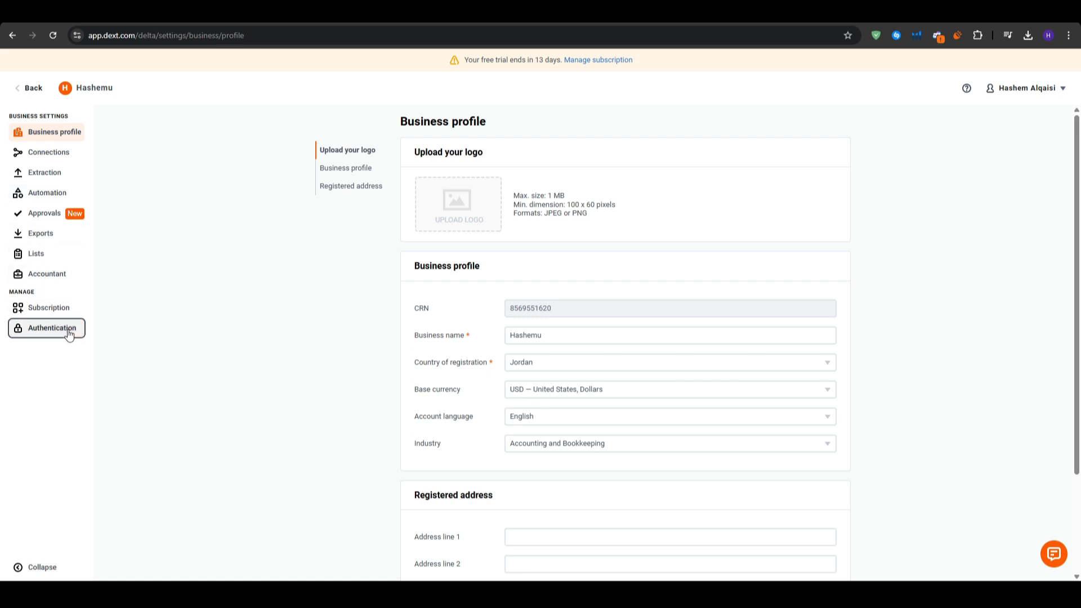
left_click(48, 307)
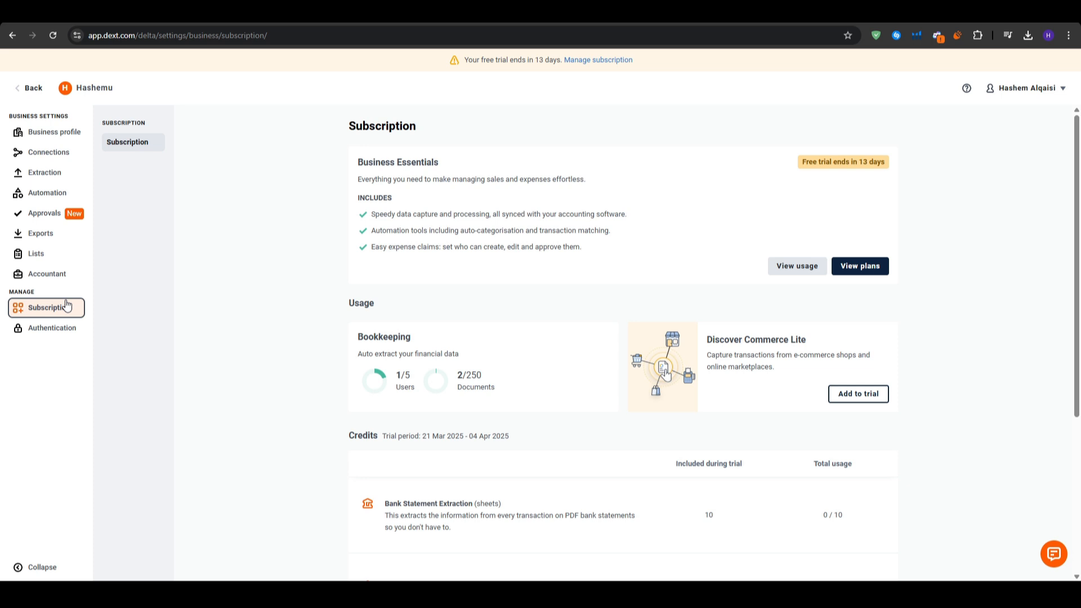
mouse_move(283, 392)
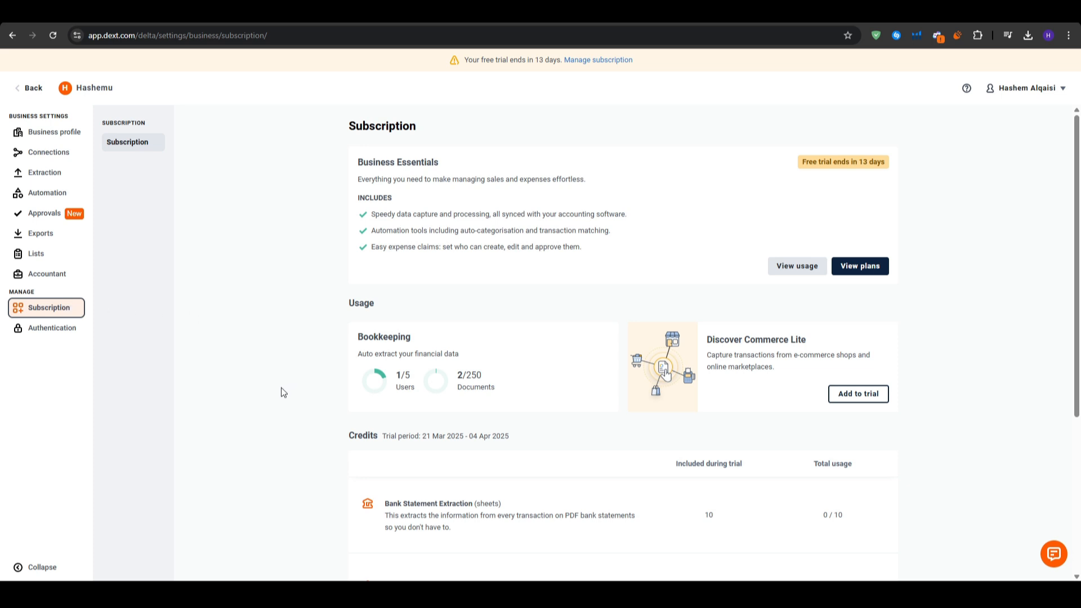
scroll("down", 3)
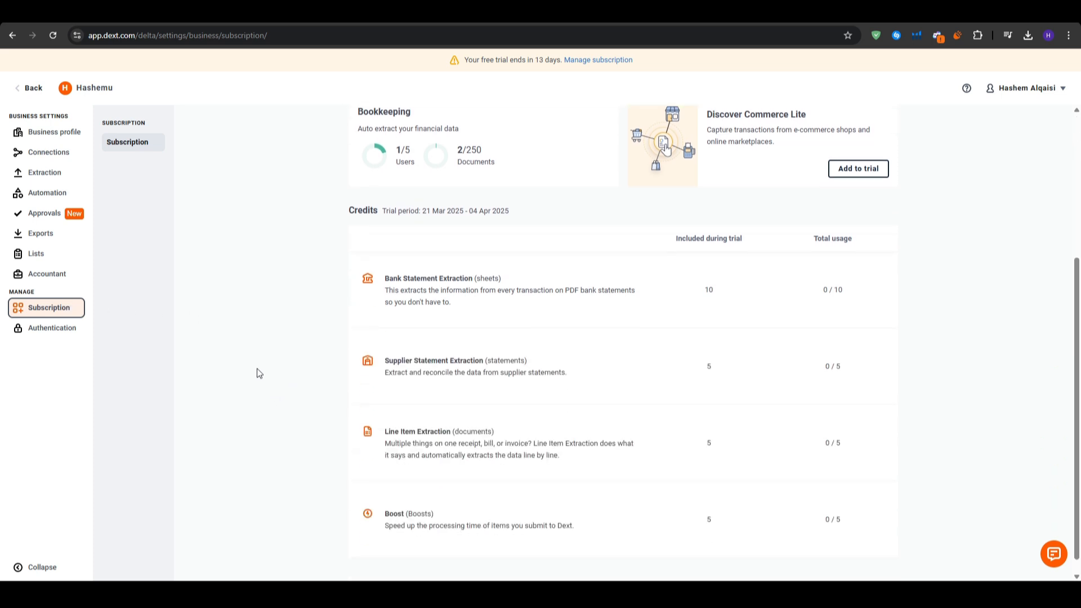
mouse_move(142, 295)
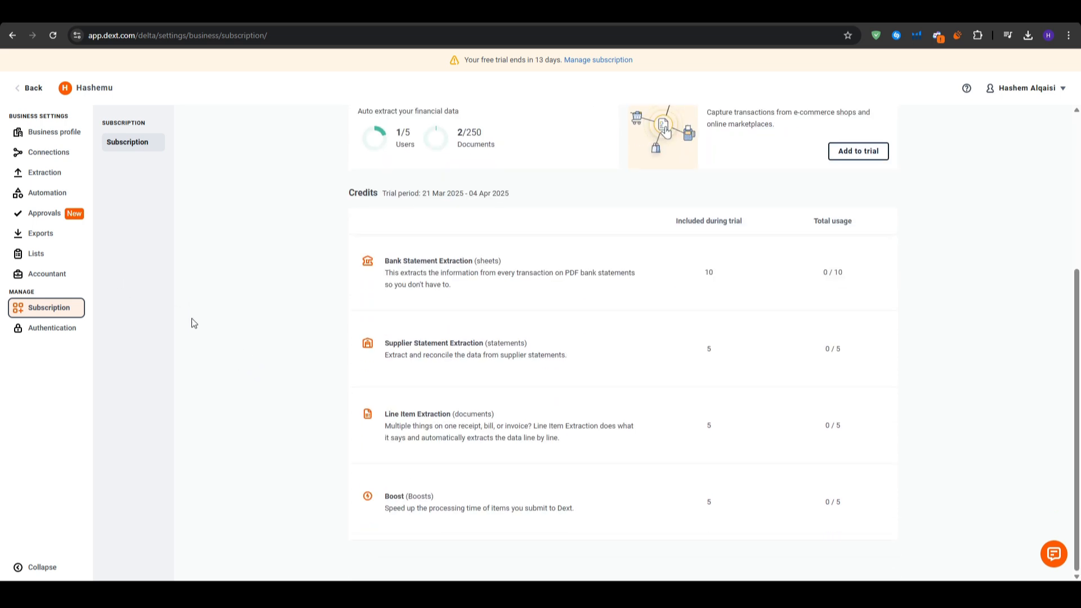
left_click(47, 273)
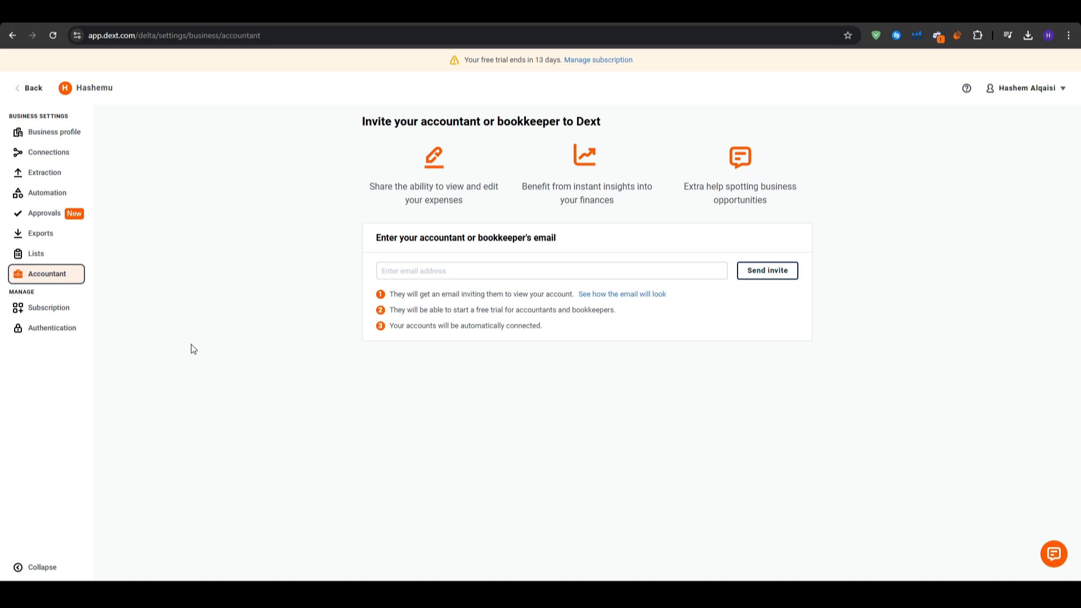
mouse_move(62, 249)
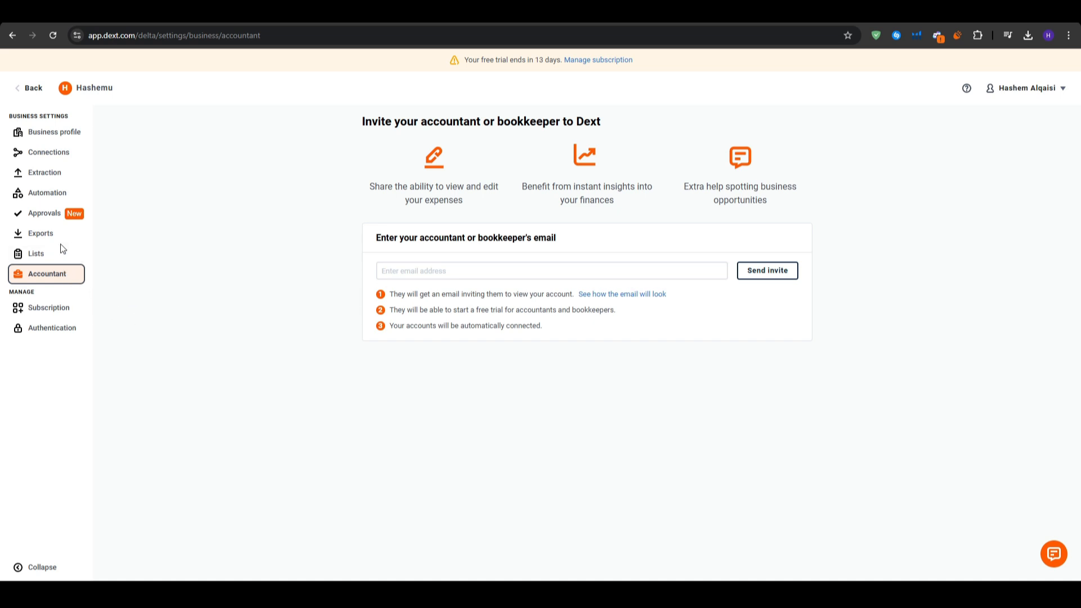
mouse_move(36, 253)
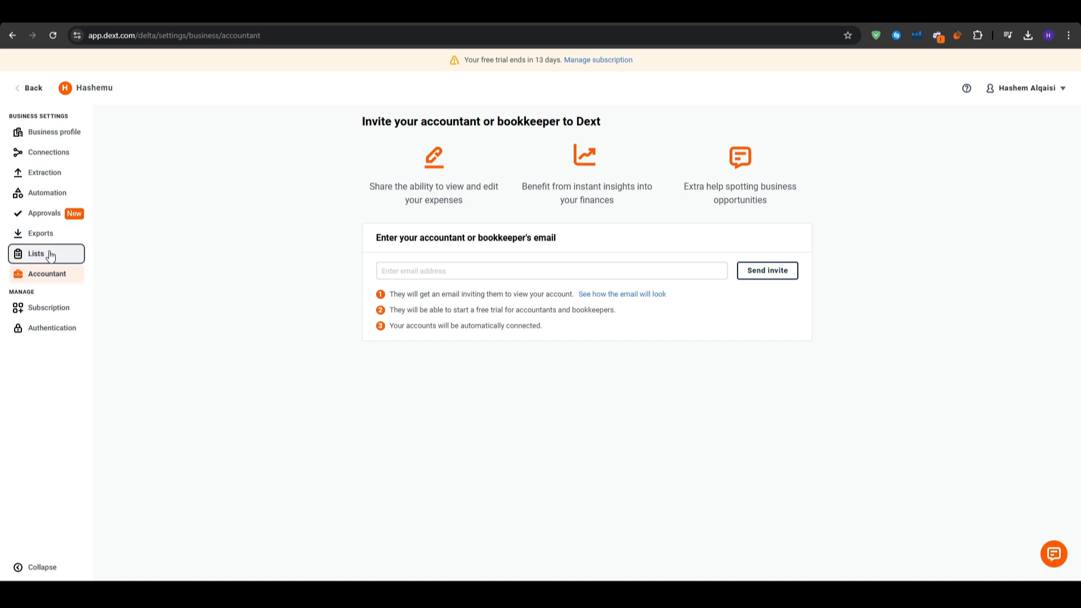
left_click(36, 253)
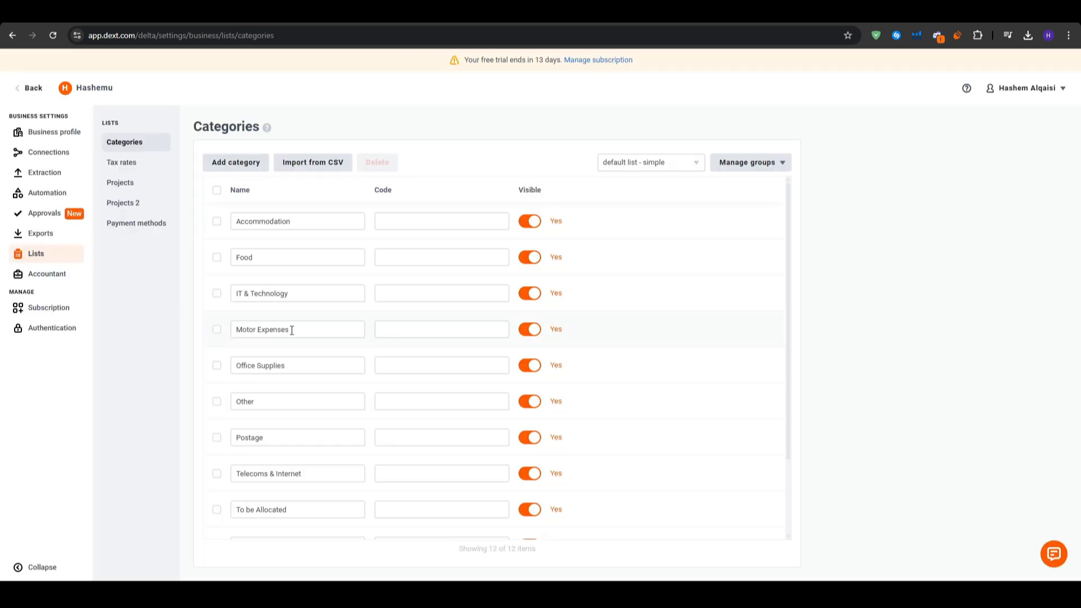
Review the Business profile and Connections settings, then leave settings for the workspace
scroll("down", 3)
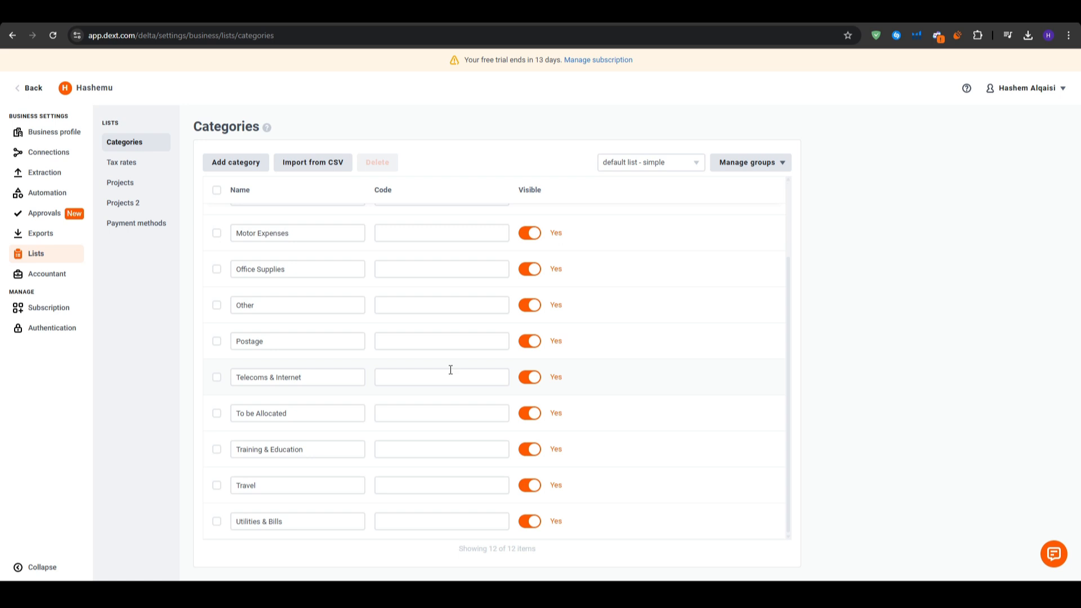
left_click(54, 132)
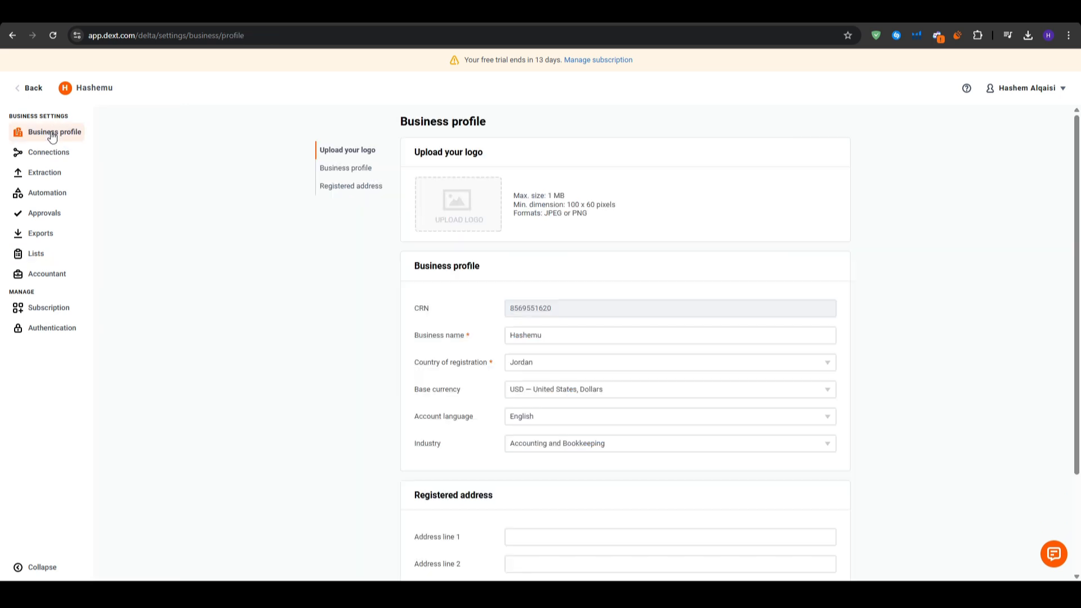
mouse_move(73, 535)
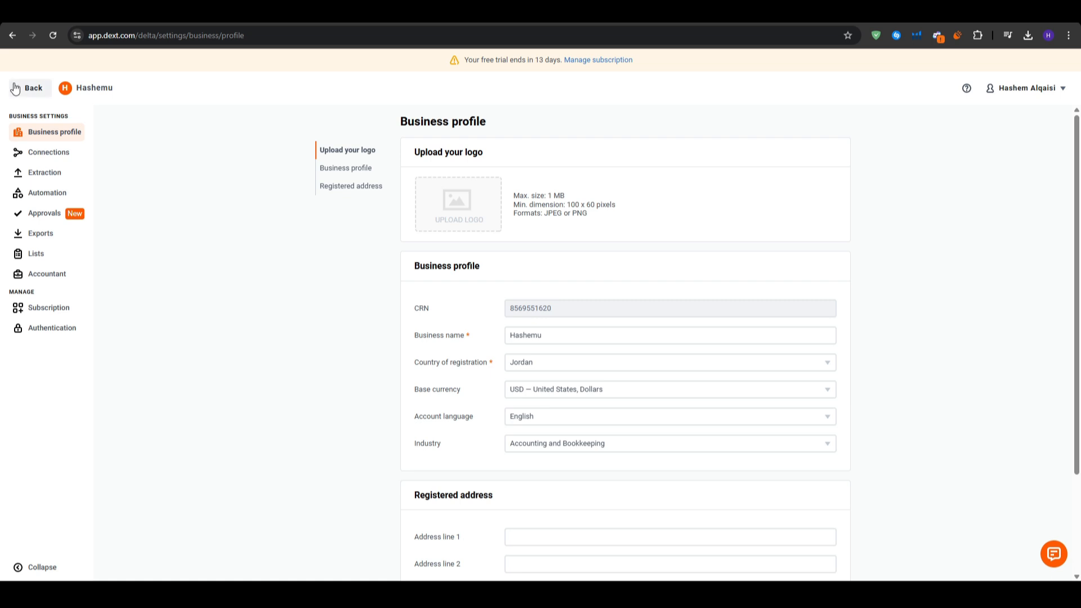
left_click(49, 151)
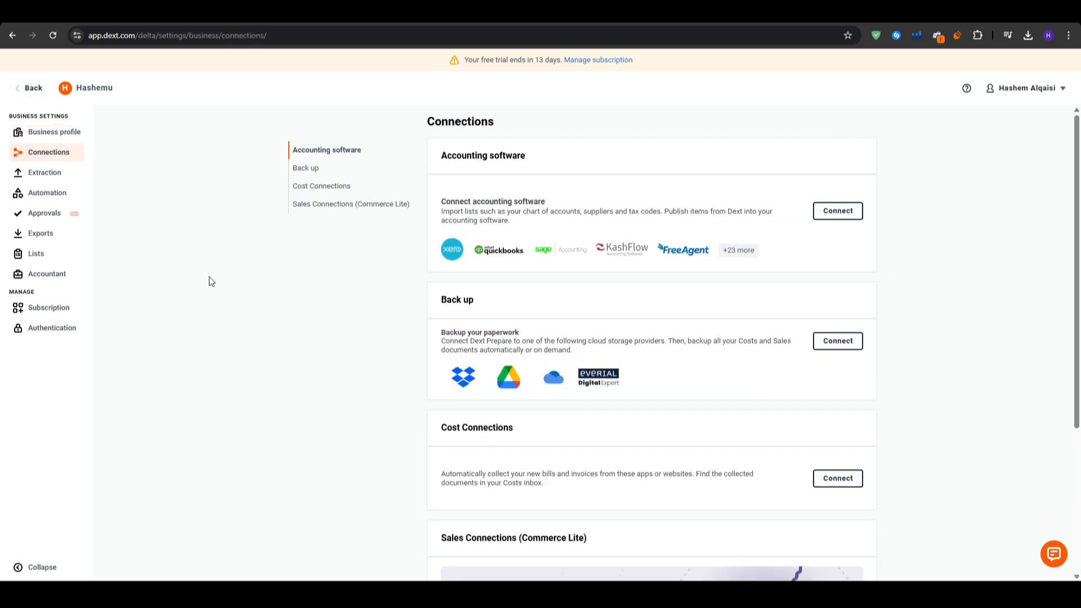
double_click(482, 155)
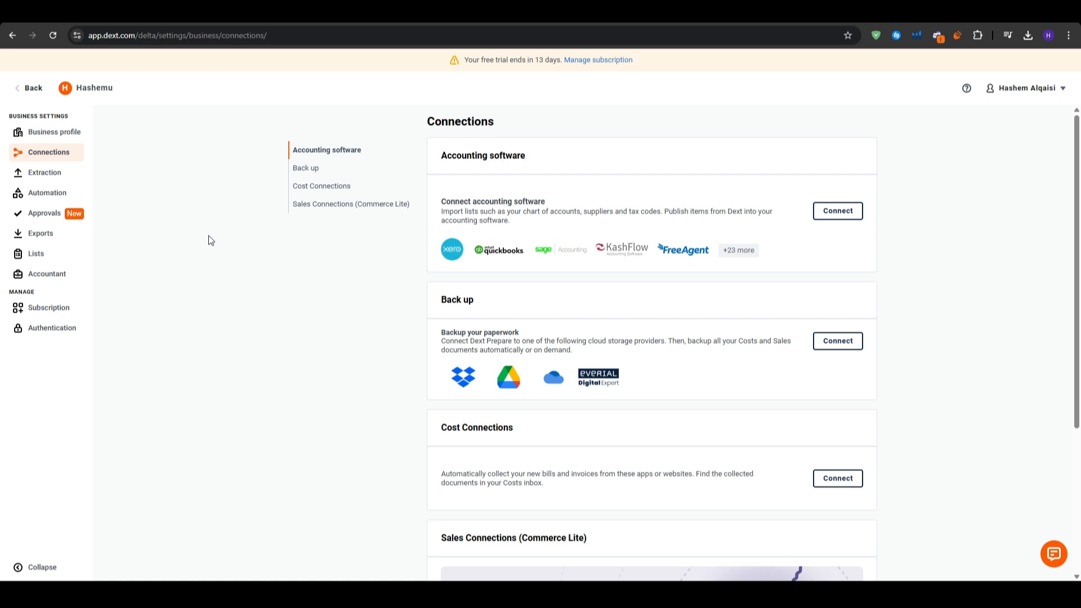
mouse_move(117, 200)
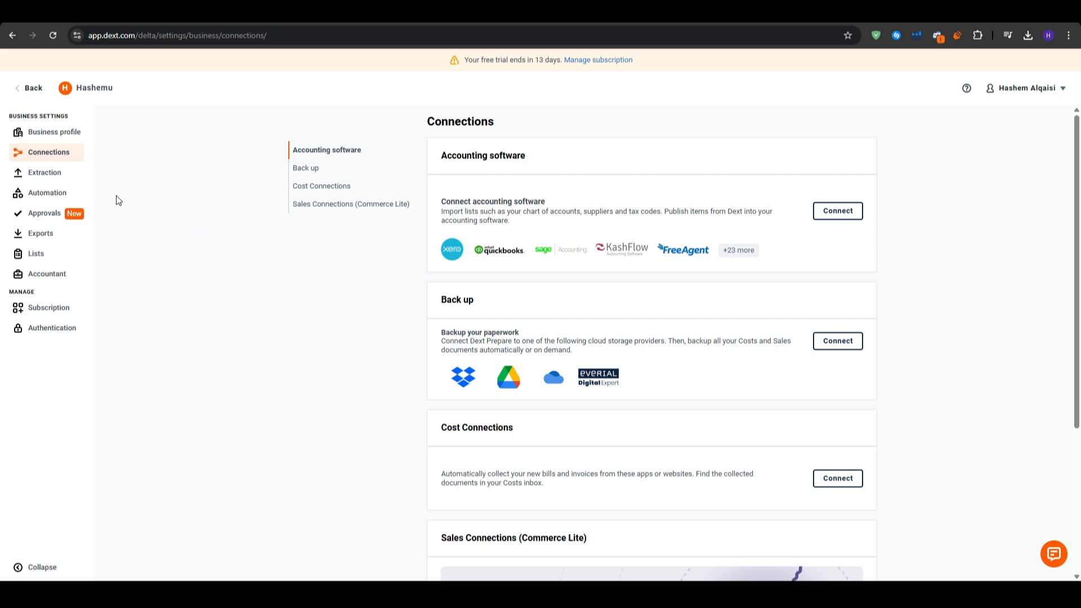
mouse_move(52, 132)
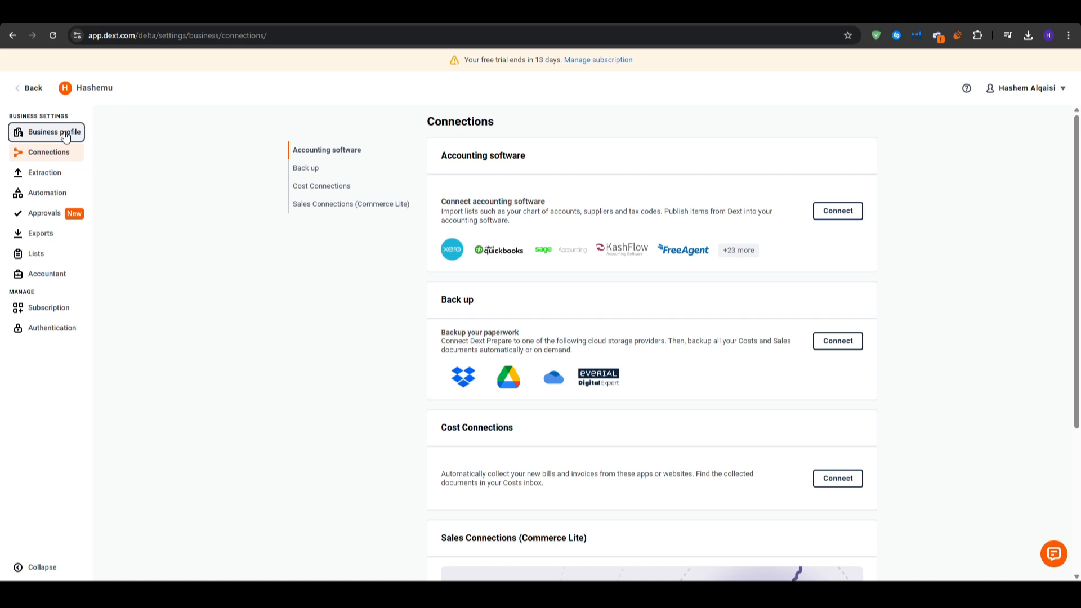
left_click(50, 132)
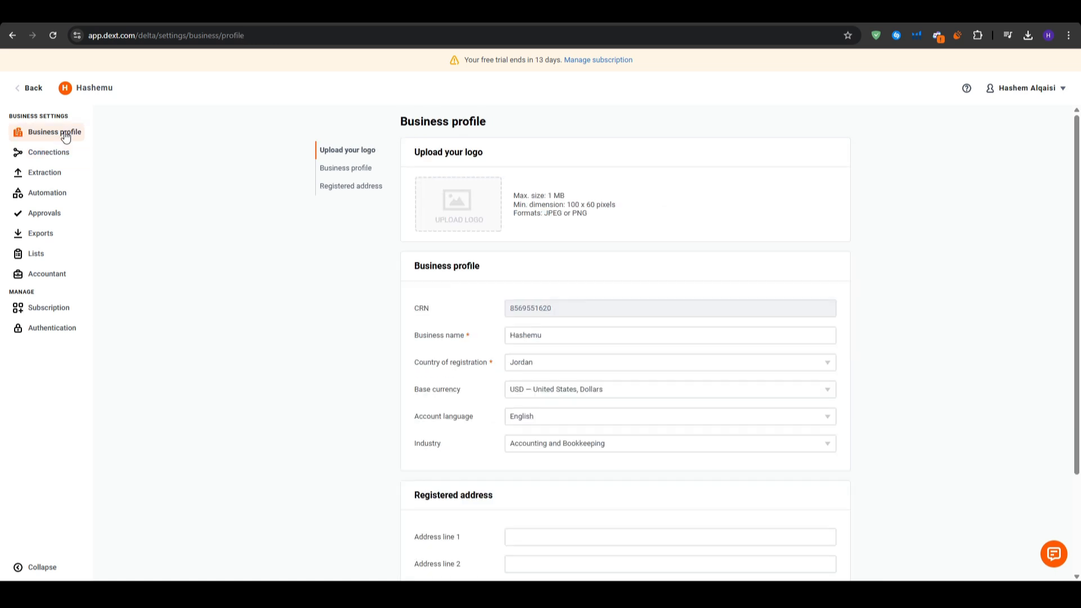
mouse_move(152, 163)
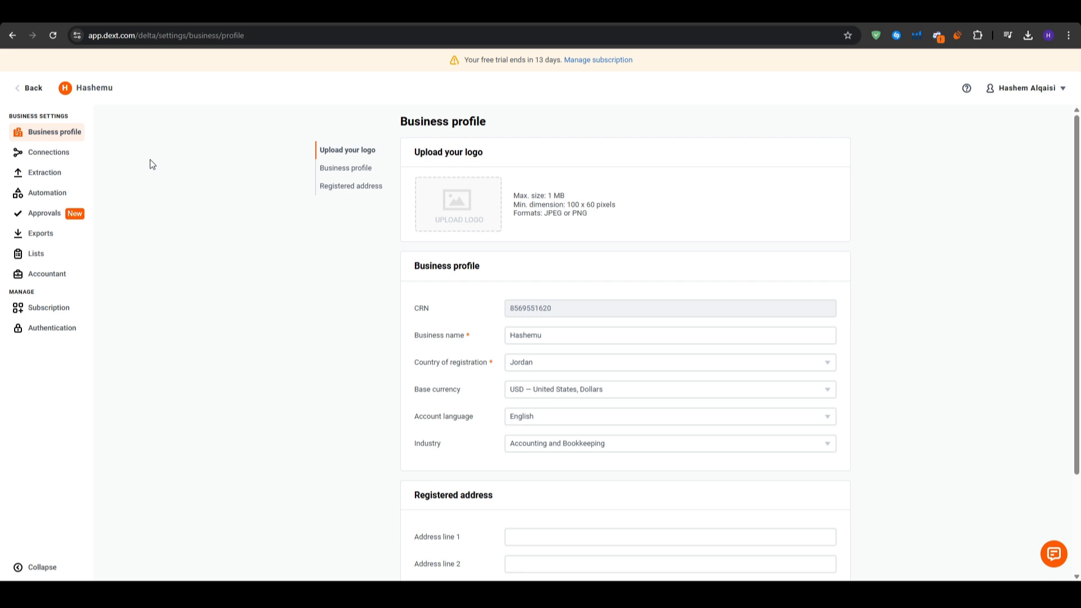
scroll("down", 3)
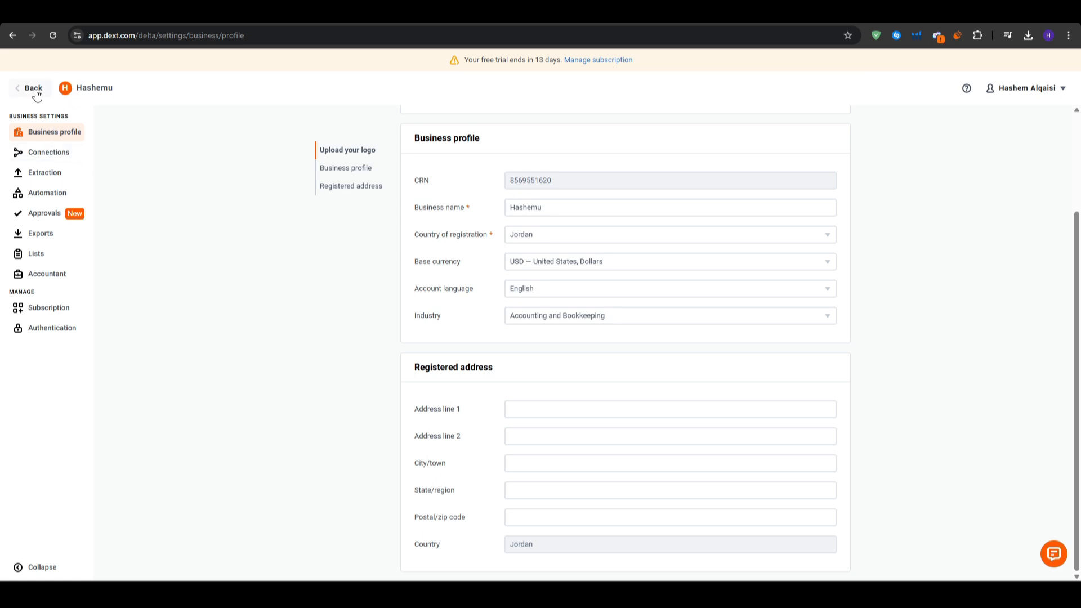
left_click(32, 88)
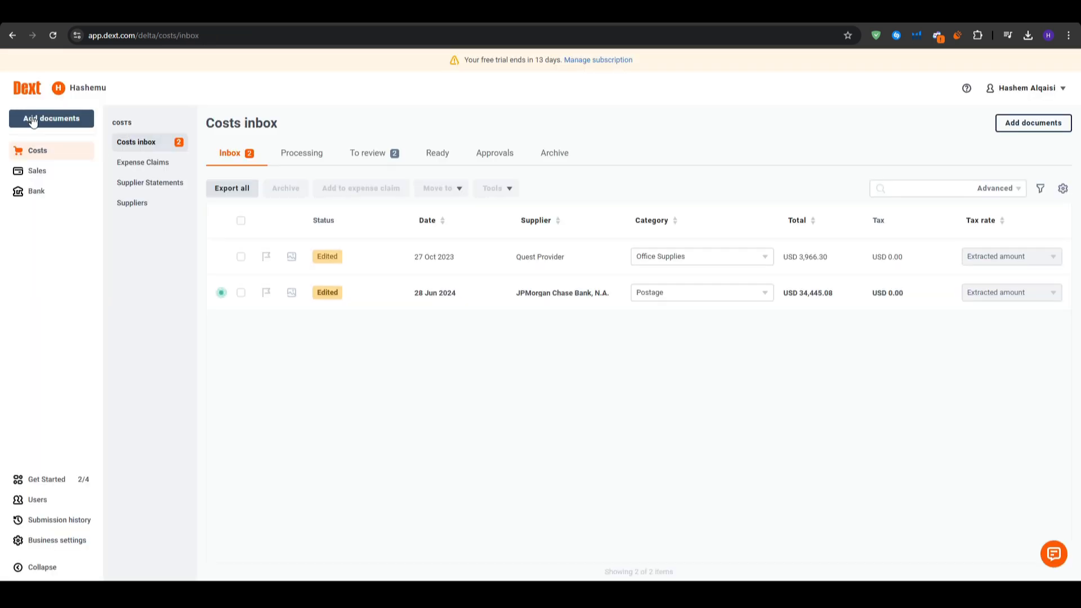
mouse_move(123, 263)
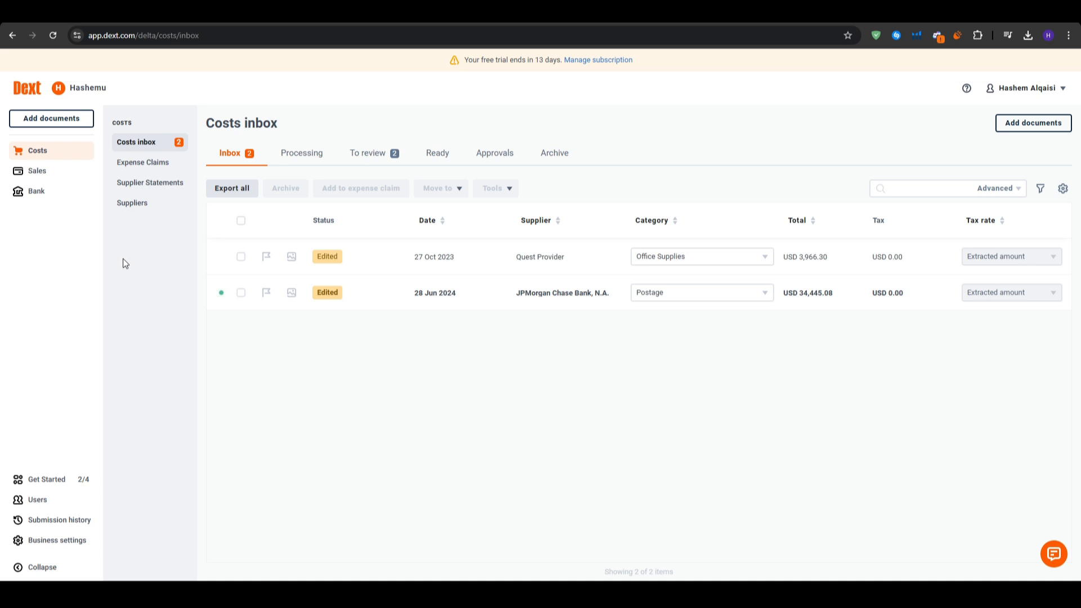
mouse_move(1017, 188)
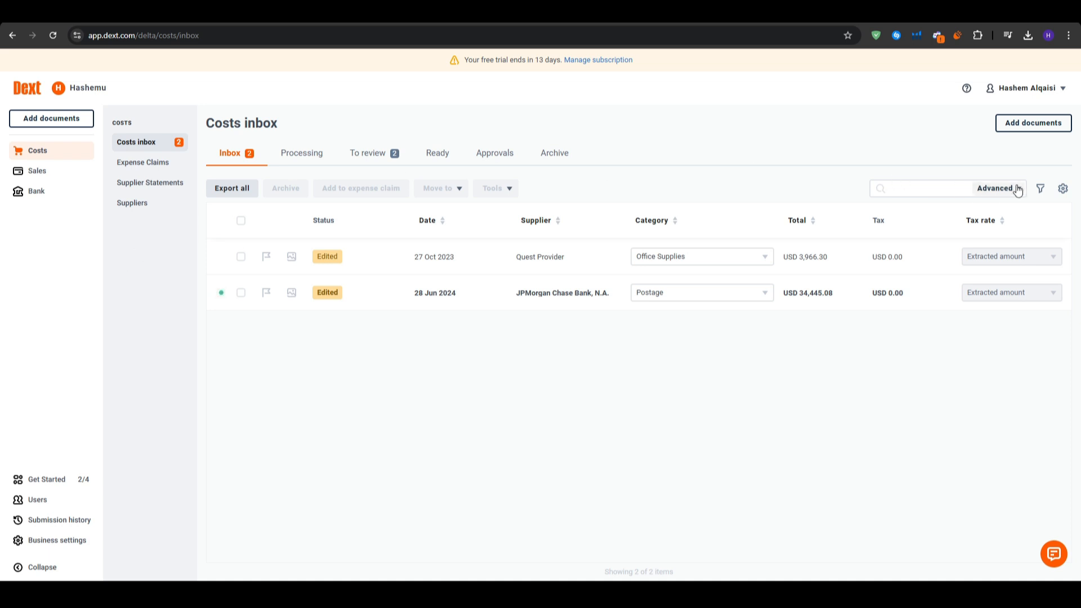
left_click(1040, 189)
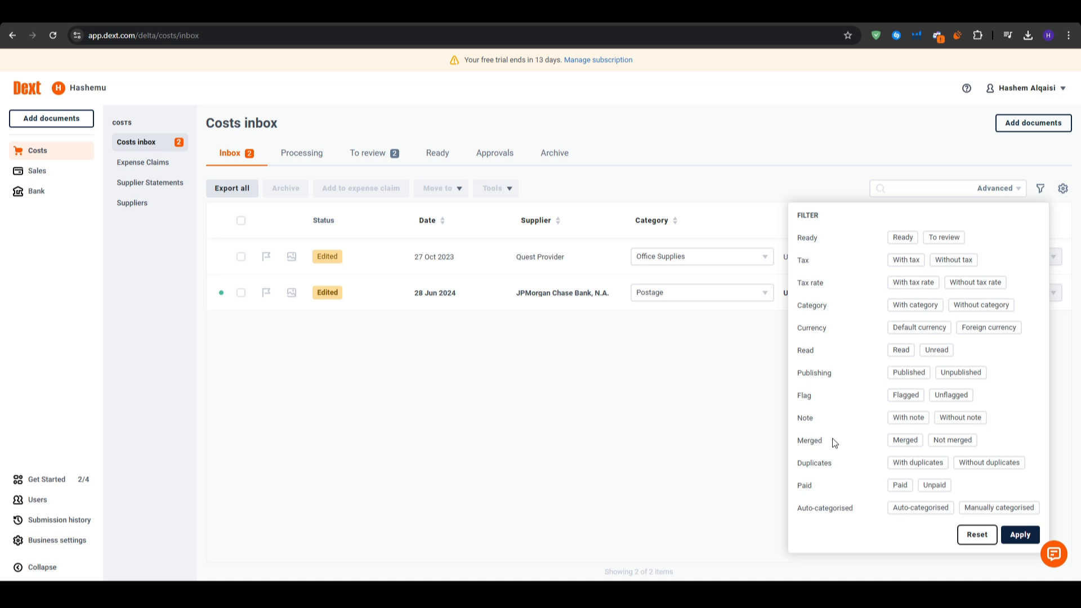
mouse_move(675, 423)
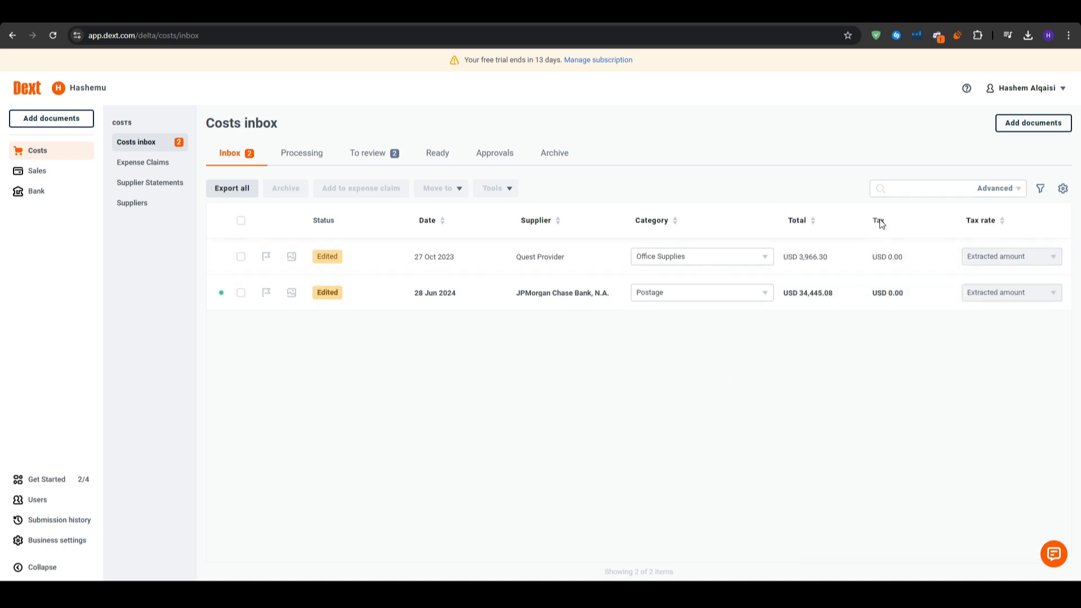
mouse_move(901, 329)
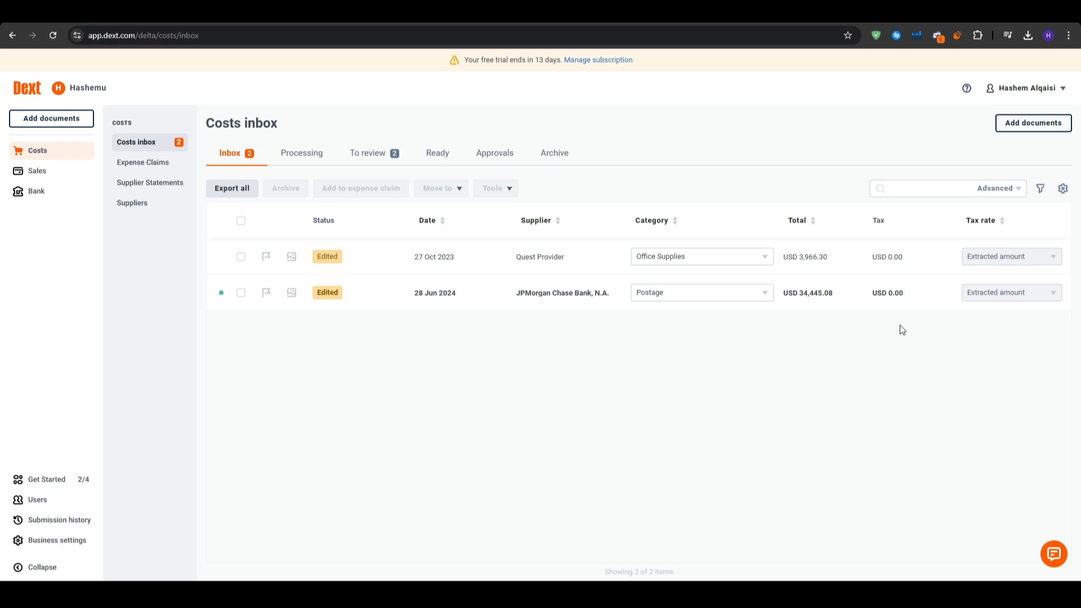
left_click(997, 188)
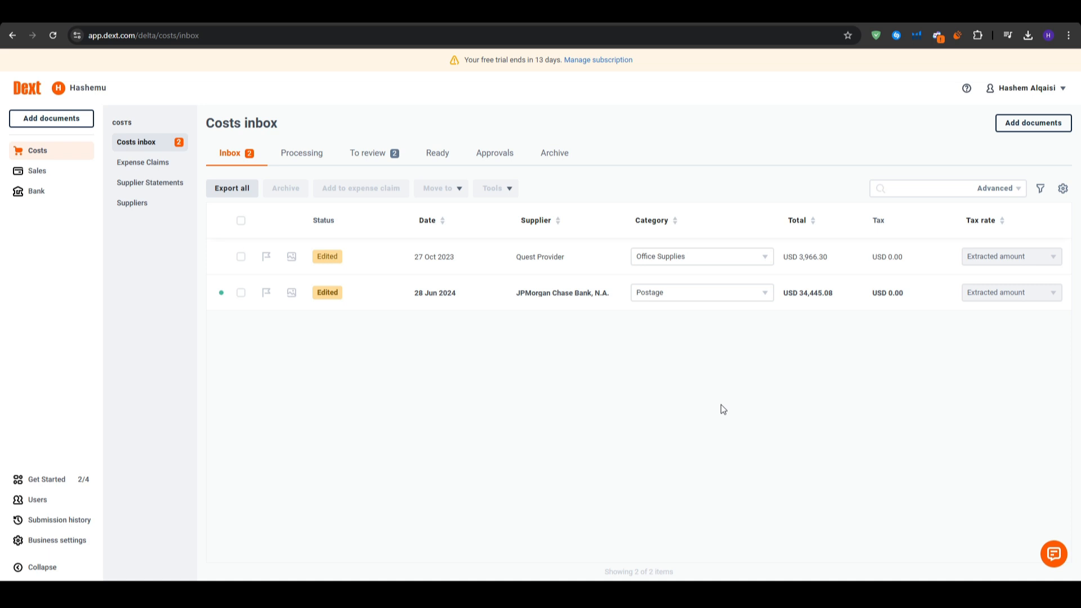
mouse_move(49, 479)
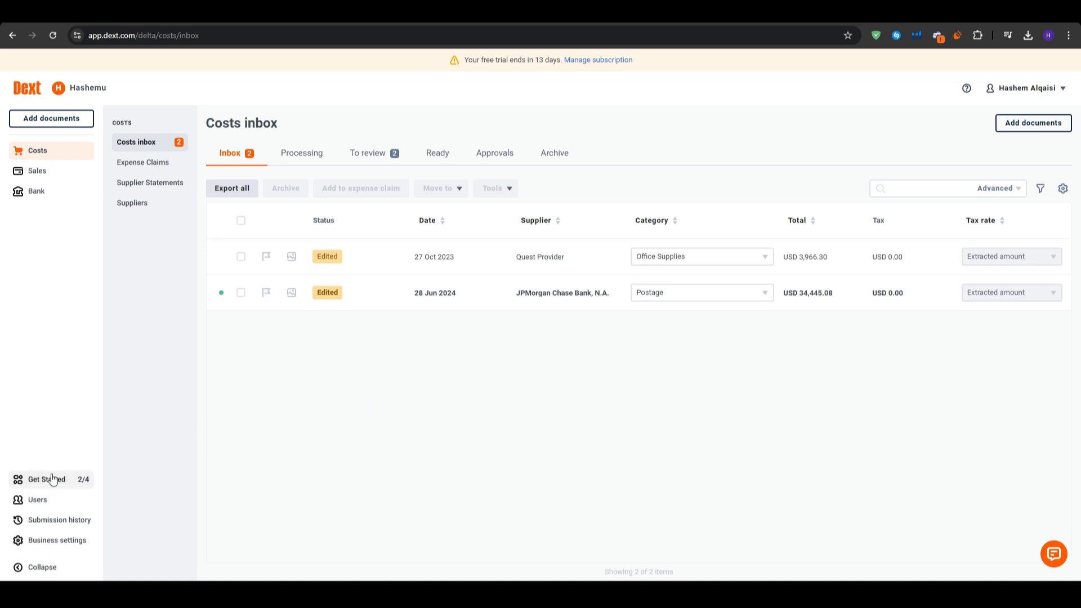
From Get Started, go into Business settings and show the Connections page
left_click(46, 479)
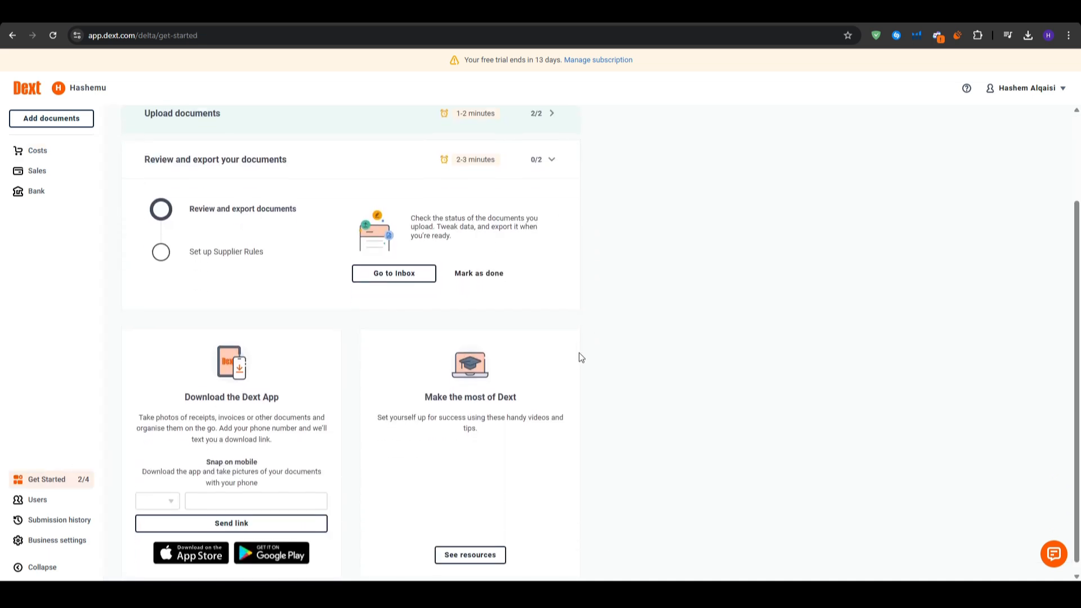
scroll("up", 3)
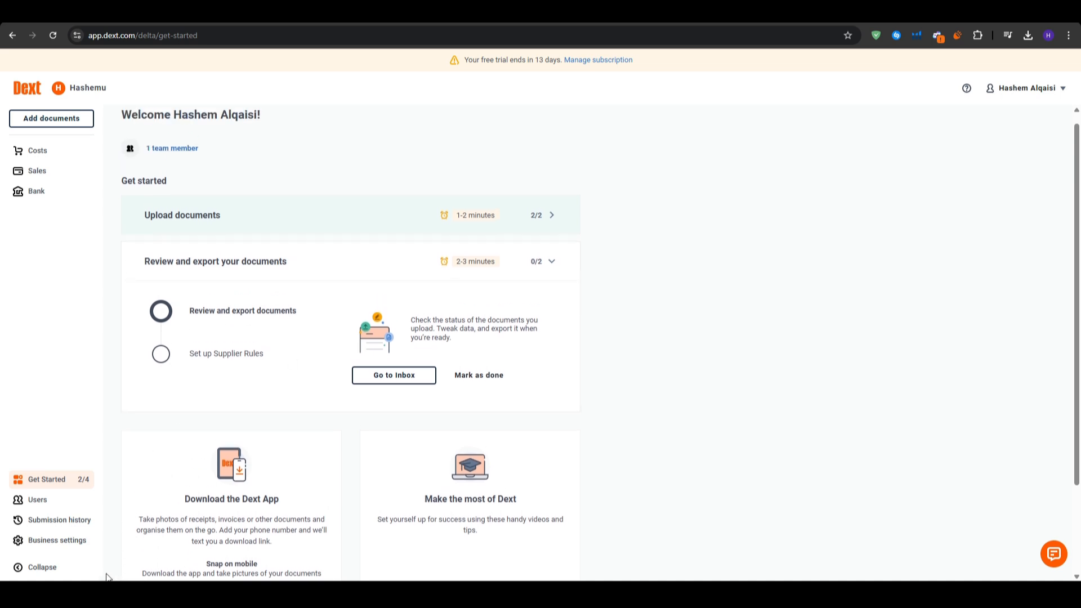
left_click(57, 540)
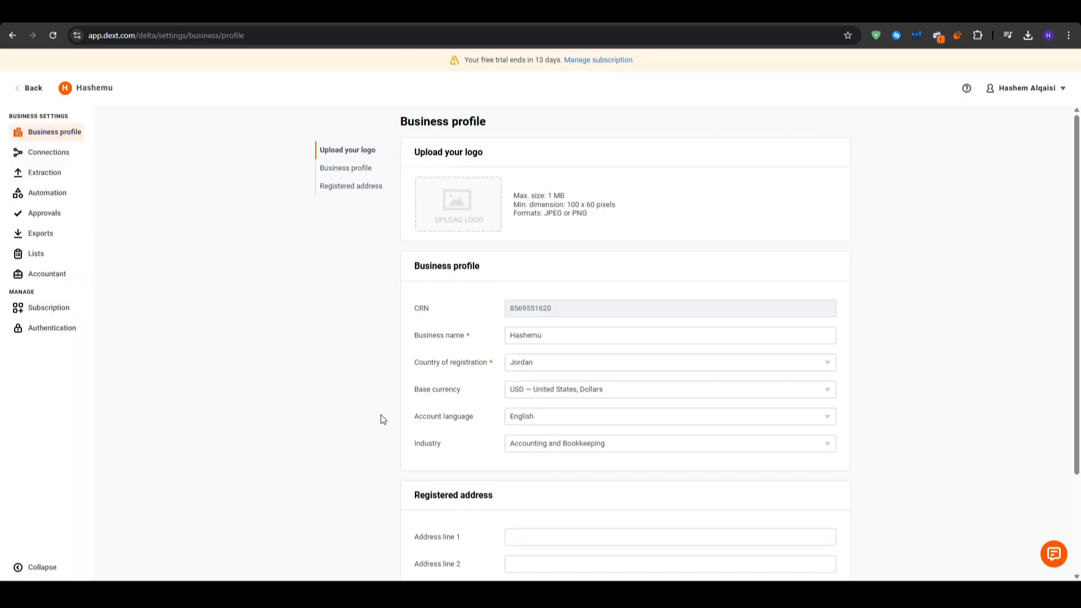
left_click(48, 152)
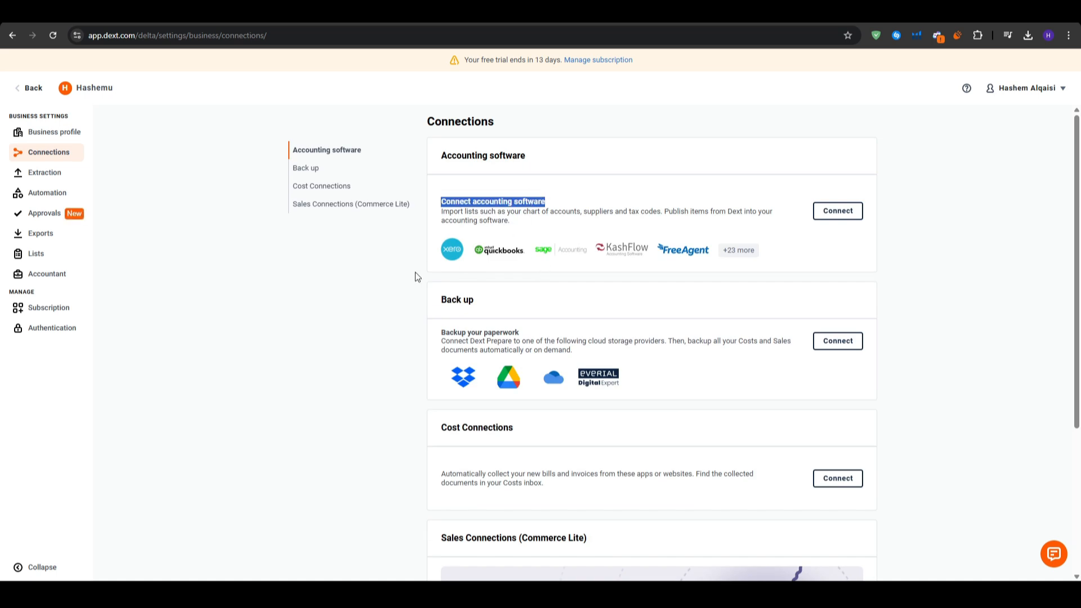
mouse_move(450, 249)
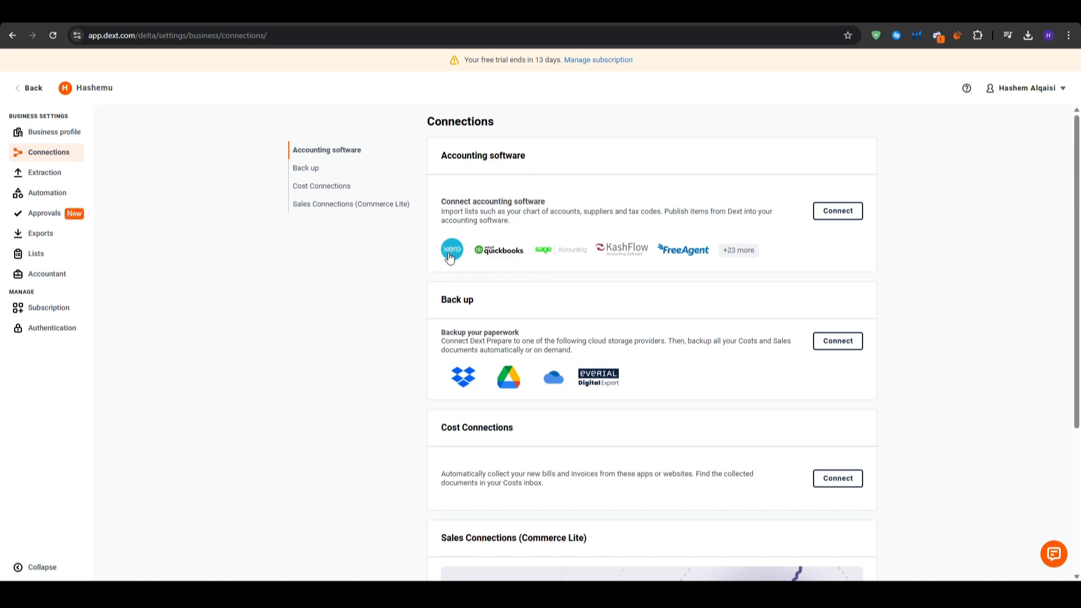
mouse_move(394, 296)
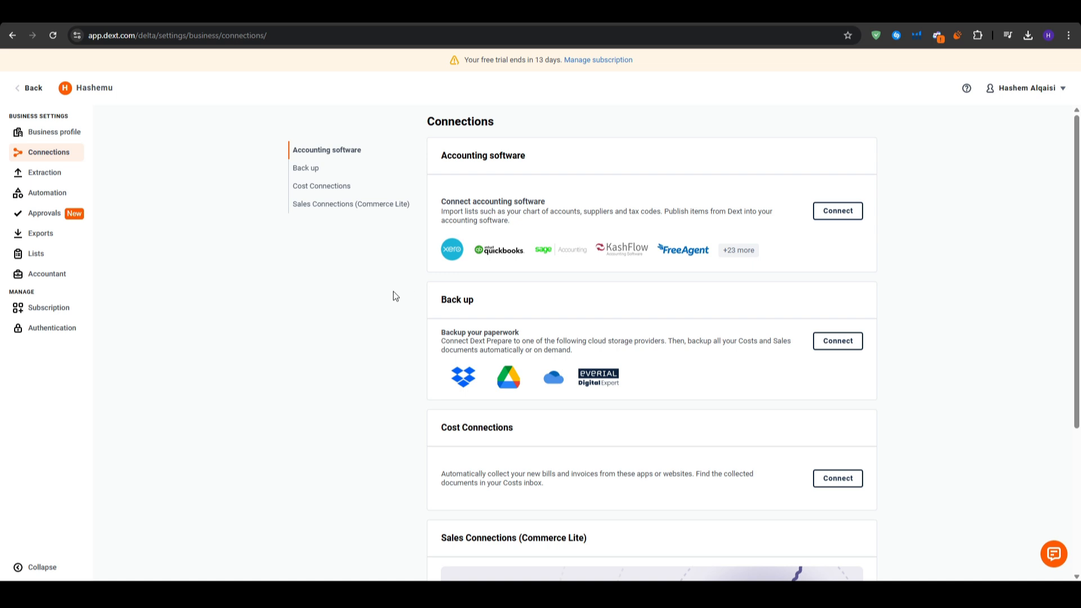
Scroll through the Connections options and move on to the Exports settings
scroll("down", 3)
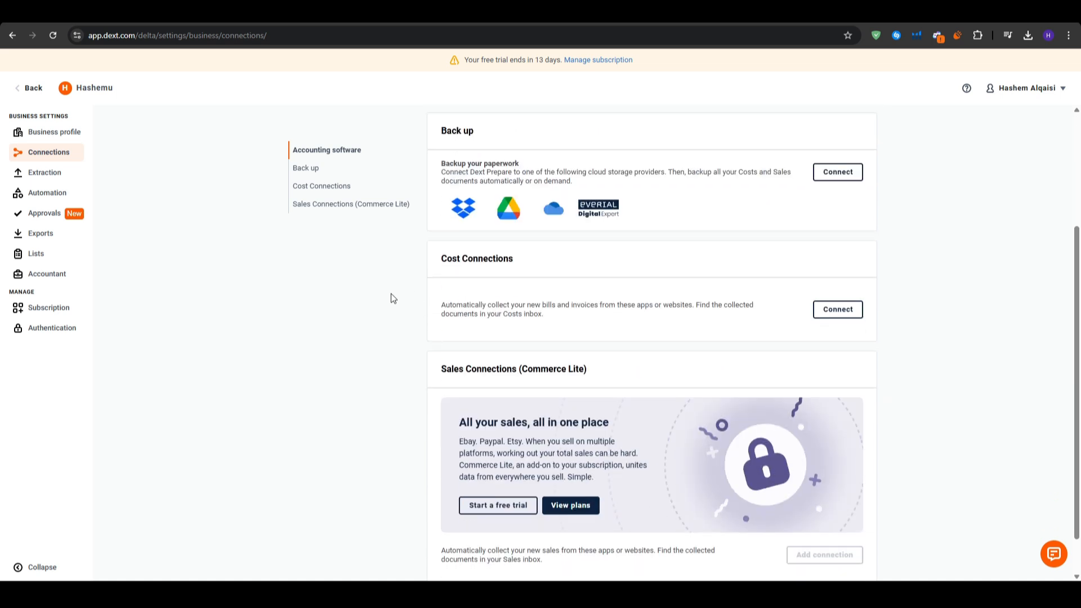
scroll("down", 3)
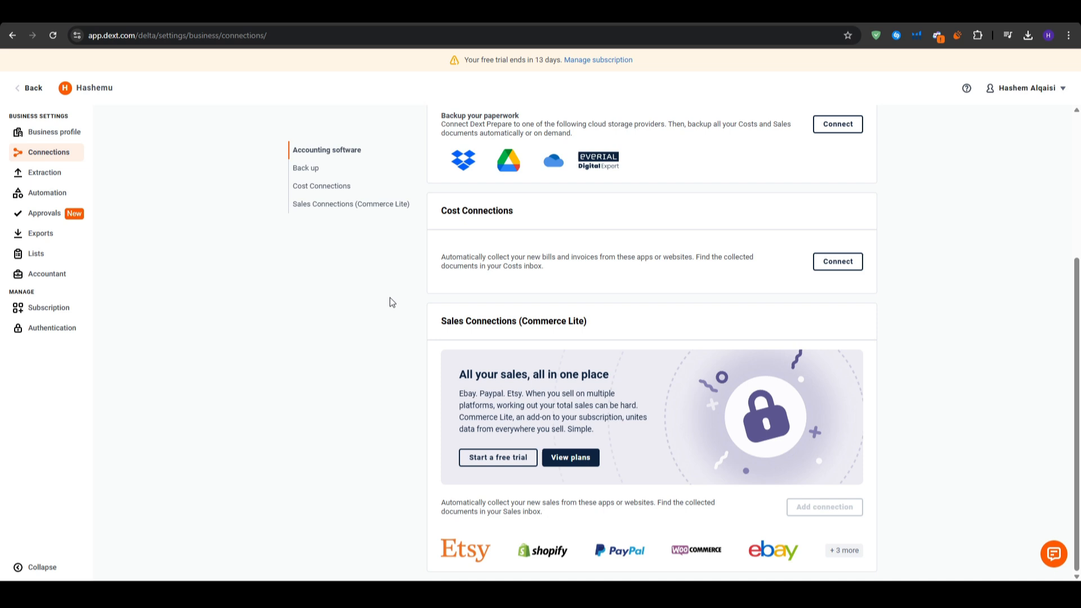
scroll("up", 3)
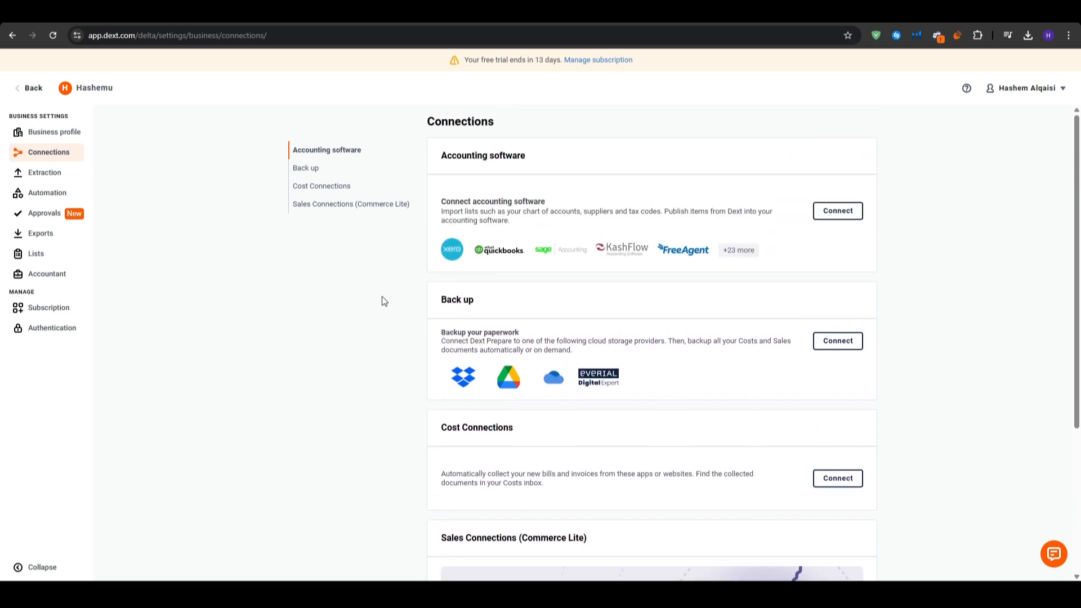
left_click(40, 233)
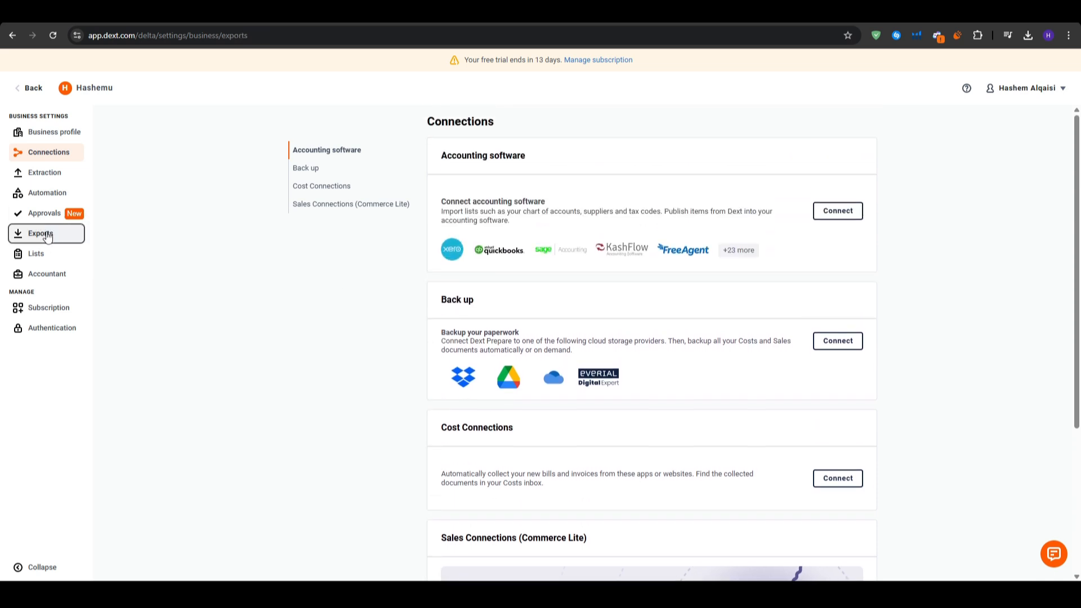
Review the Exports, Subscription and Automation settings, then return to the Costs inbox
left_click(39, 233)
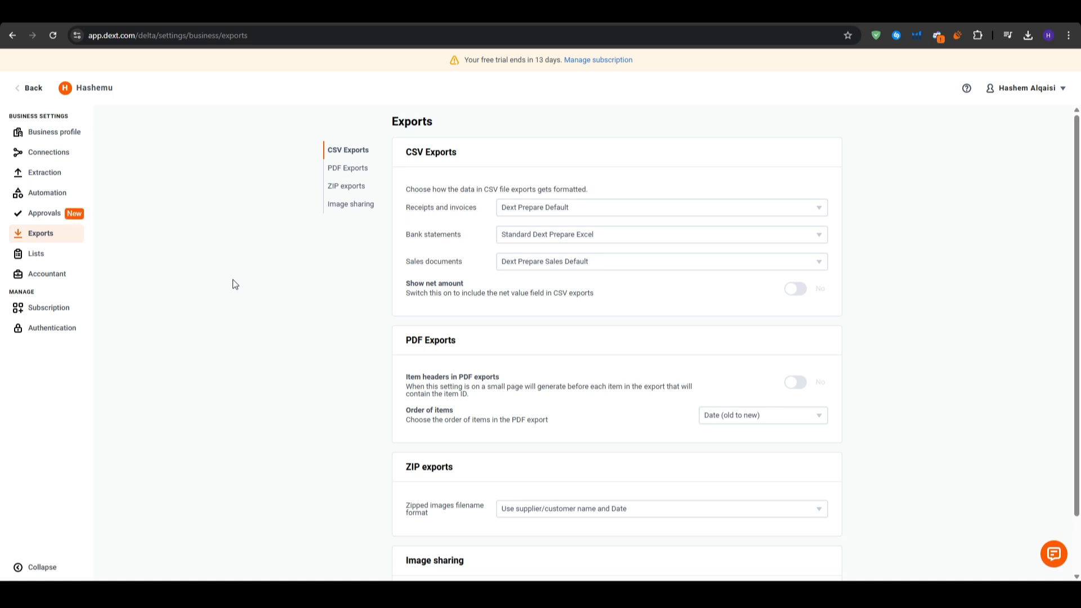
mouse_move(231, 302)
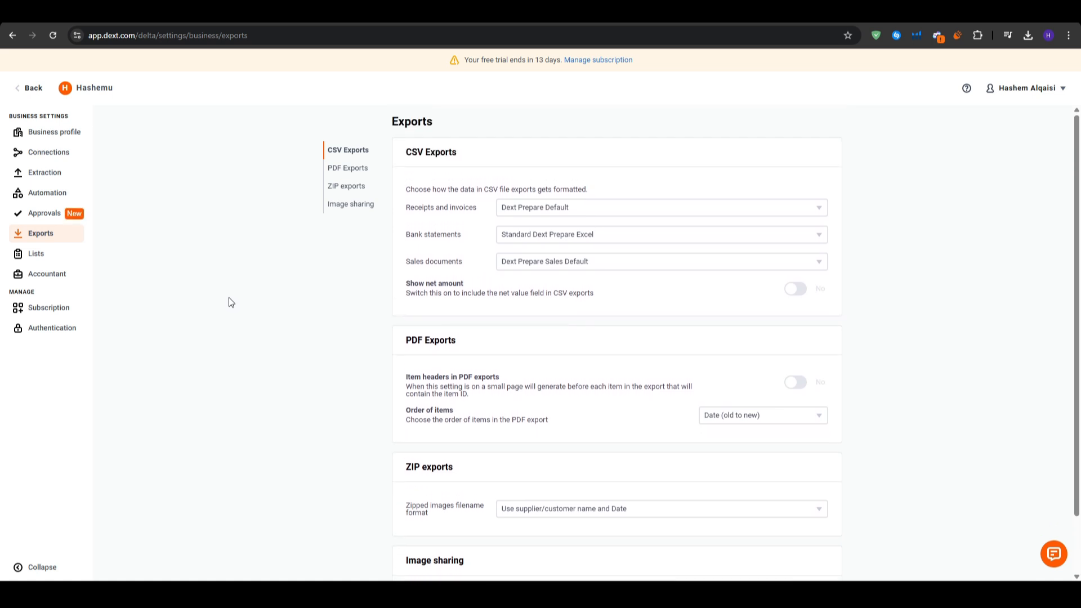
mouse_move(208, 301)
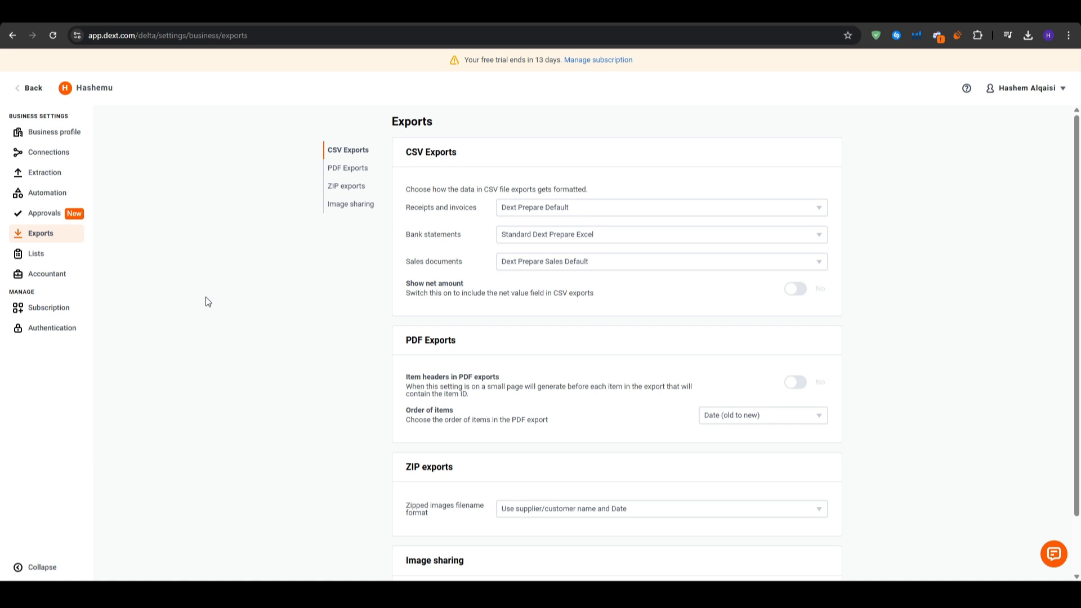
mouse_move(57, 355)
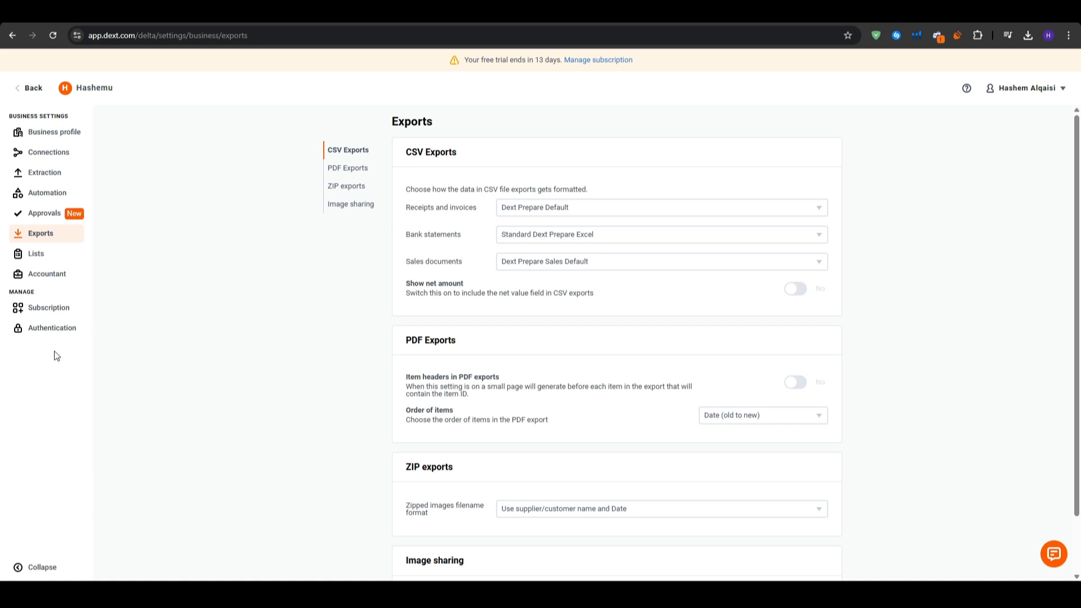
left_click(49, 308)
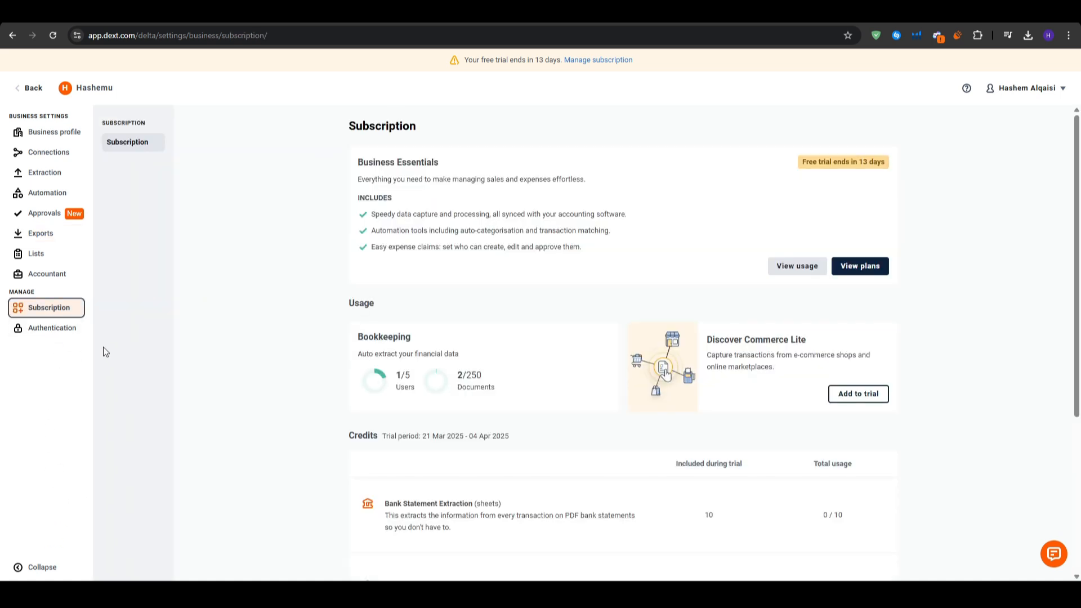
left_click(47, 193)
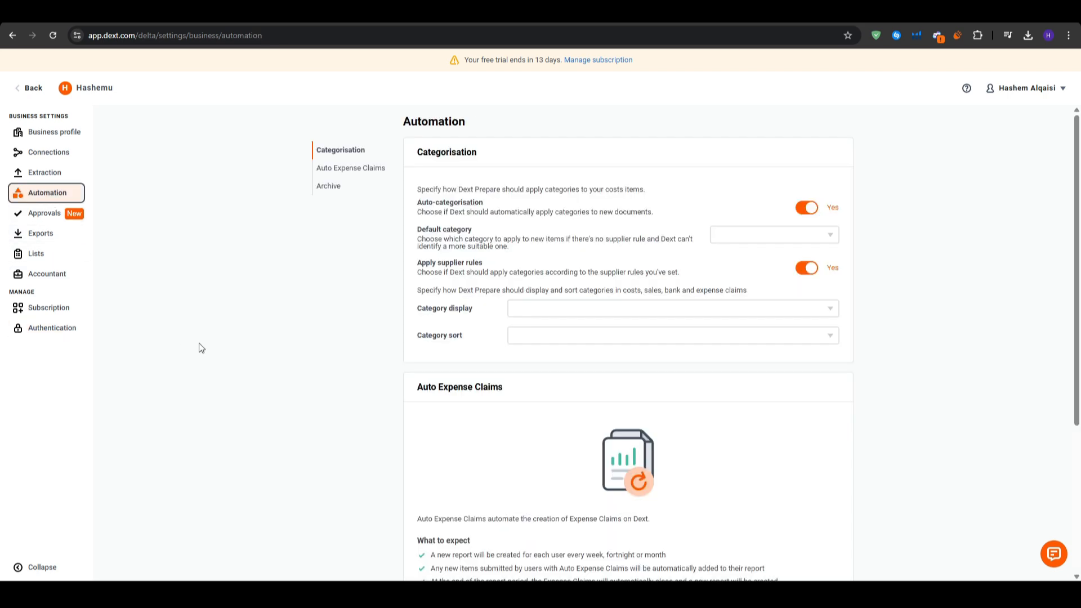
scroll("down", 3)
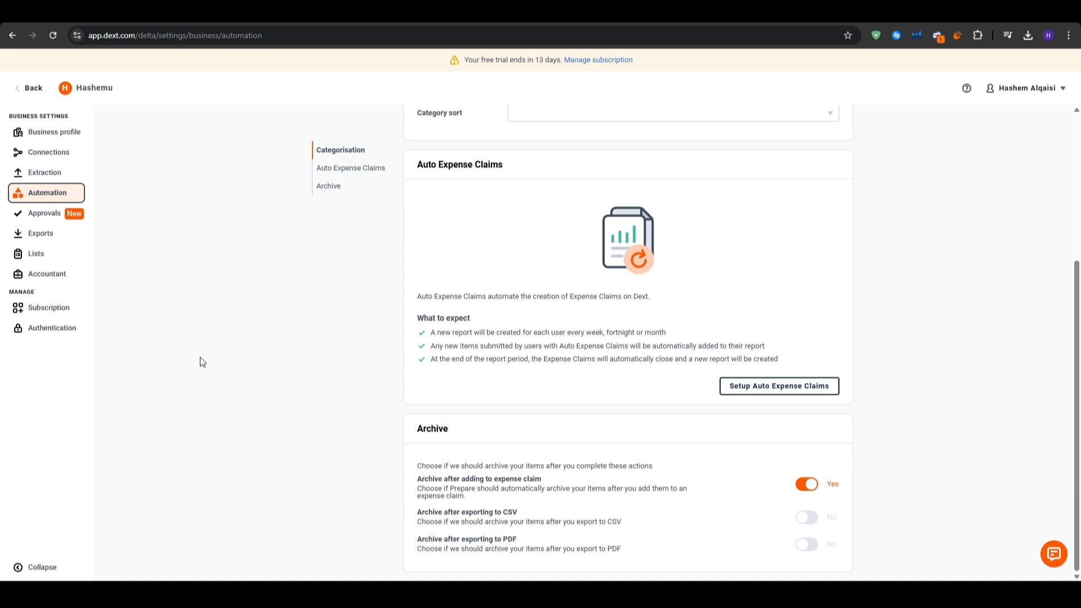
scroll("up", 3)
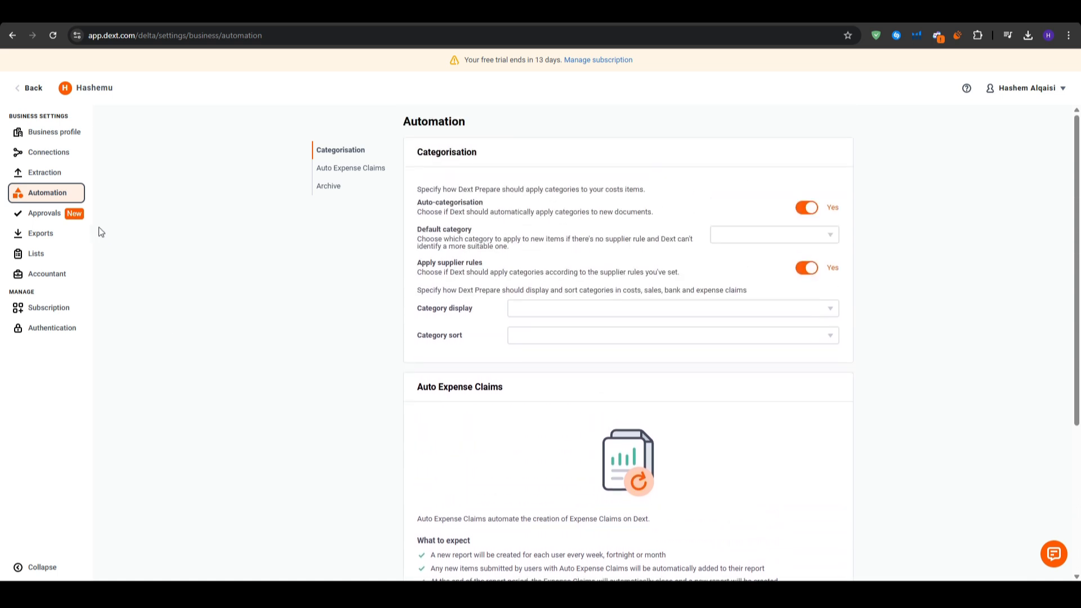
left_click(54, 132)
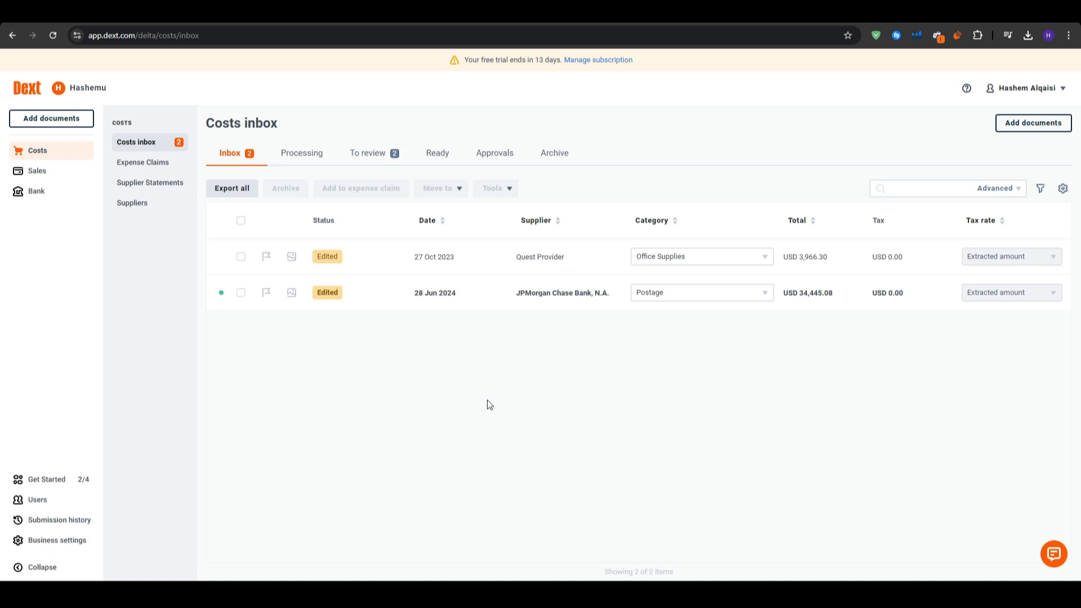
mouse_move(602, 423)
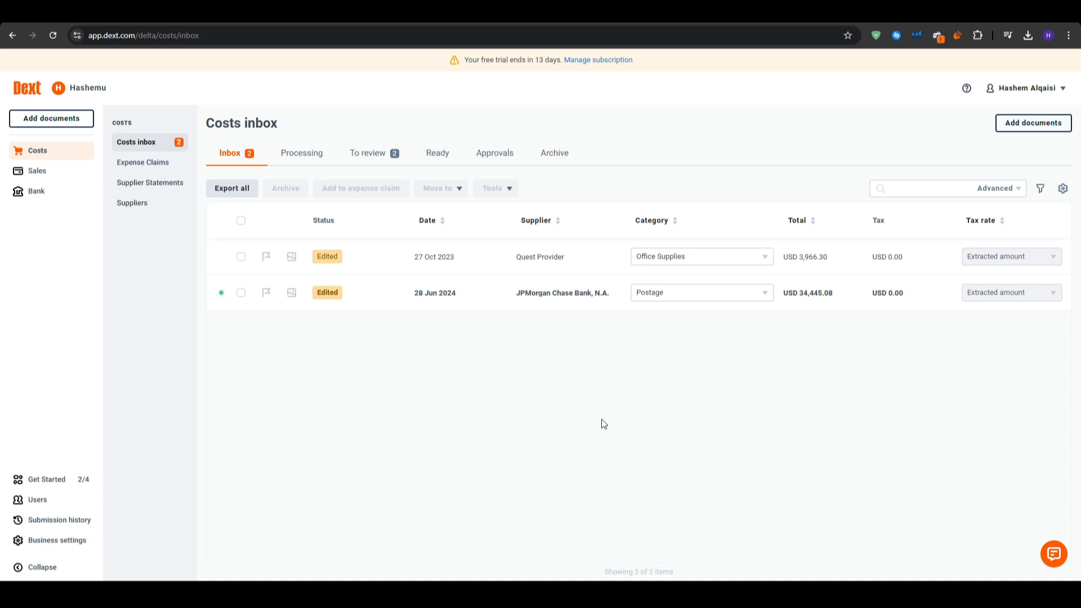
mouse_move(636, 433)
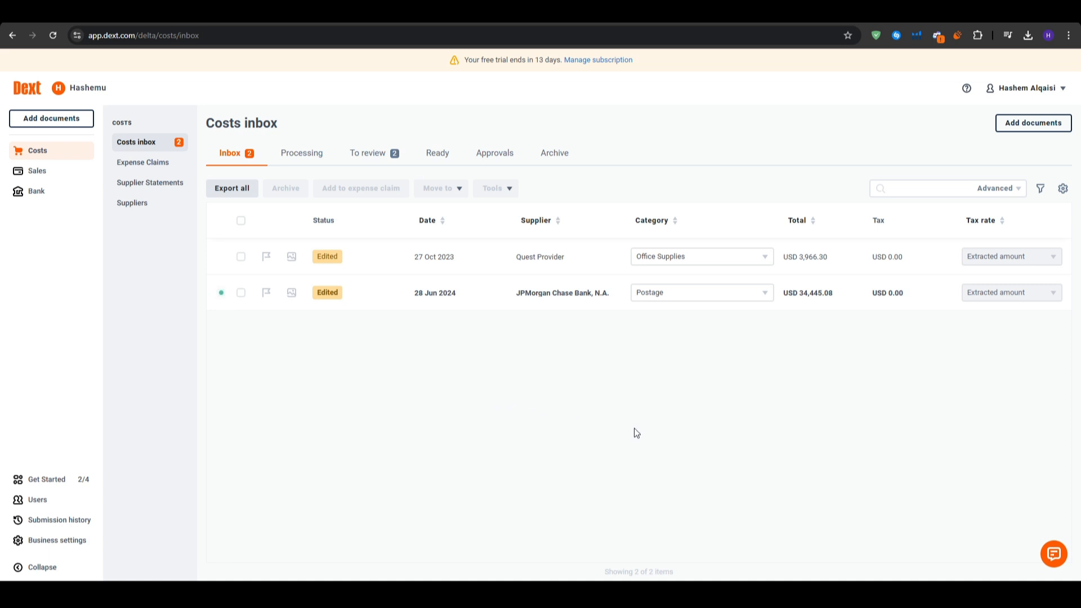
mouse_move(608, 411)
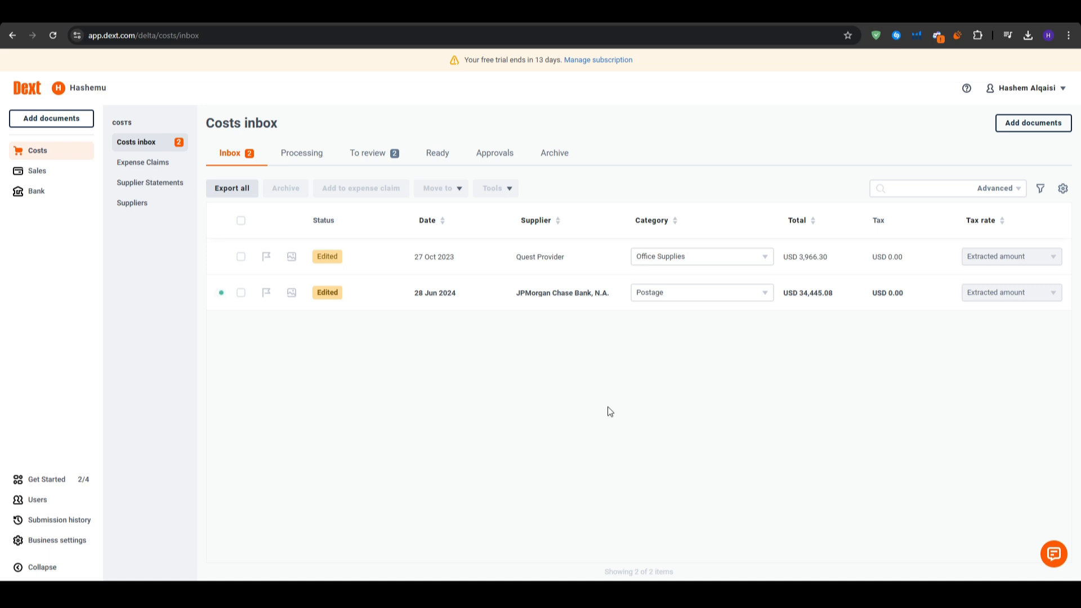
mouse_move(503, 180)
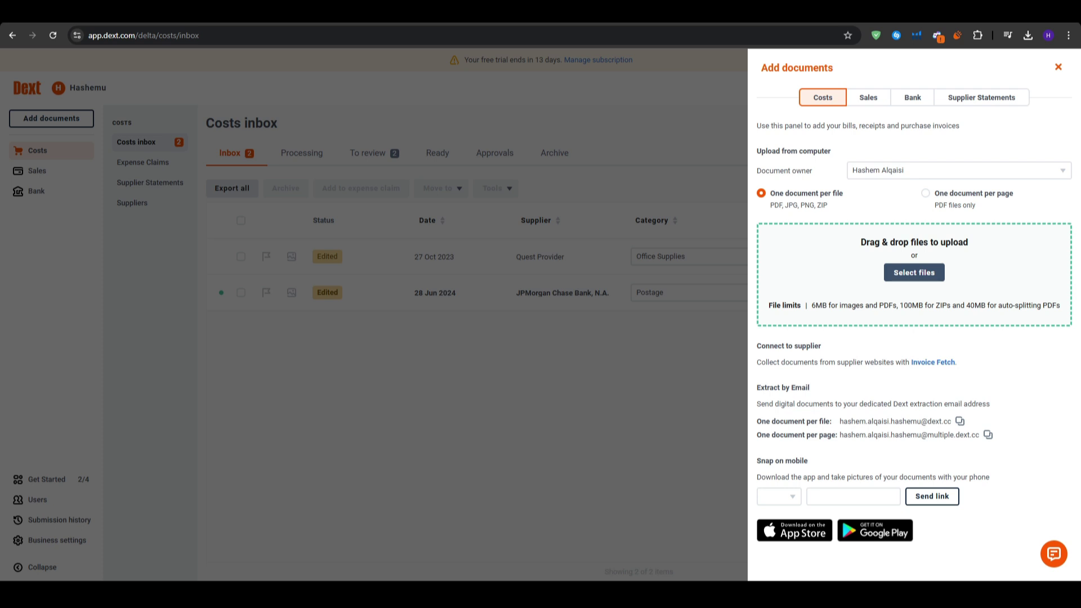
Attempt a file upload in the Add documents panel, then close the panel
left_click(914, 273)
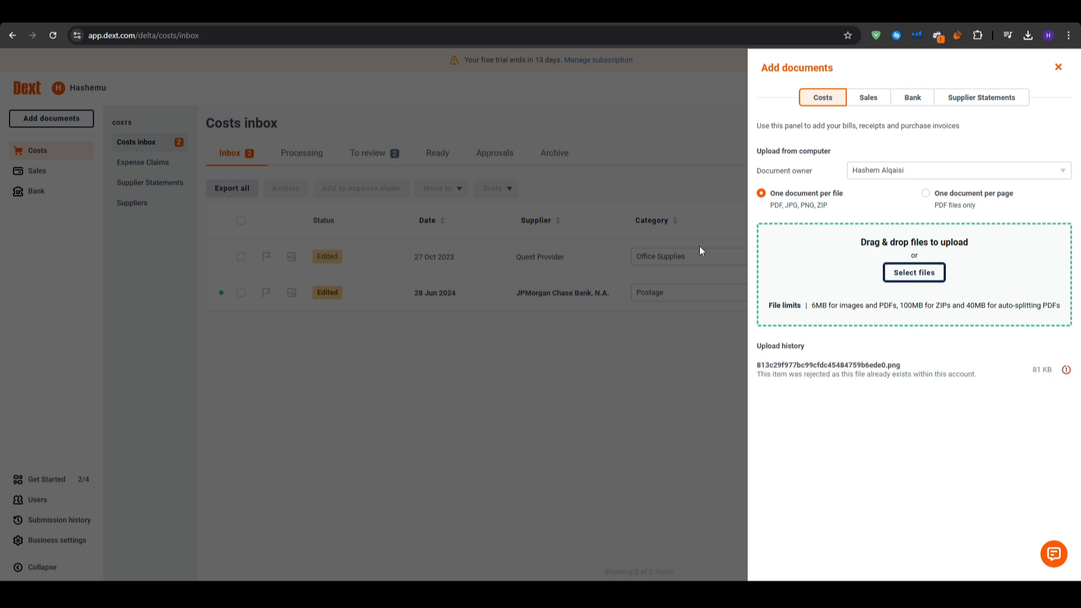
mouse_move(809, 276)
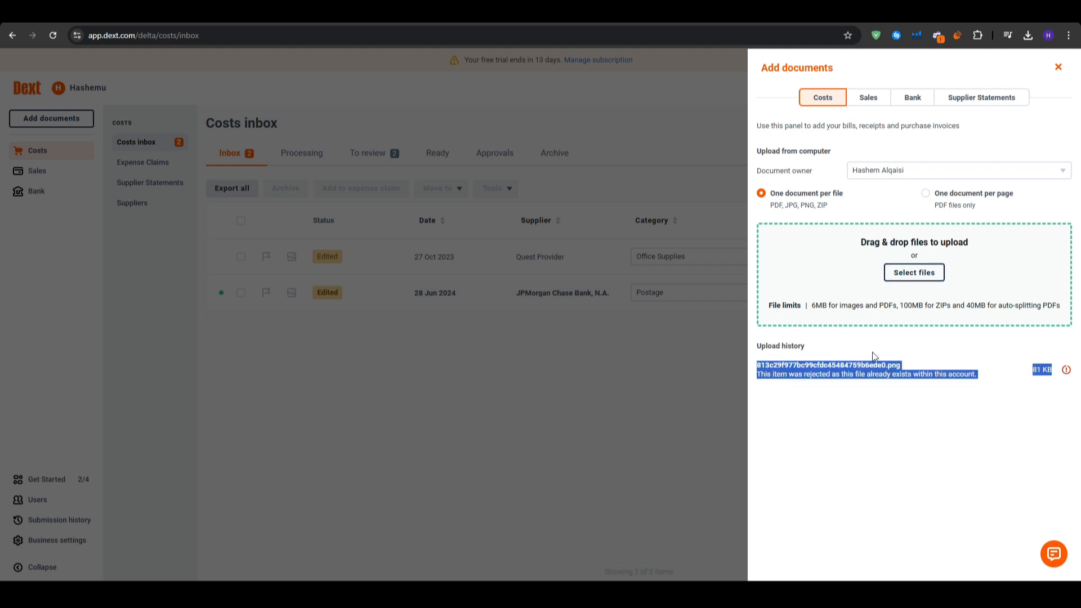
left_click(1057, 67)
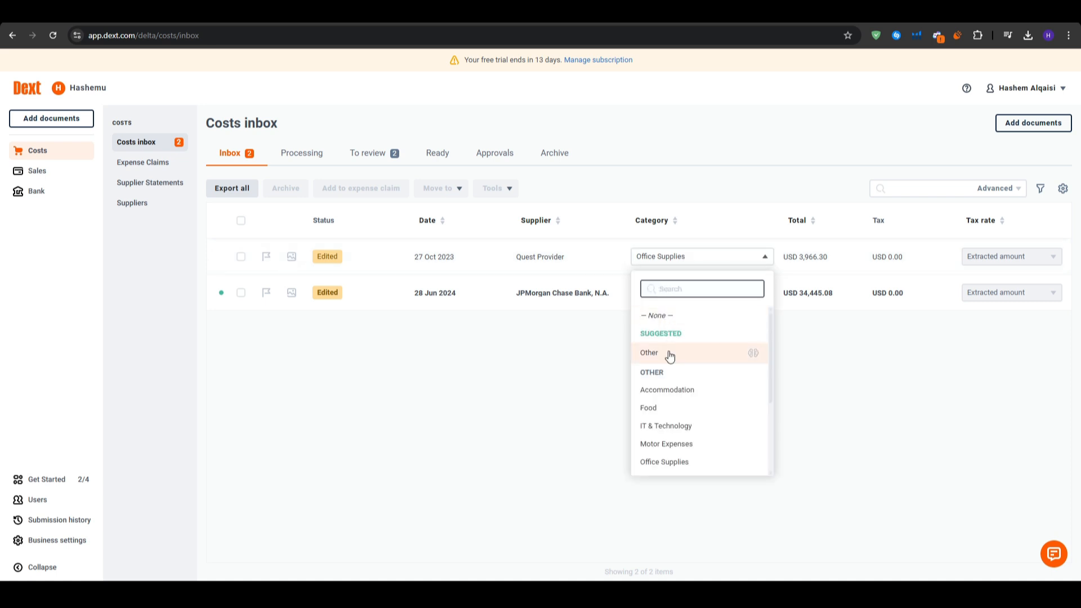
Categorise the Quest Provider cost as Accommodation and select its row
left_click(666, 390)
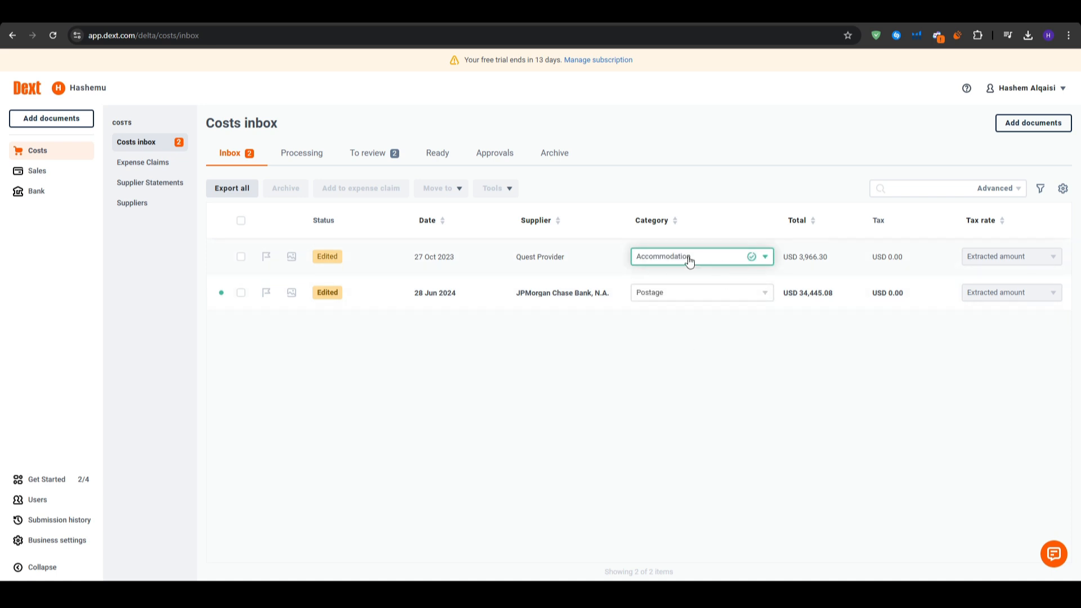
mouse_move(247, 264)
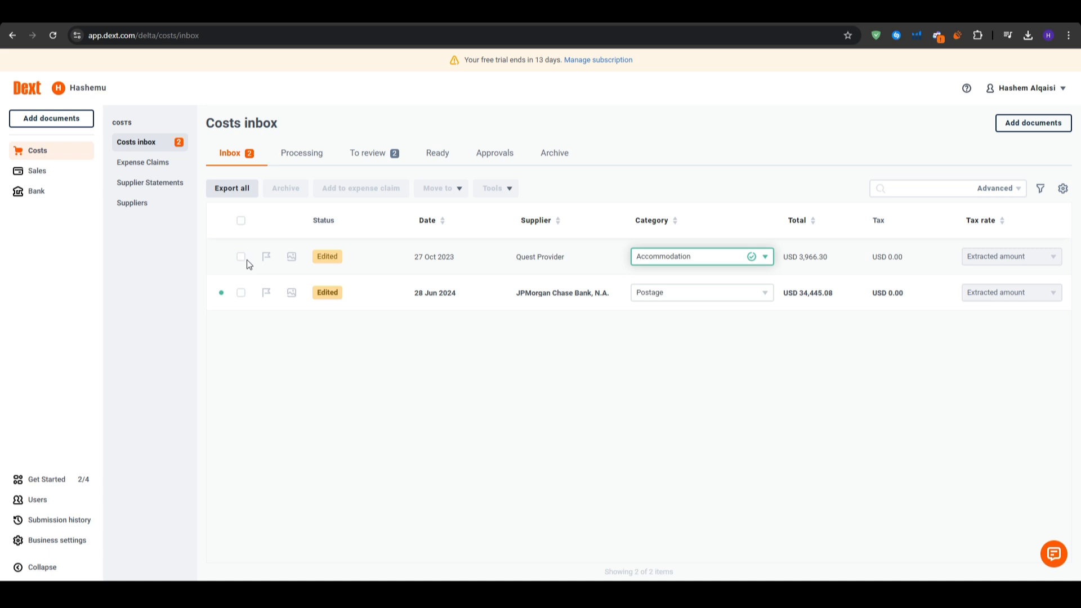
left_click(241, 257)
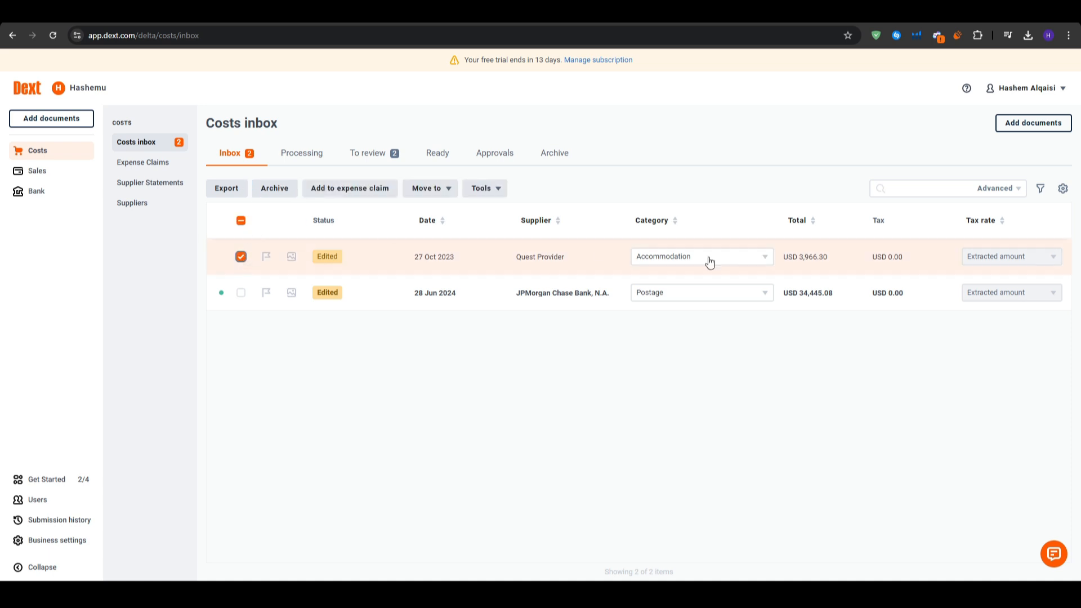
mouse_move(619, 208)
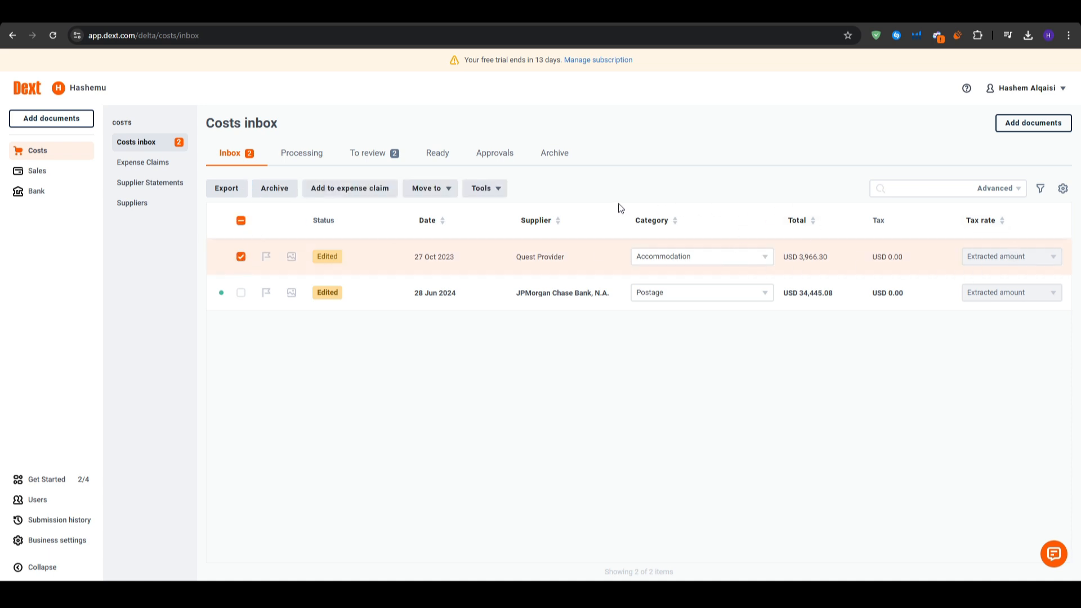
mouse_move(350, 188)
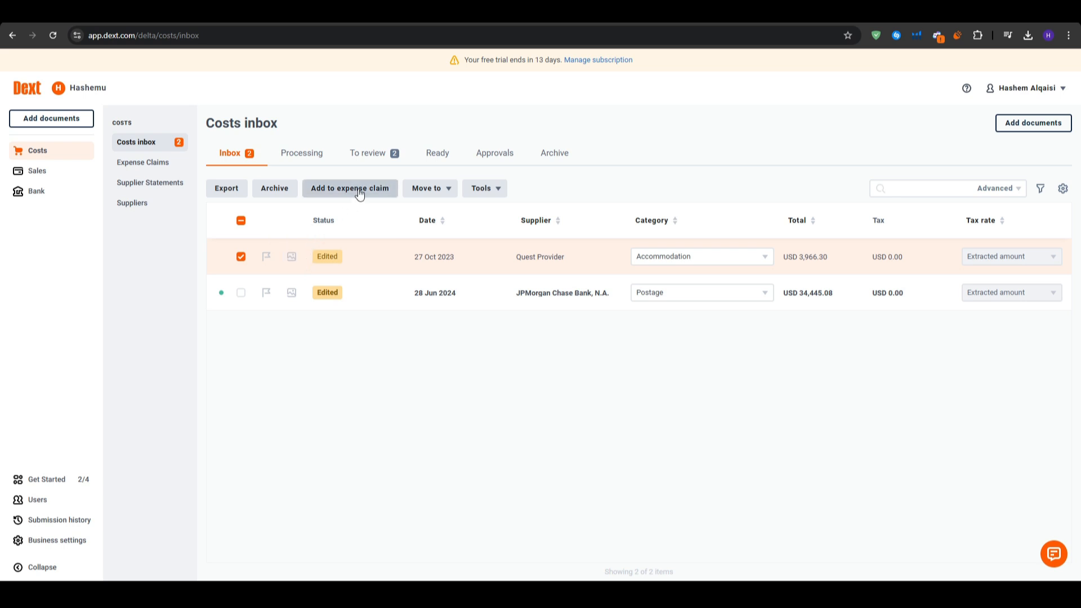
Start adding the selected cost to an expense claim from Tools, then cancel
left_click(482, 188)
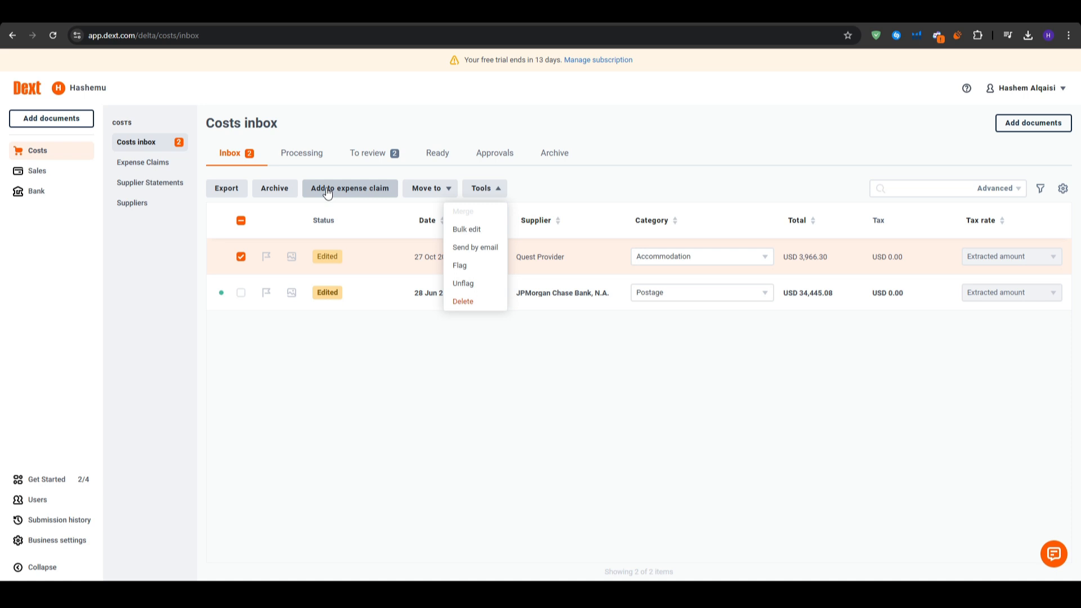
left_click(350, 188)
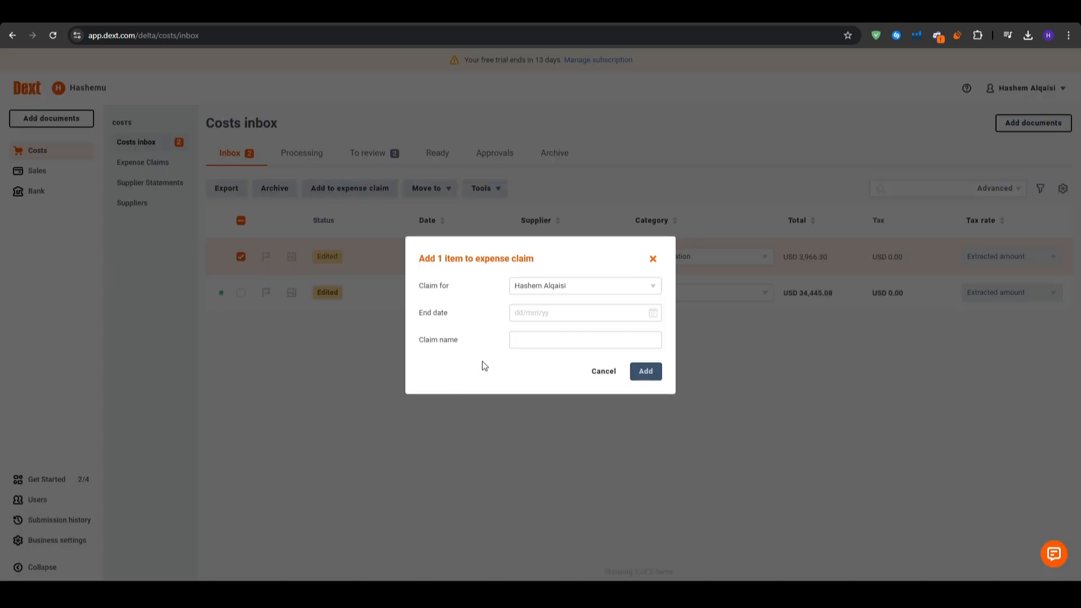
left_click(602, 371)
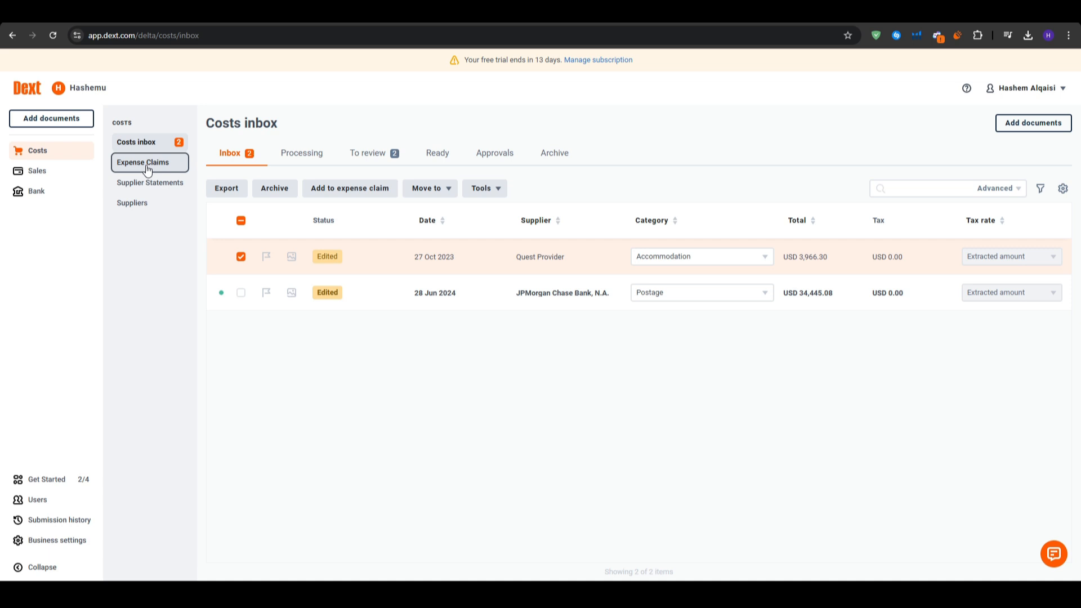
Browse Expense Claims, Supplier Statements and Suppliers, giving JPMorgan Chase Bank the Food category
left_click(143, 162)
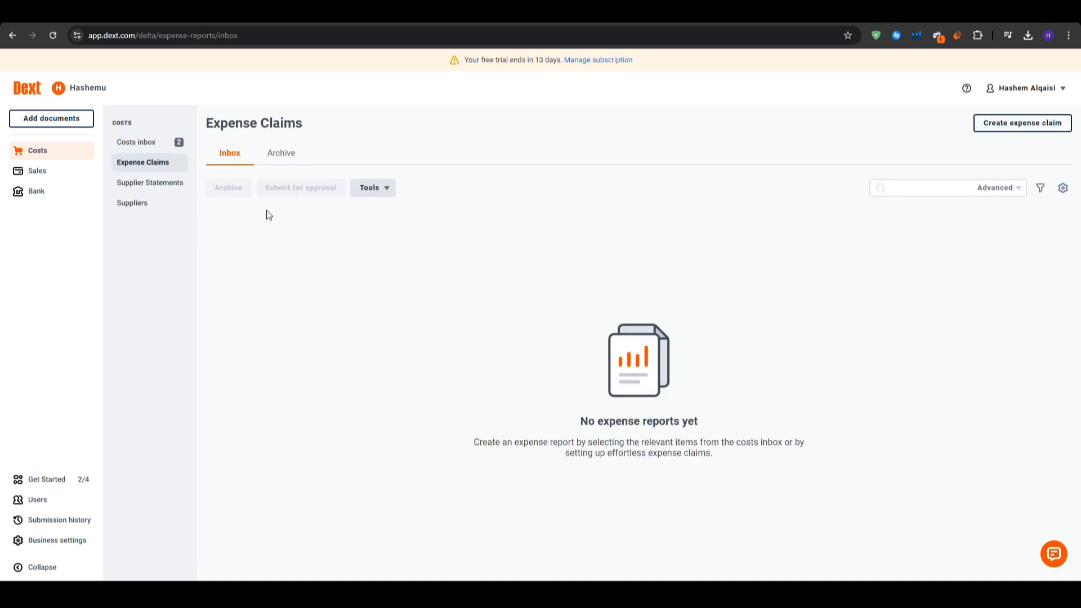
left_click(150, 182)
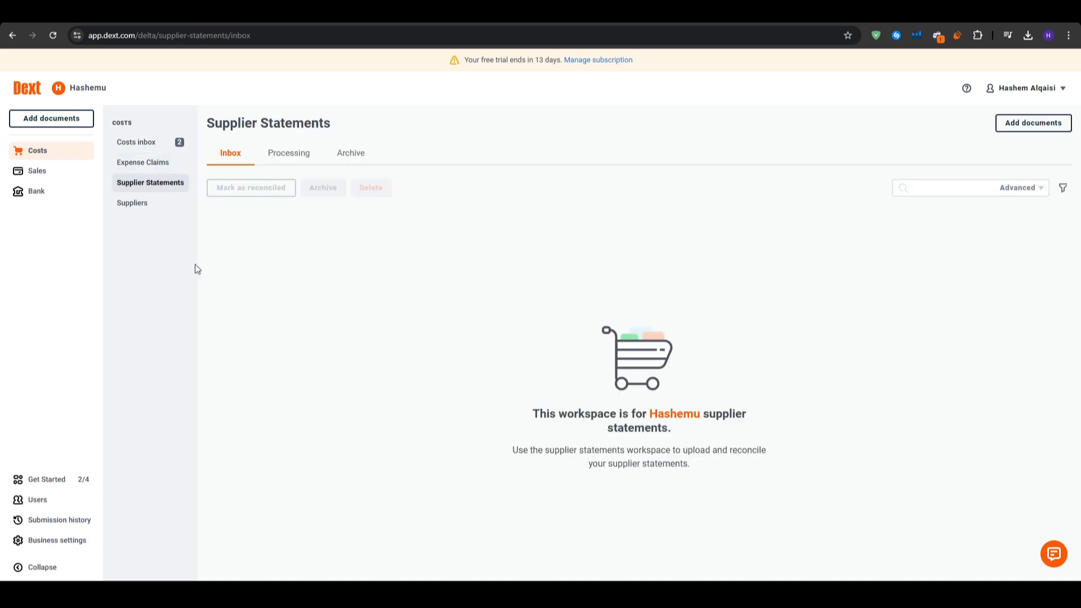
mouse_move(151, 202)
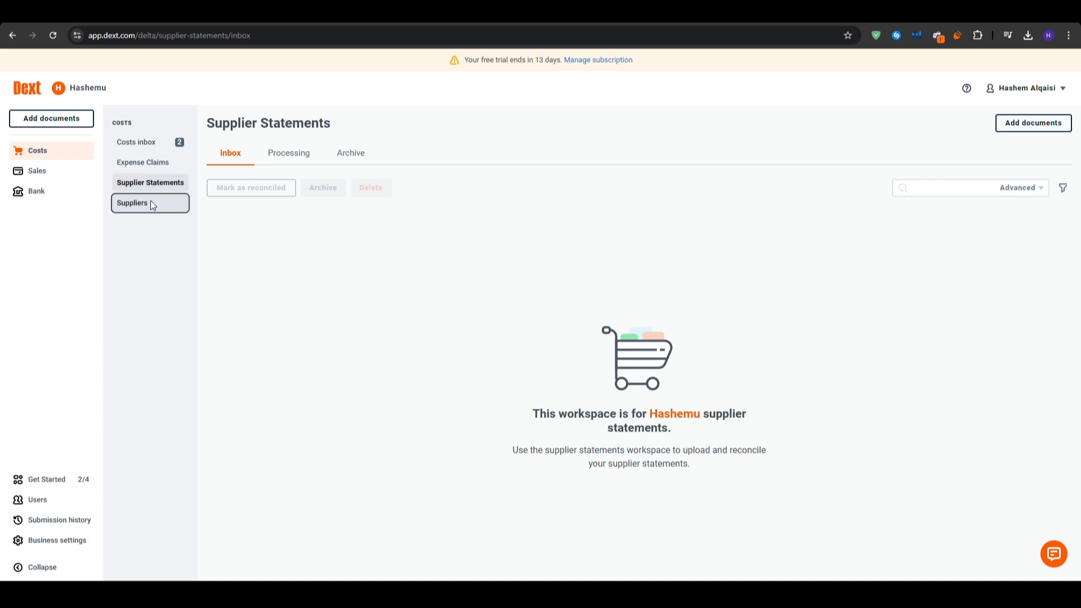
left_click(132, 202)
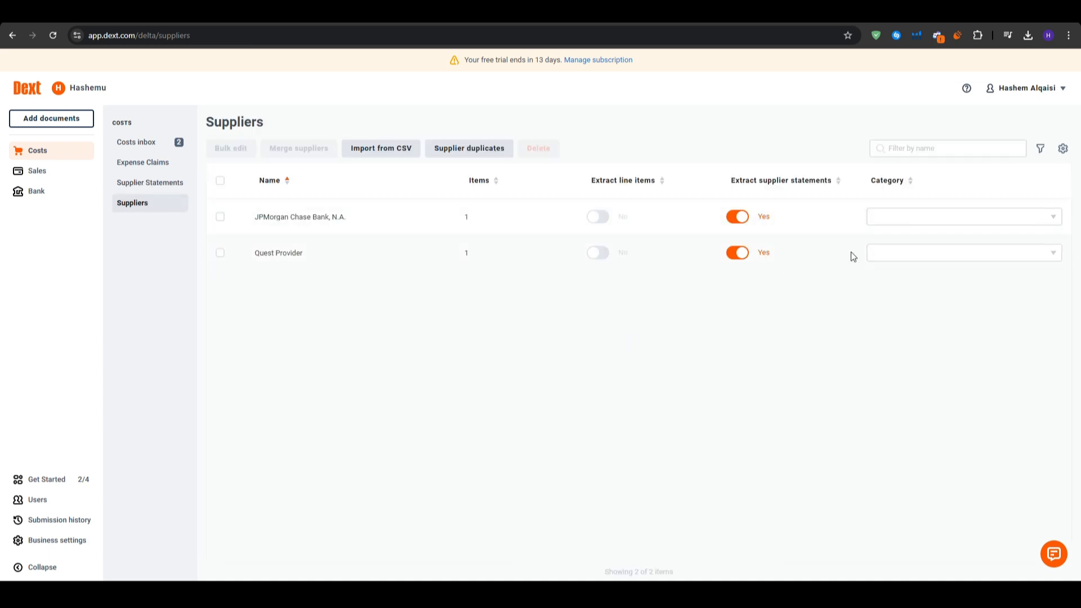
left_click(962, 216)
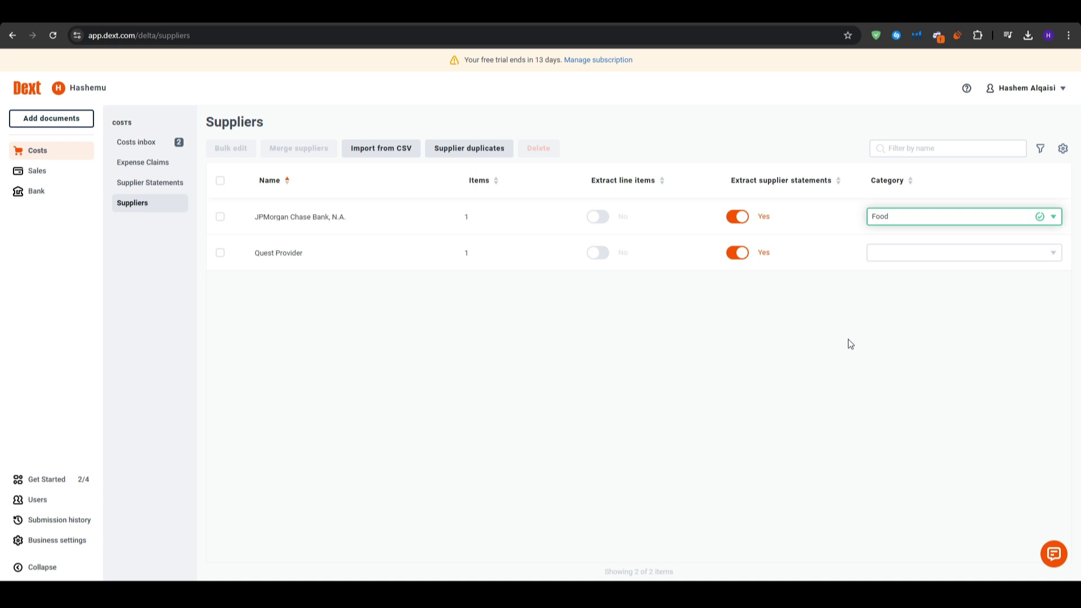
mouse_move(380, 227)
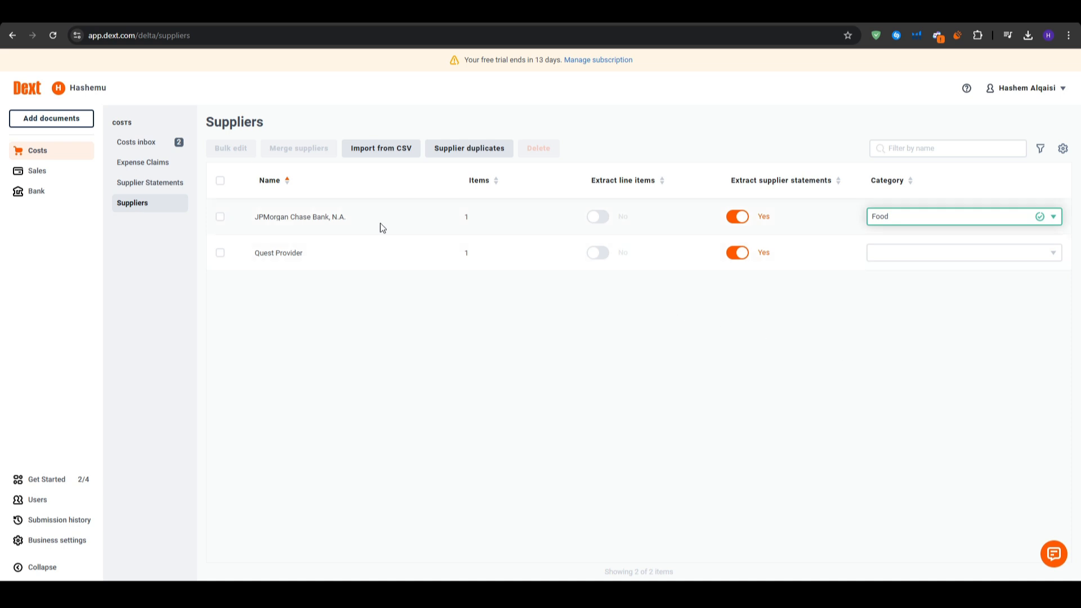
Review the Sales inbox's waiting-for-review and processing tabs
left_click(36, 171)
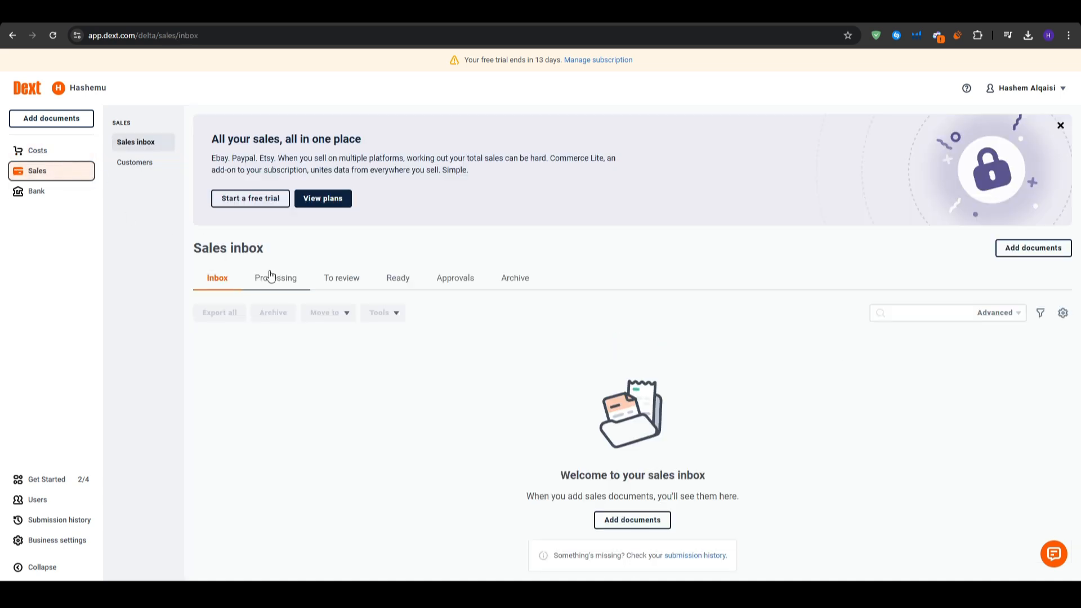
left_click(341, 278)
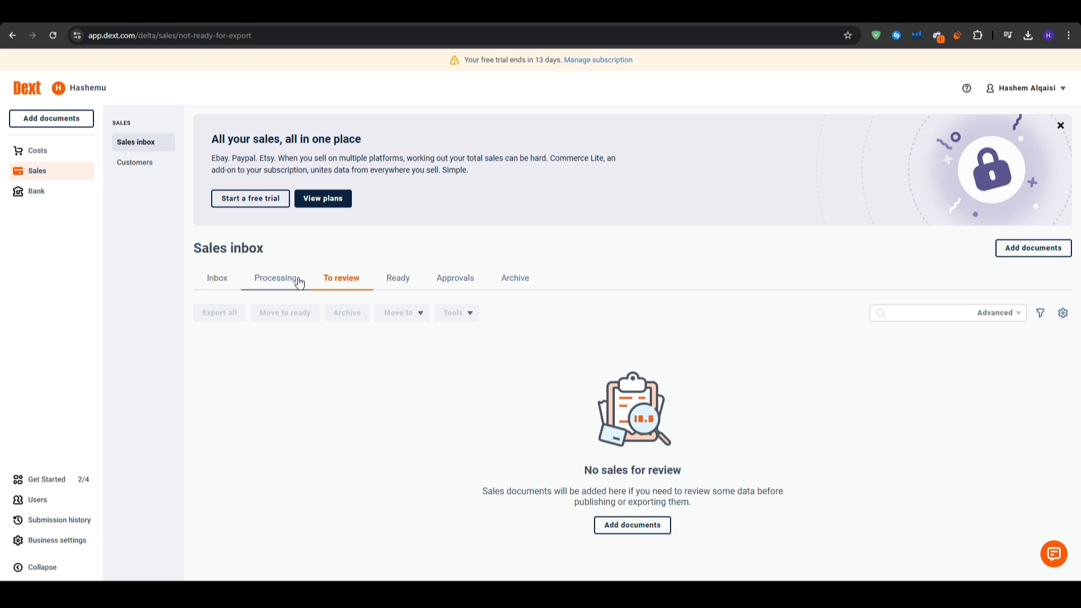
left_click(276, 277)
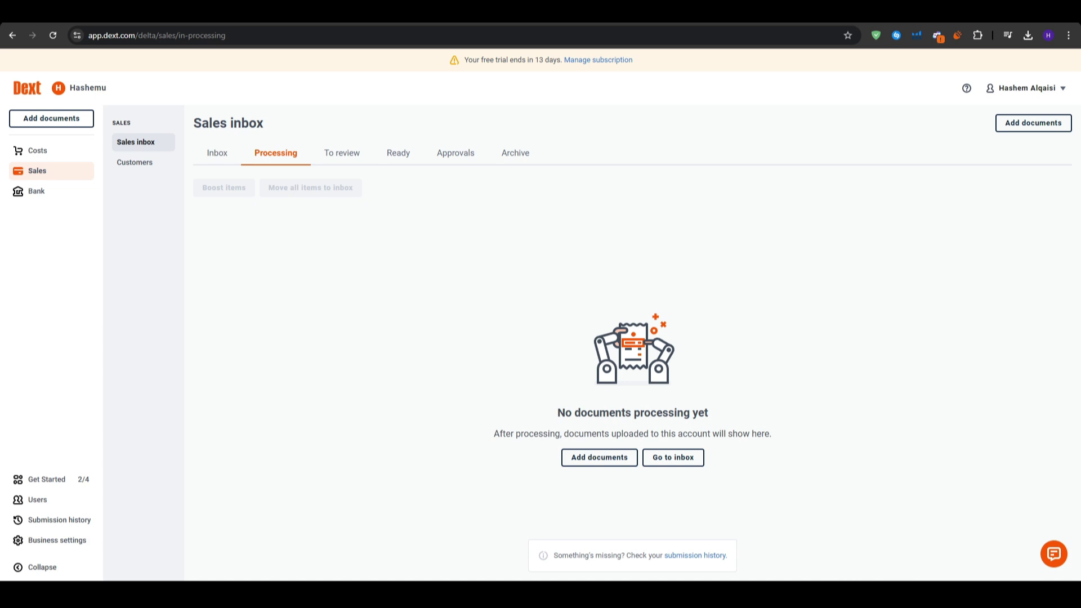
mouse_move(789, 61)
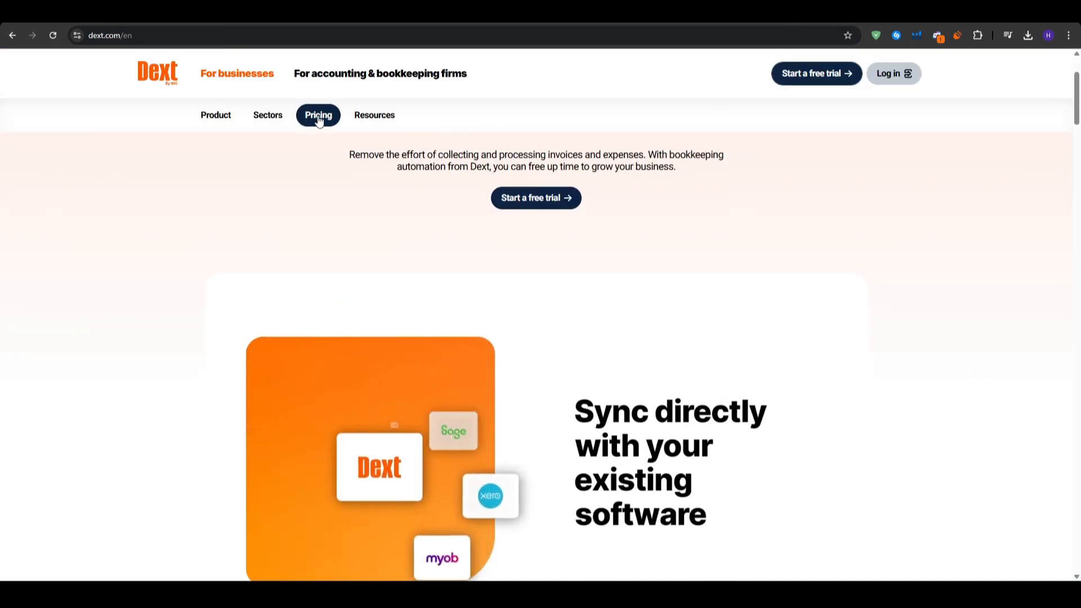
View Dext's business pricing page with the $24 per month plan and its features list
left_click(317, 115)
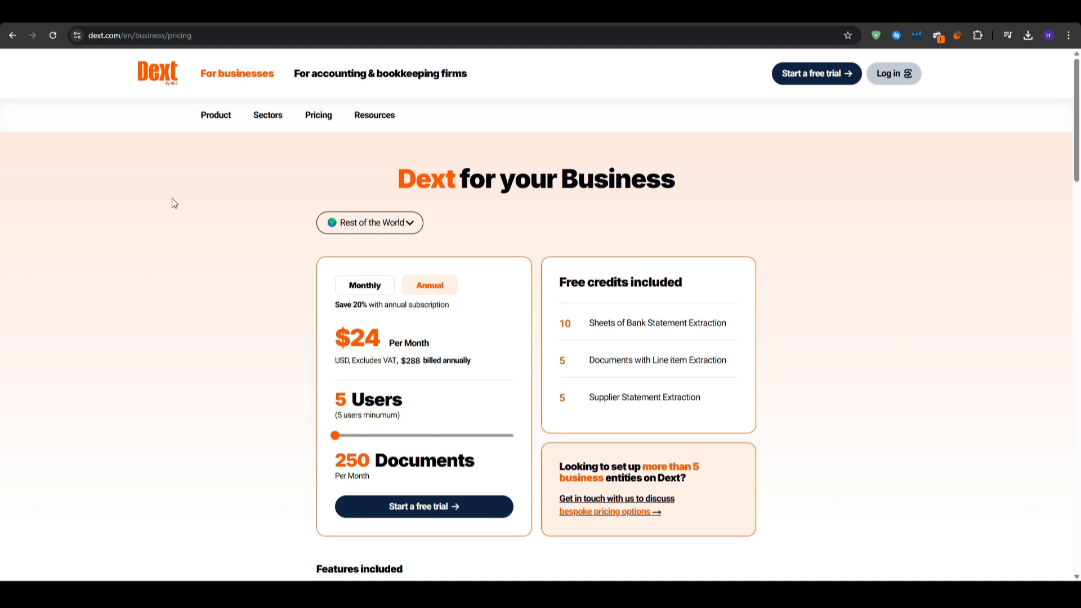
mouse_move(245, 219)
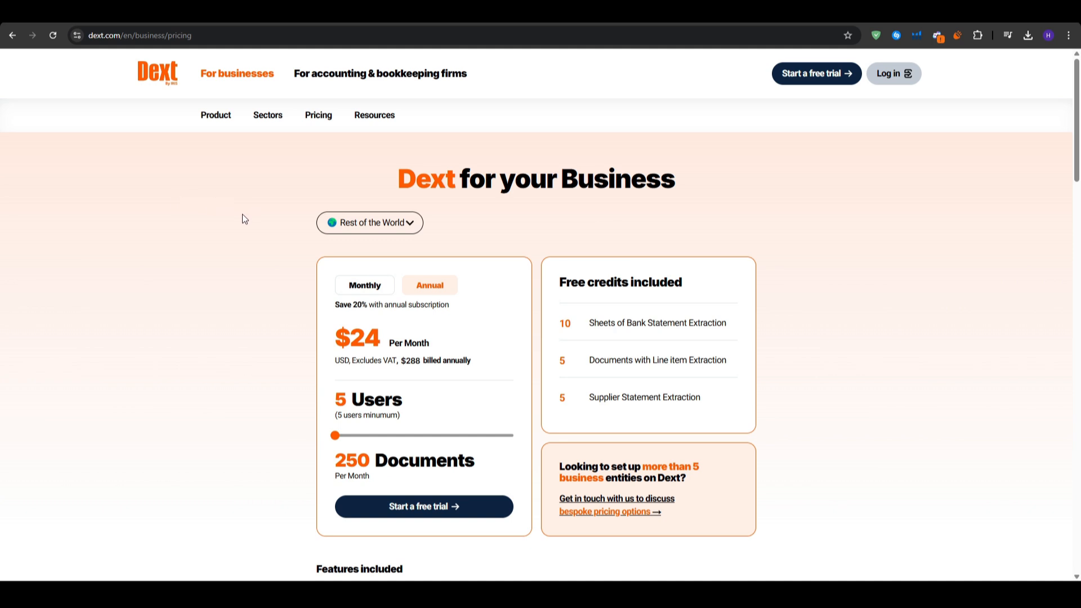
scroll("down", 3)
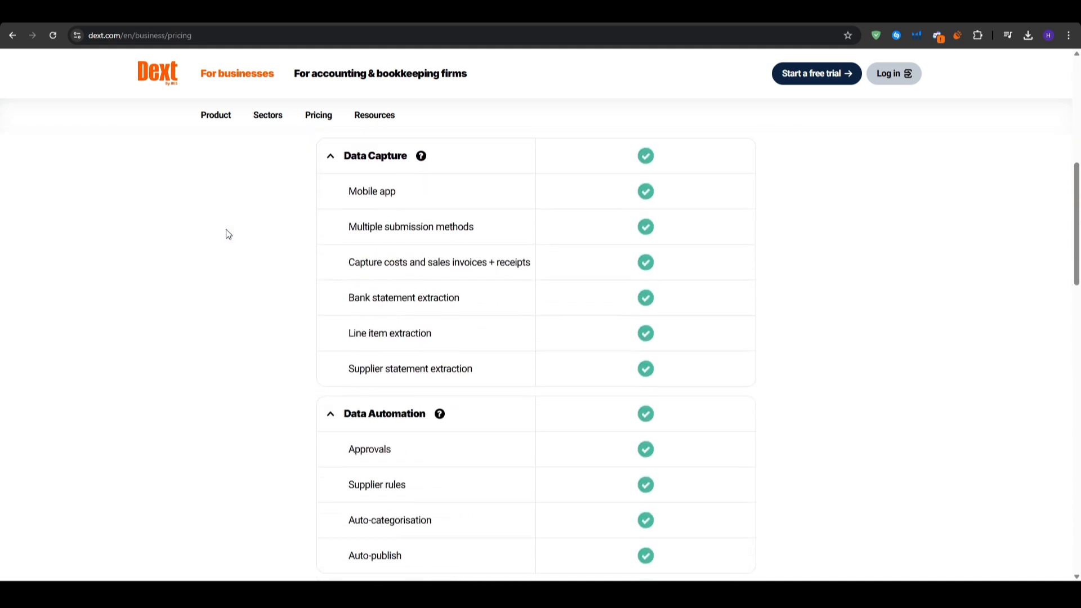
scroll("down", 3)
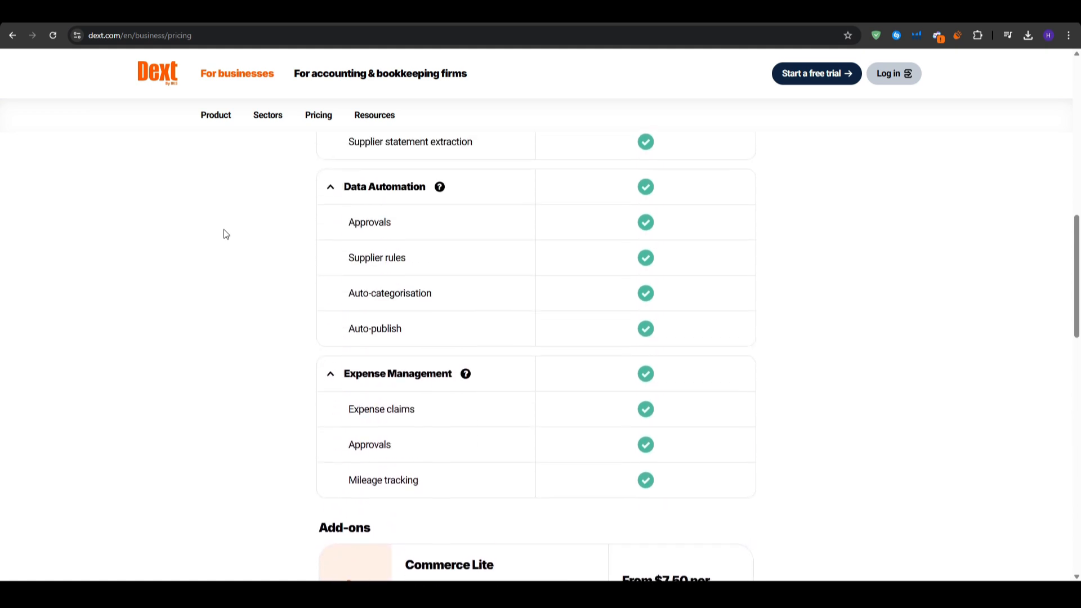
scroll("up", 3)
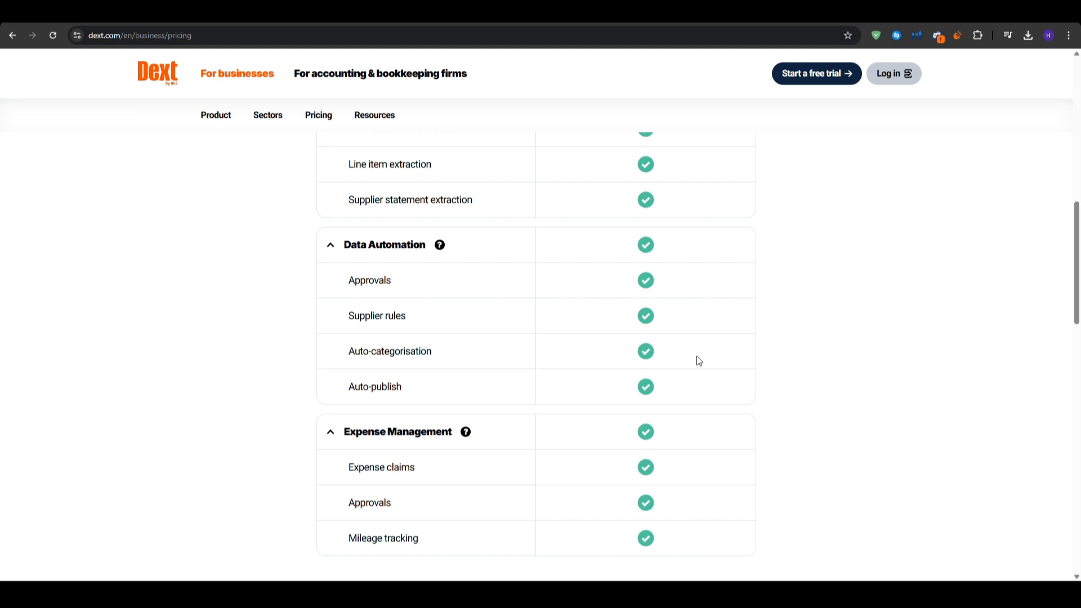
mouse_move(672, 345)
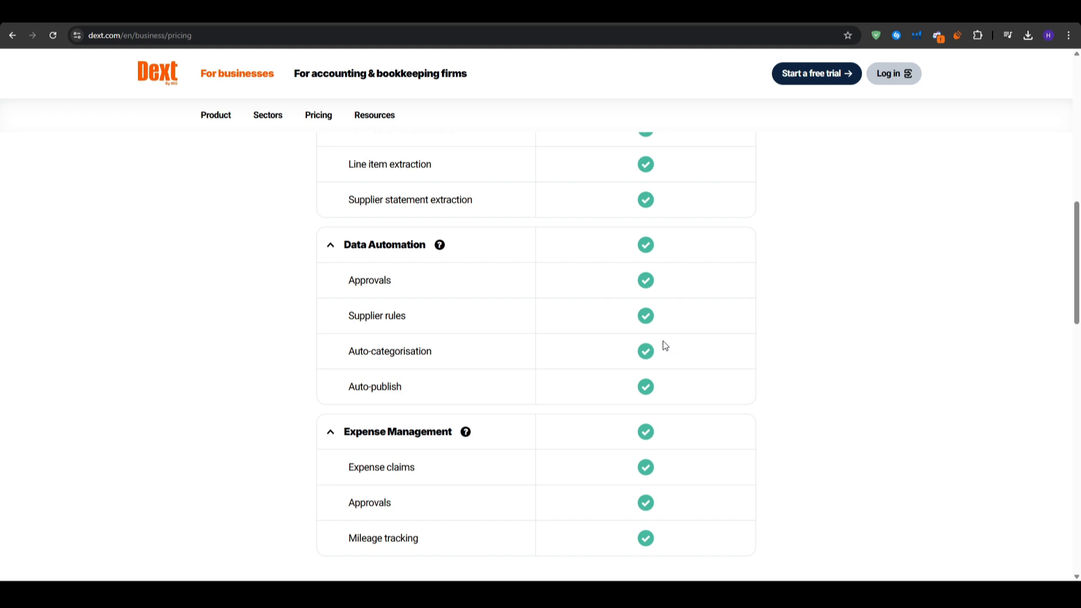
mouse_move(783, 414)
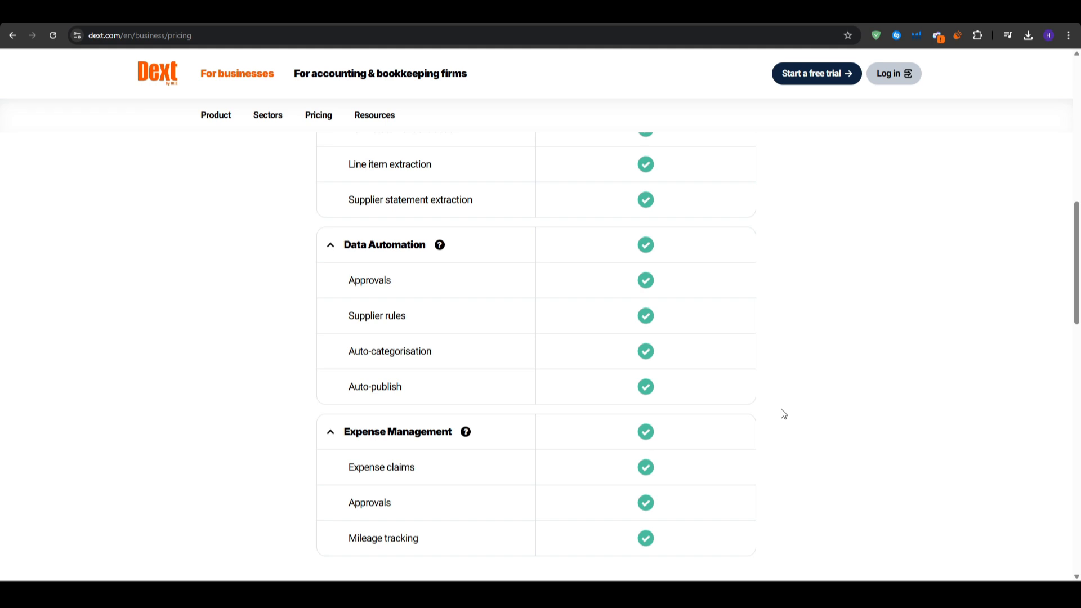
mouse_move(740, 564)
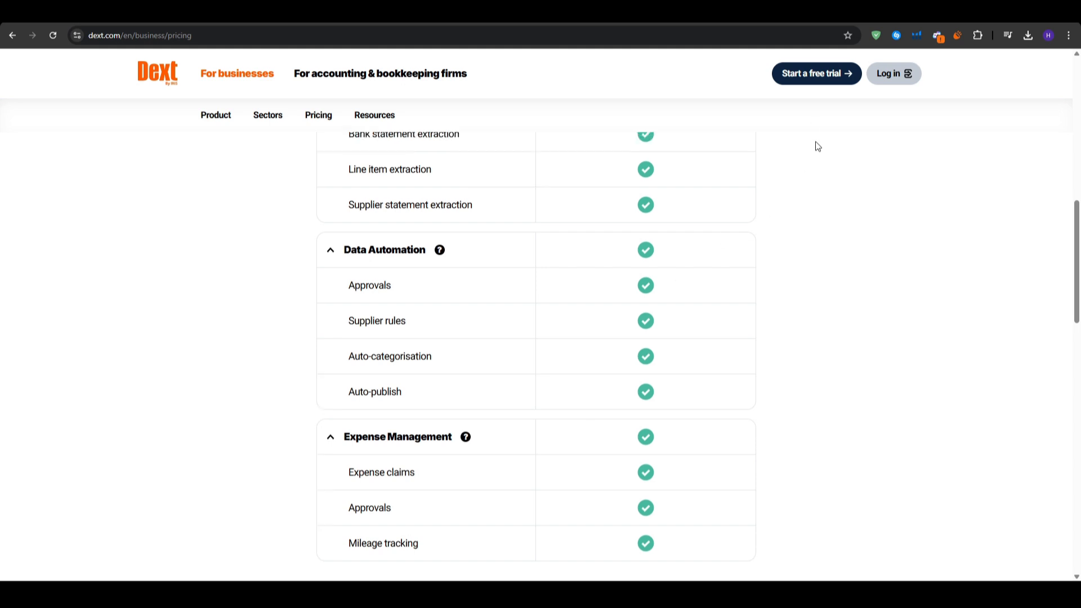
scroll("up", 3)
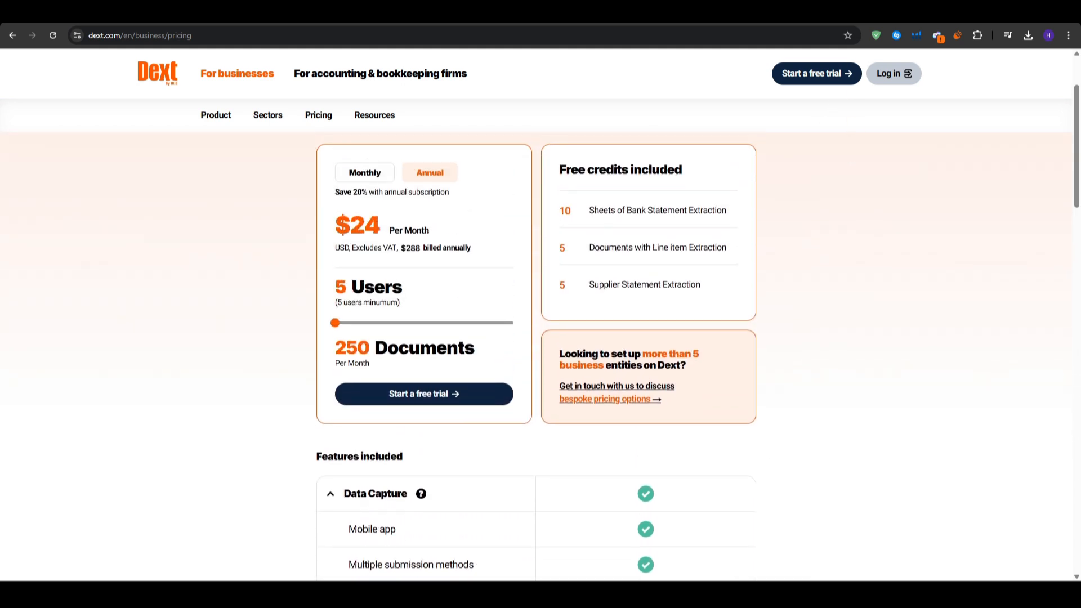